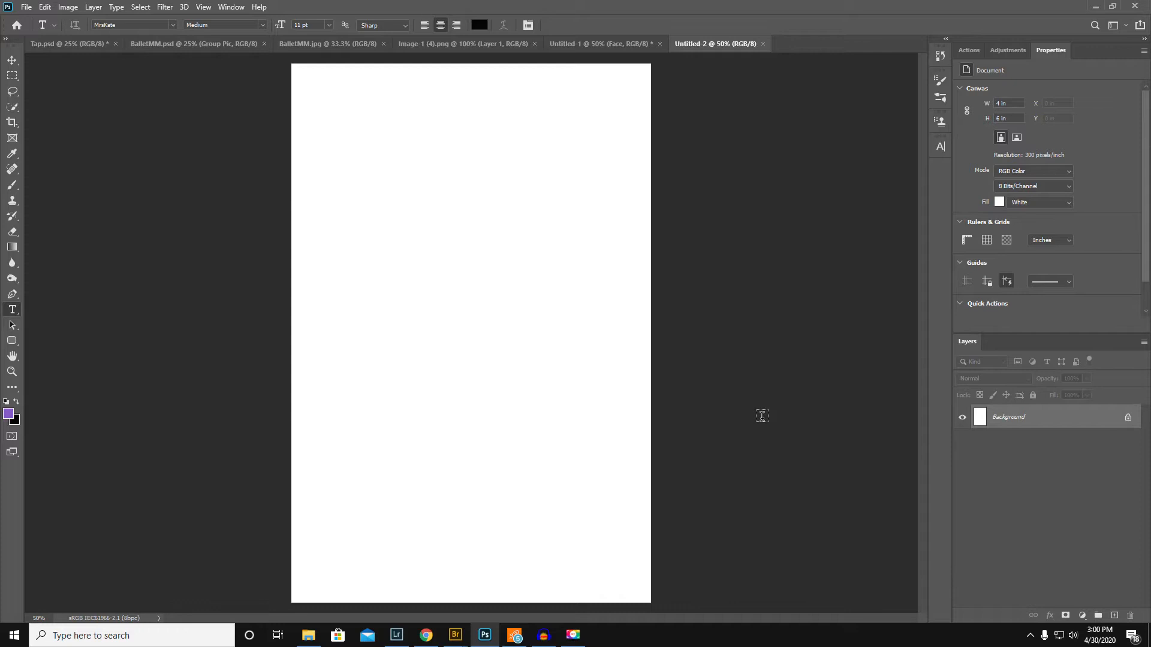
mouse_move(750, 421)
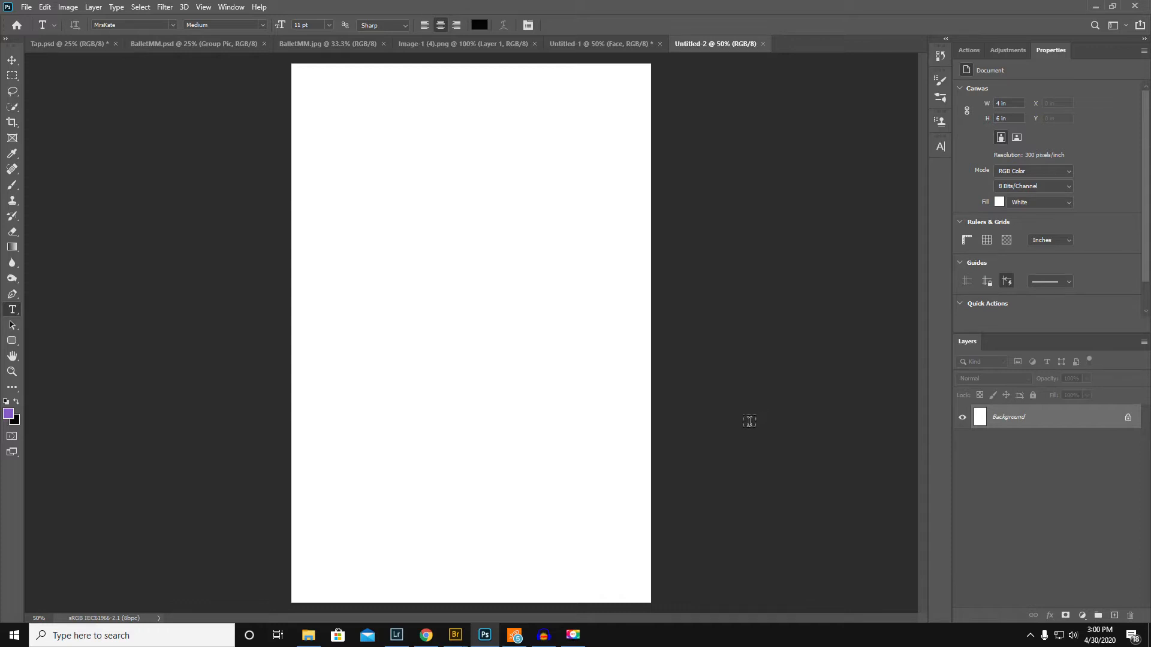
mouse_move(404, 355)
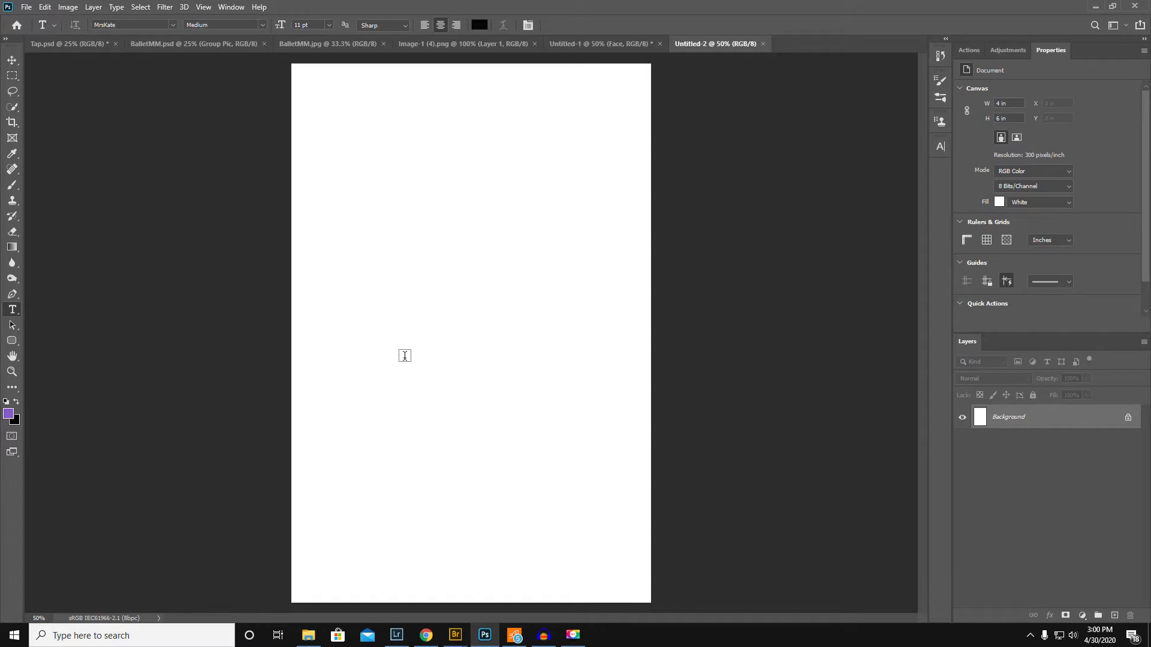
mouse_move(406, 357)
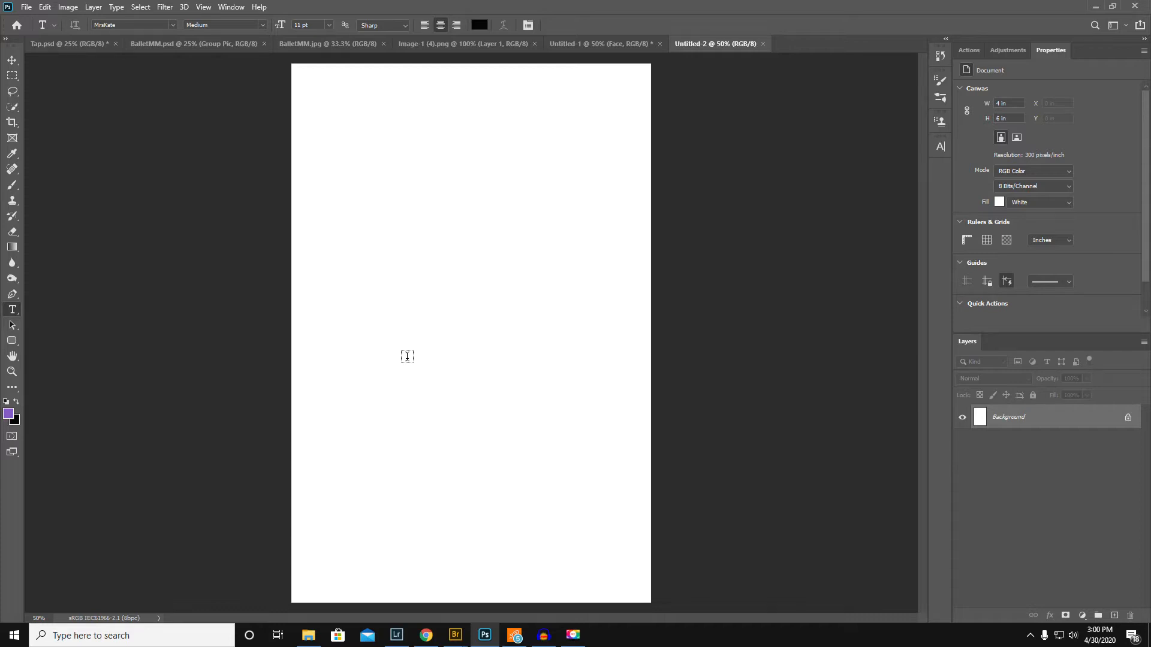
mouse_move(441, 262)
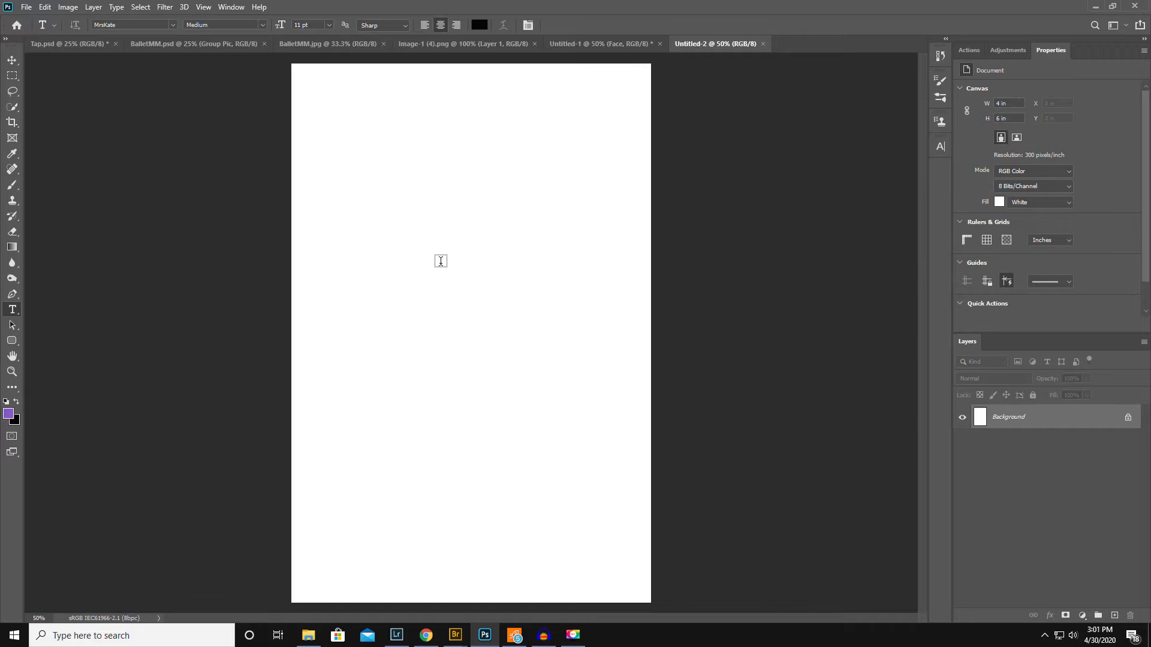
mouse_move(466, 228)
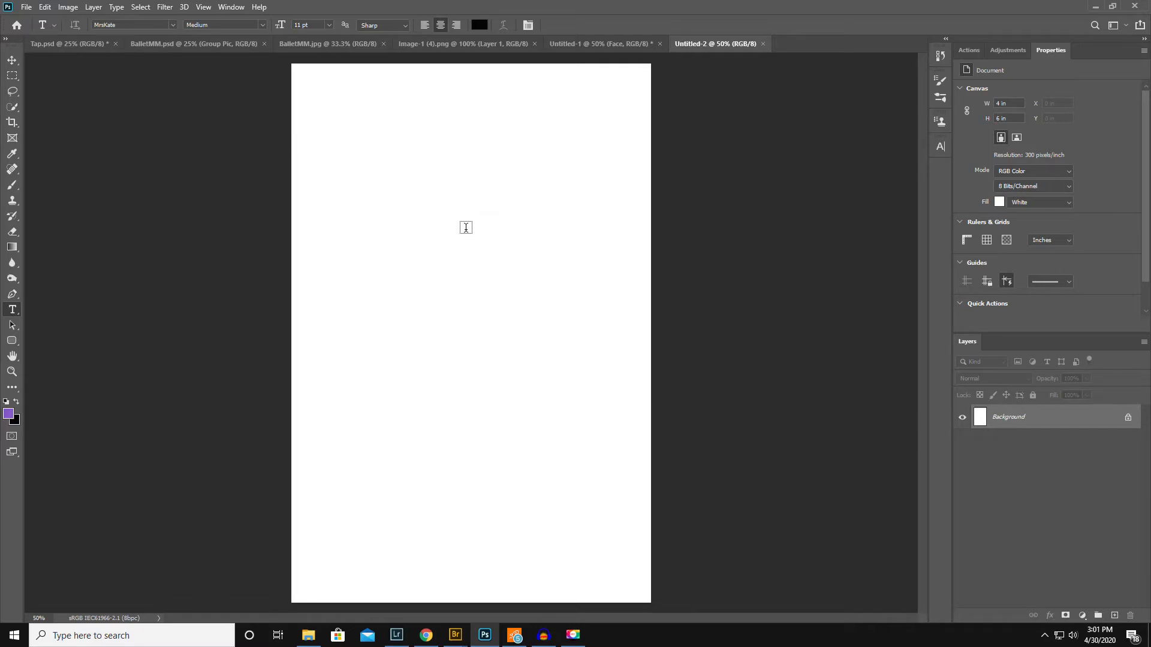
mouse_move(387, 431)
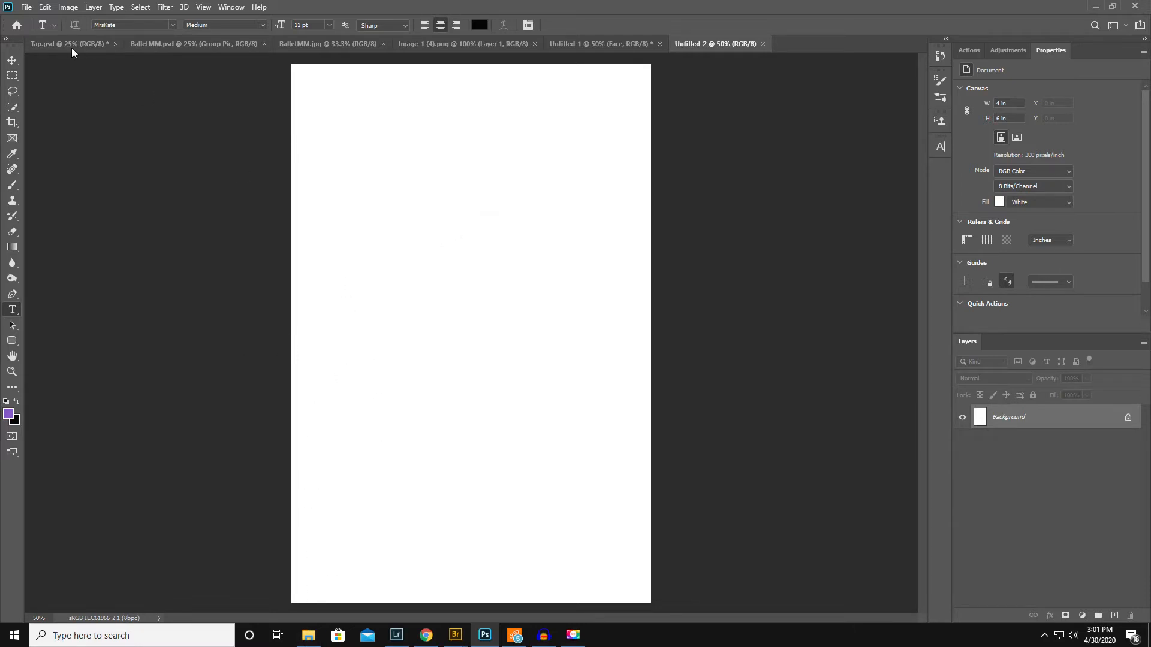
Step: Embed Image-1 (4).png from Downloads onto the blank 4×6 canvas via Place Embedded
click(35, 6)
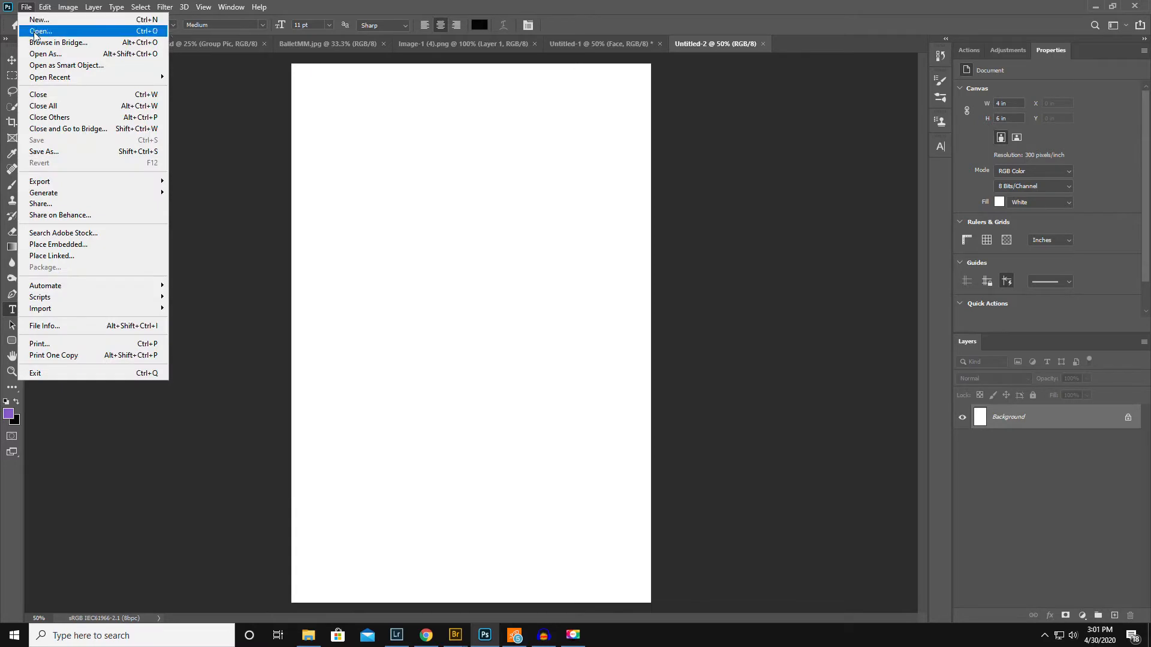
mouse_move(108, 29)
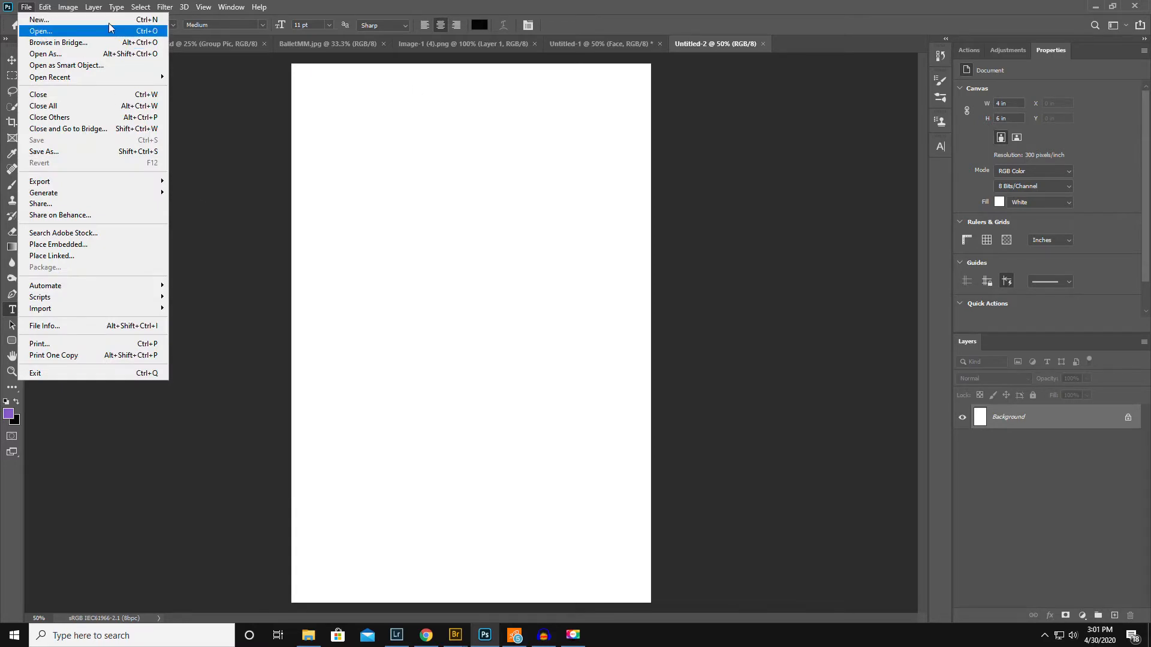
click(259, 6)
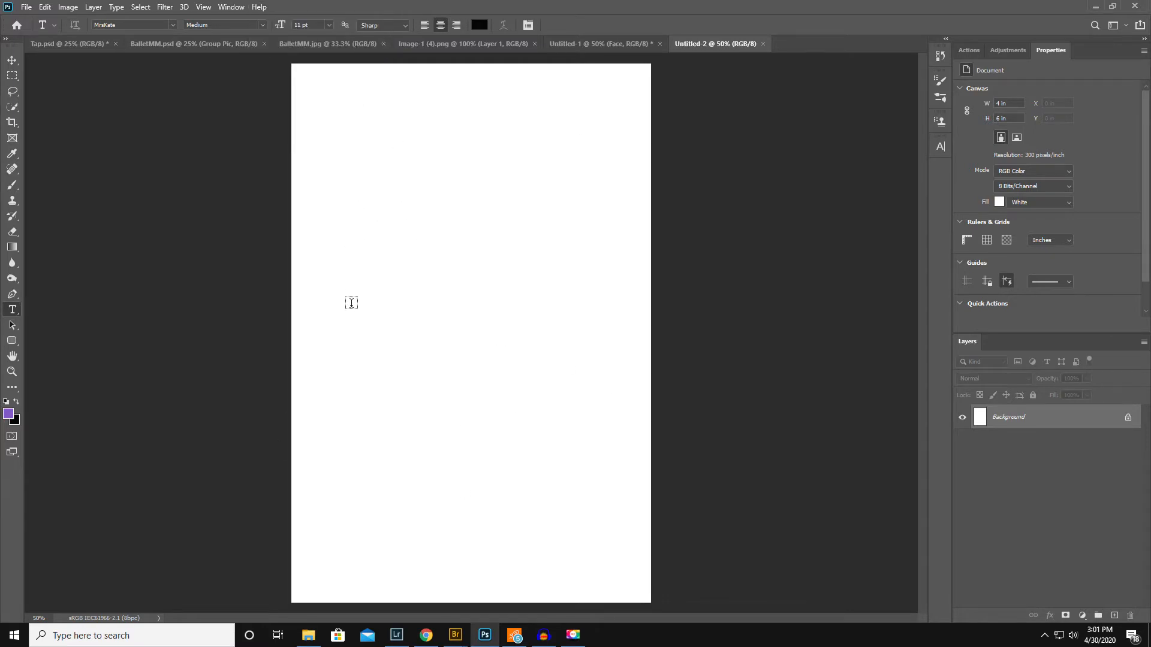
mouse_move(458, 203)
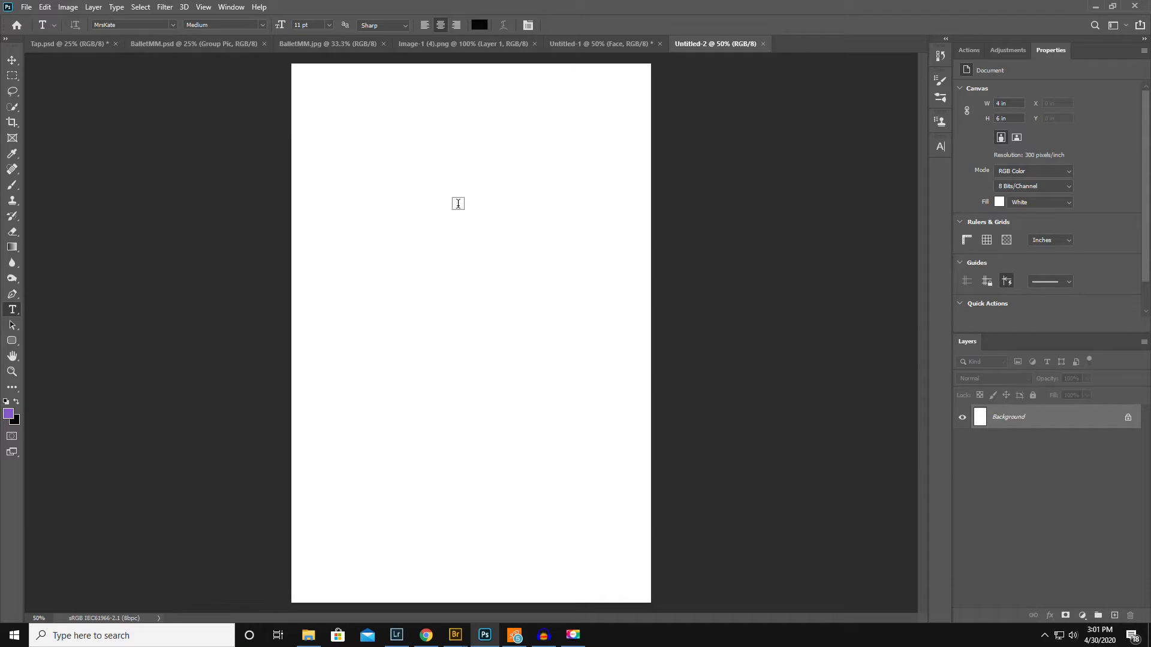
mouse_move(341, 83)
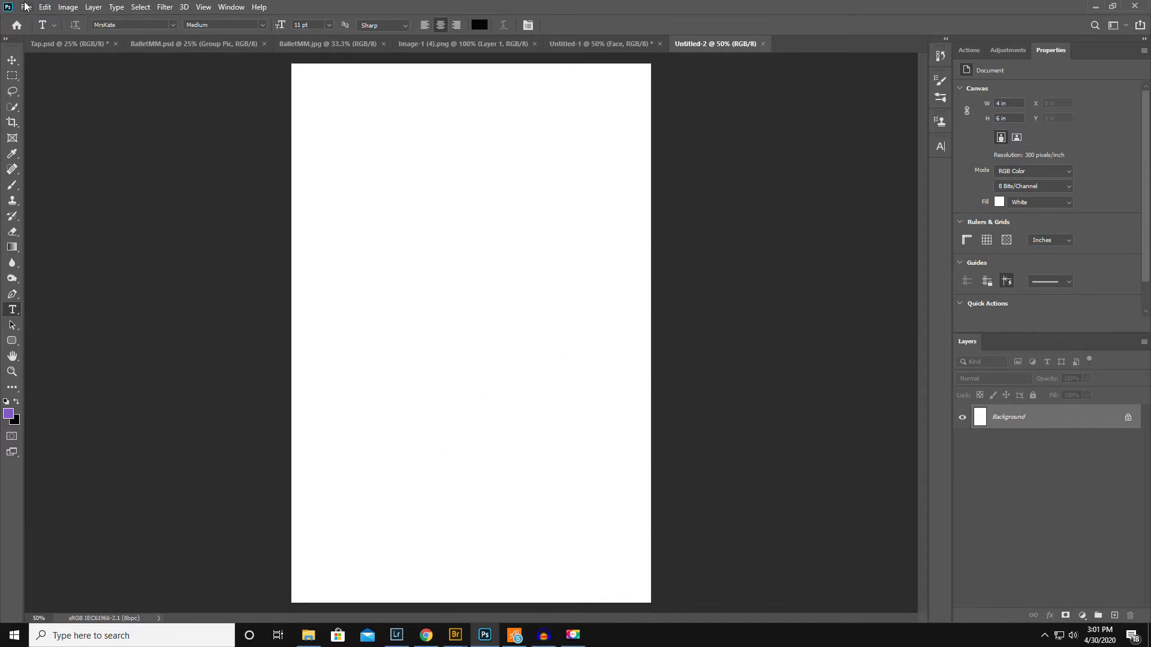
click(24, 6)
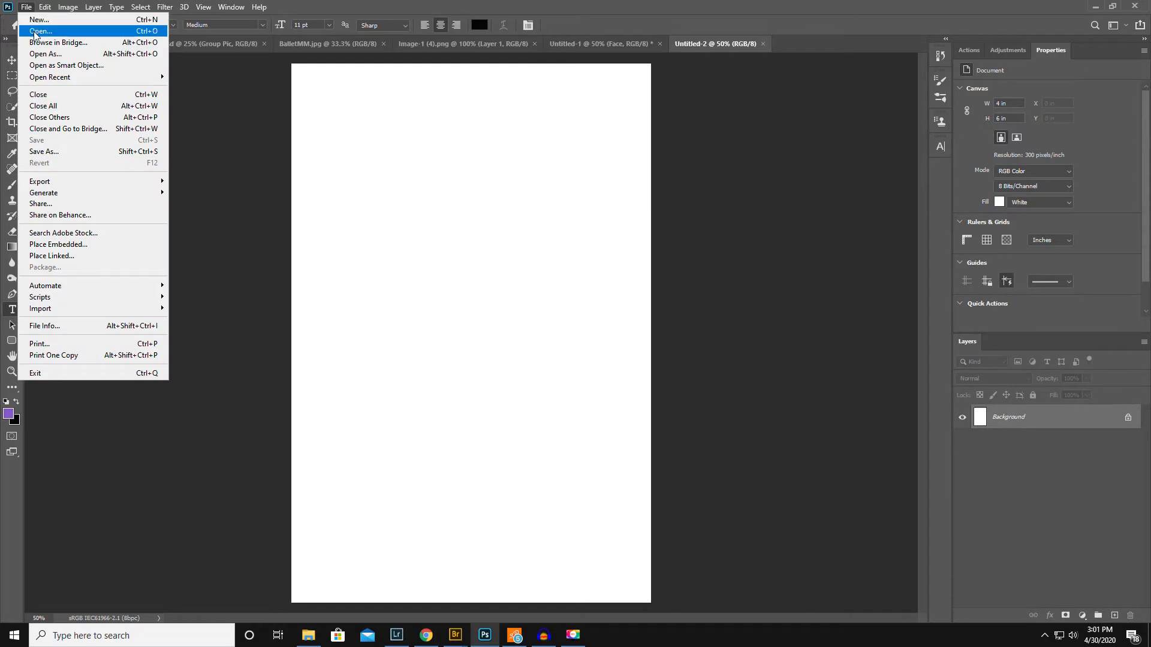
mouse_move(60, 282)
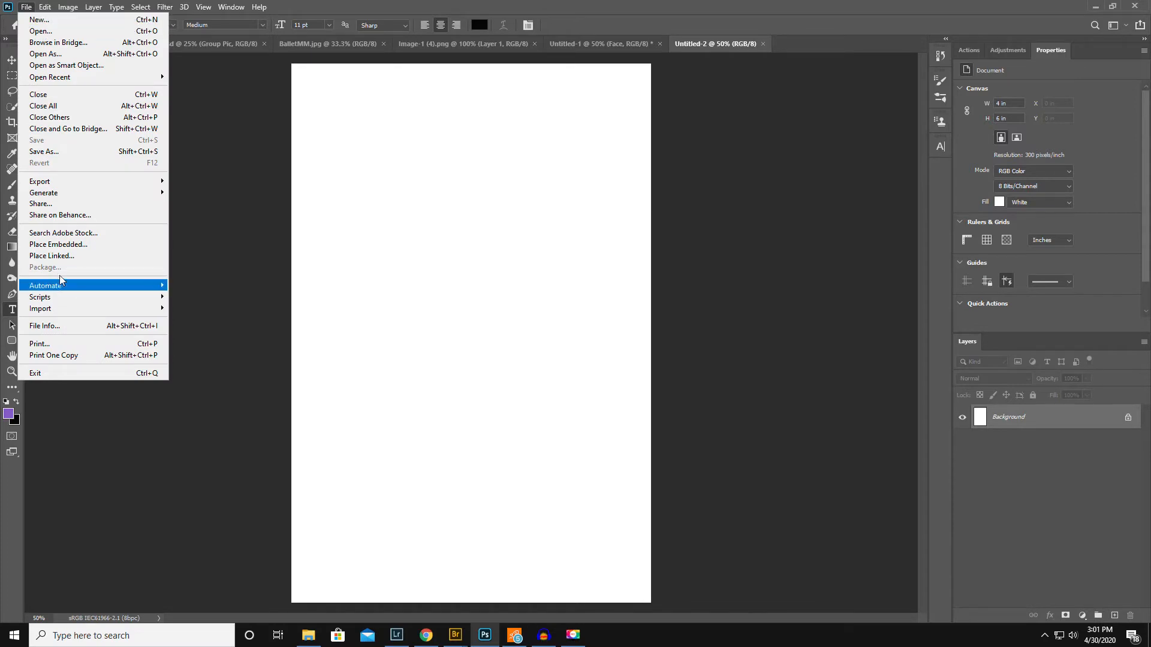
click(58, 245)
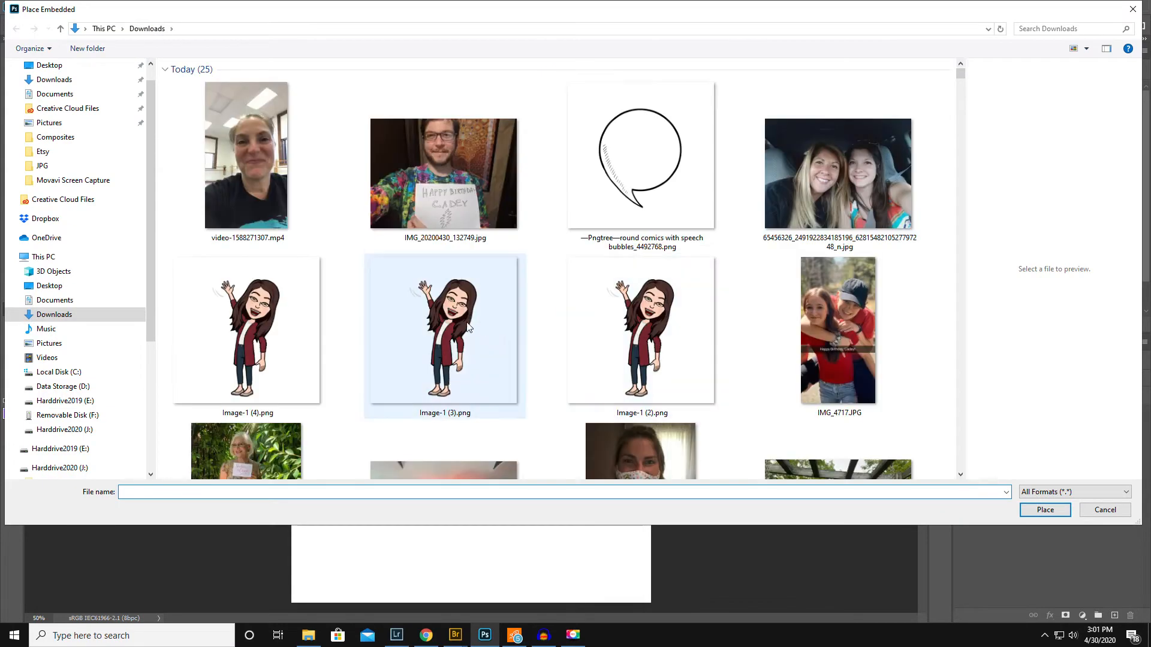
click(247, 332)
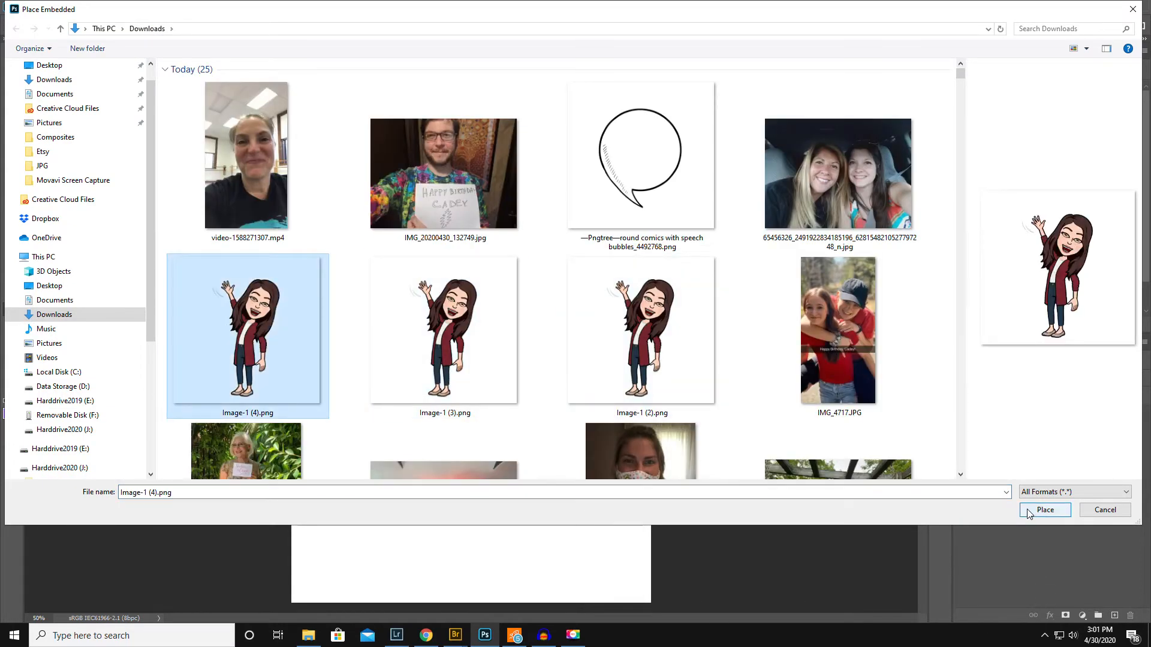
click(1045, 510)
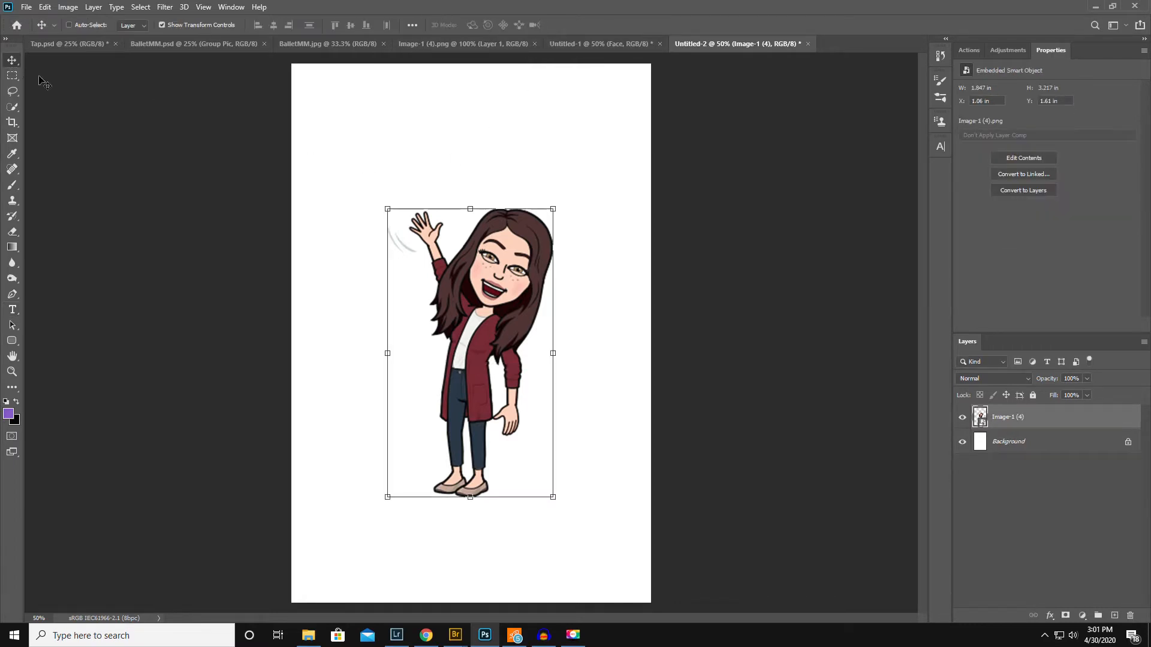
Step: Scale the avatar down, move it to the lower left and commit the transform
drag(470, 352, 404, 440)
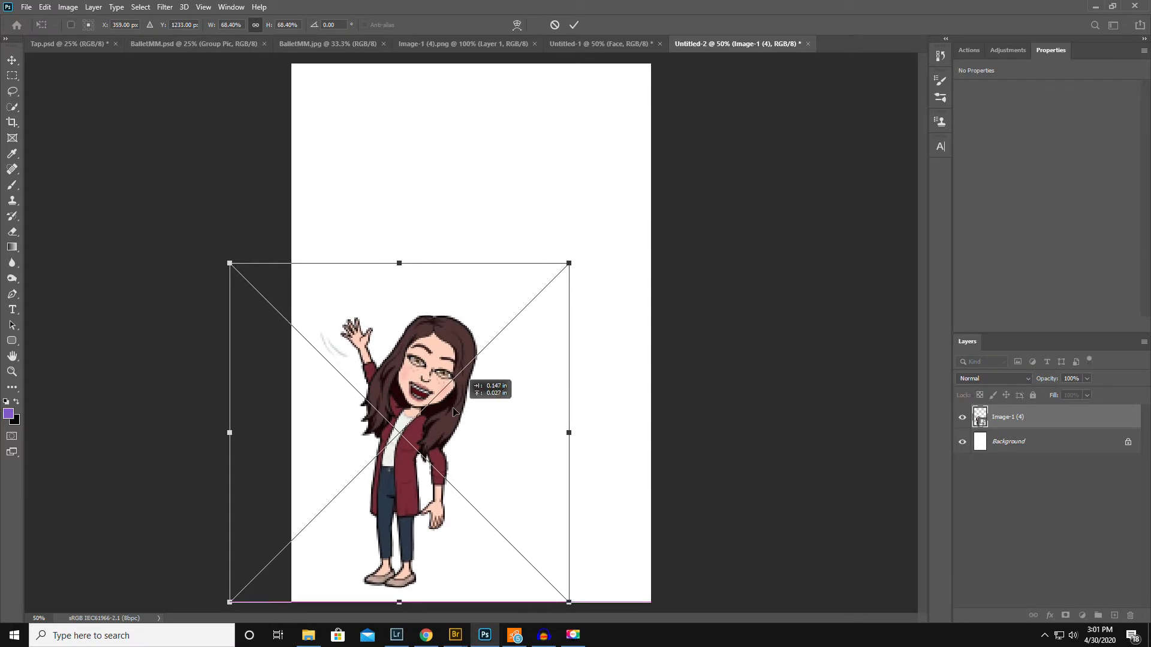
key(Enter)
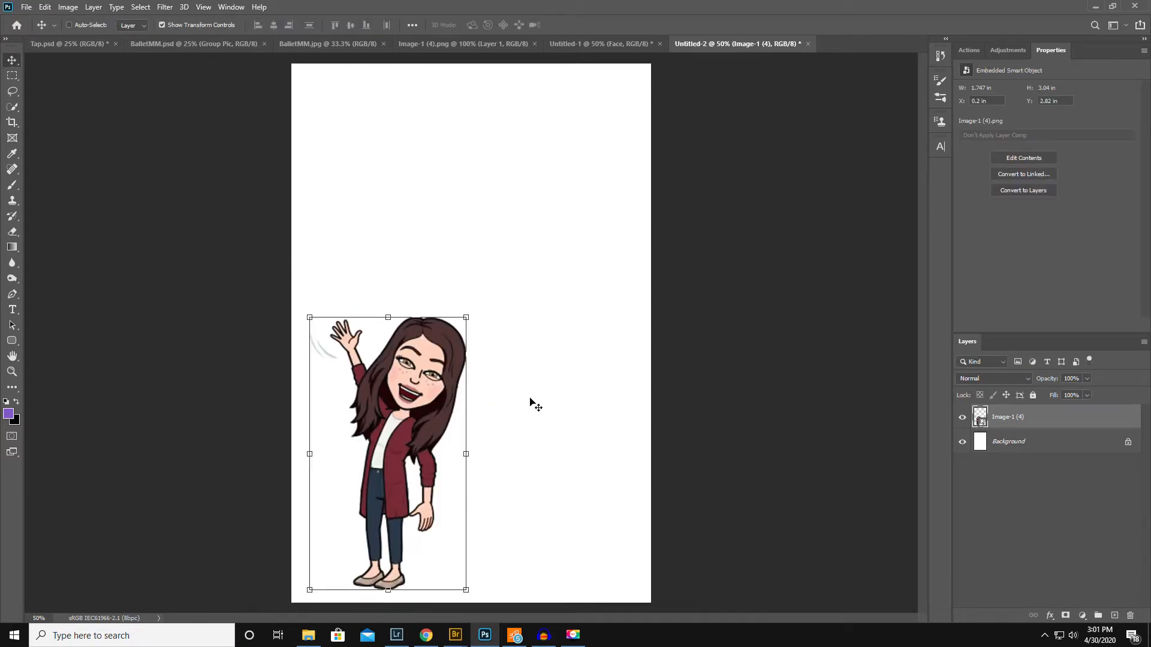
mouse_move(573, 367)
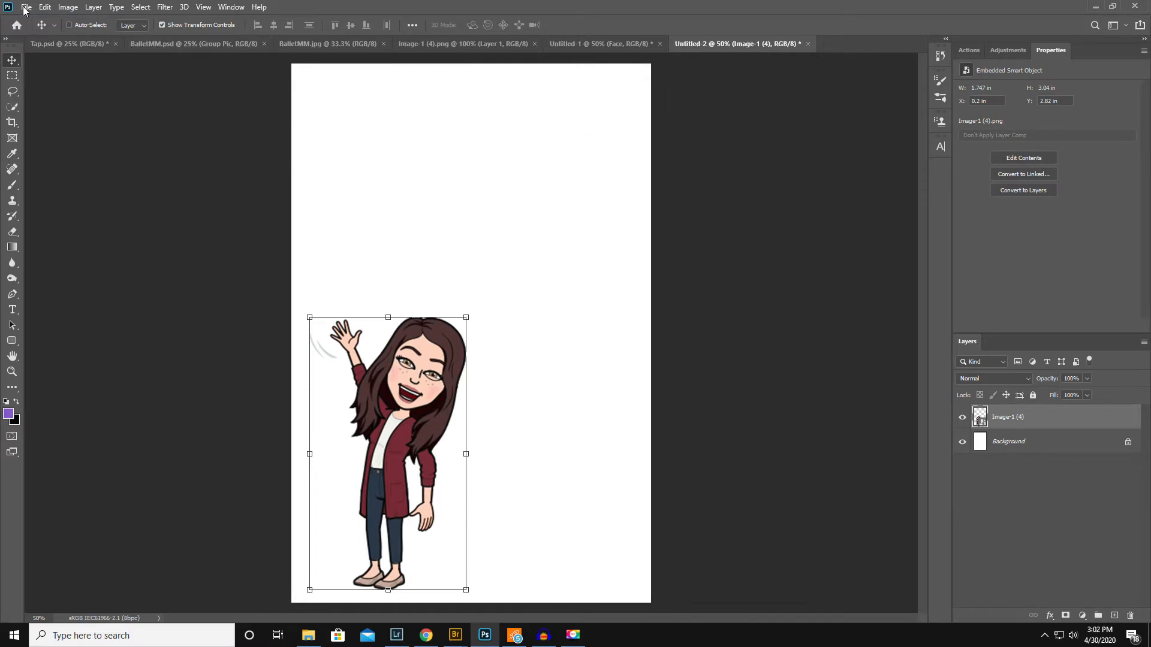
Step: Open the 65456326… photo of two women from Downloads as a second document tab
click(29, 7)
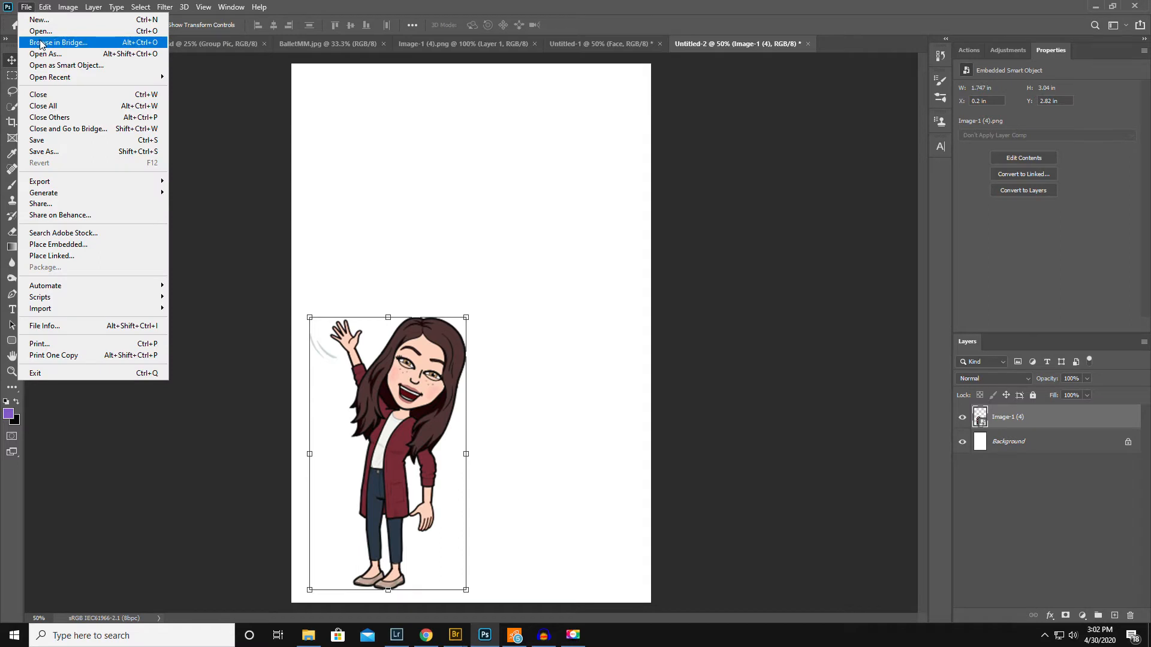
mouse_move(57, 33)
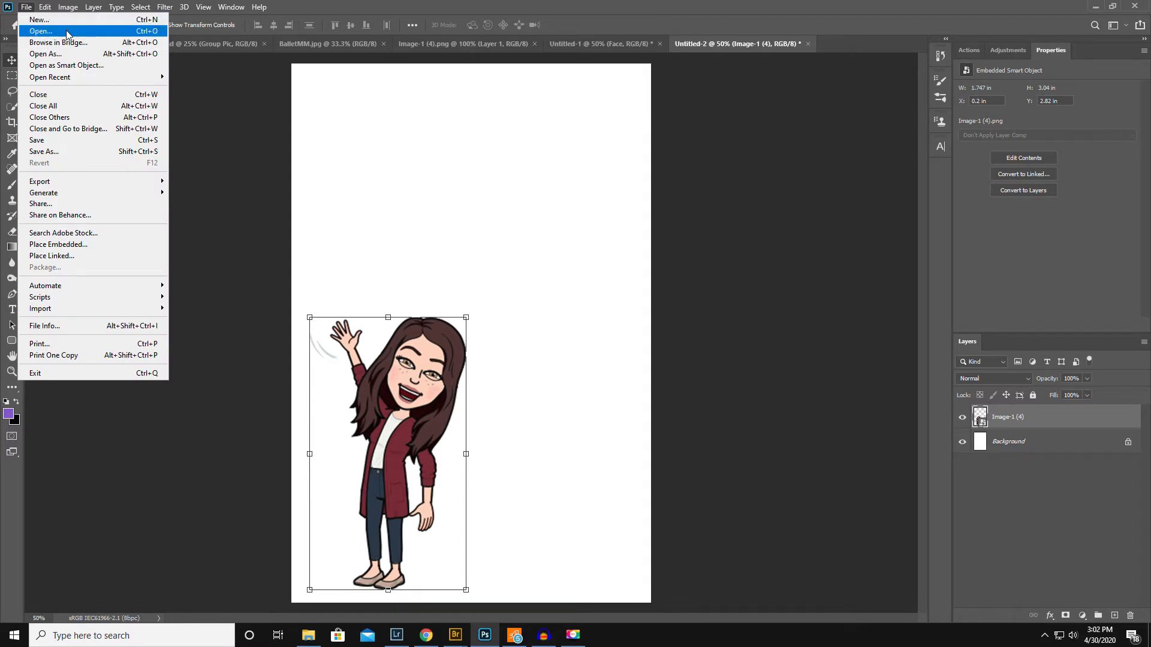
click(43, 31)
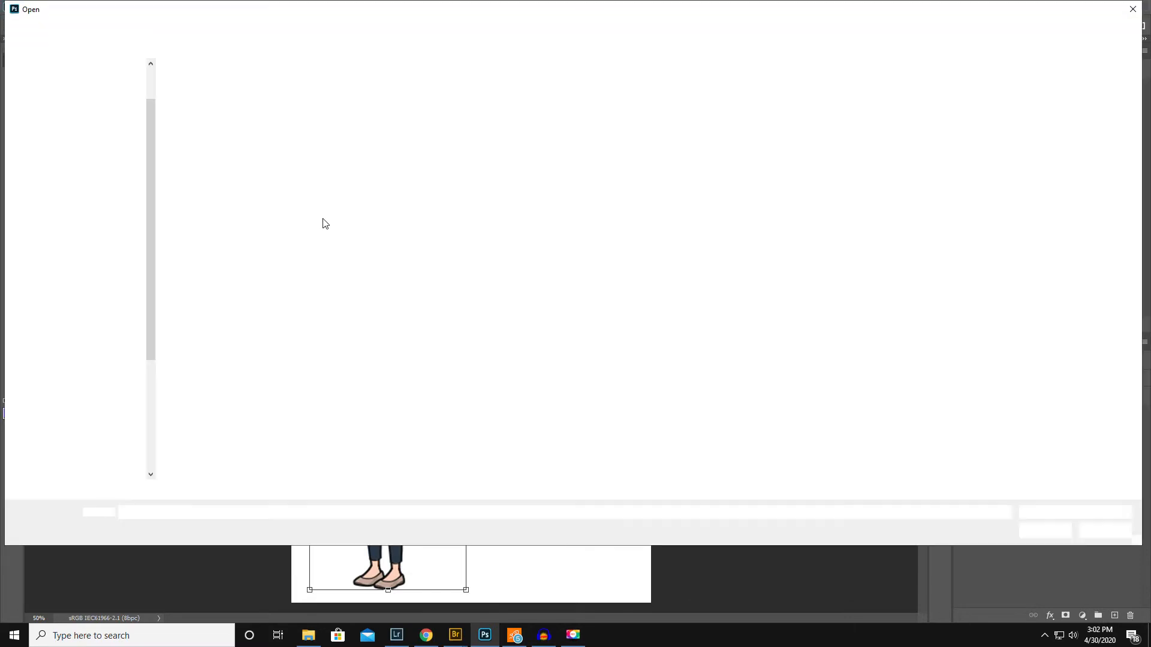
click(832, 177)
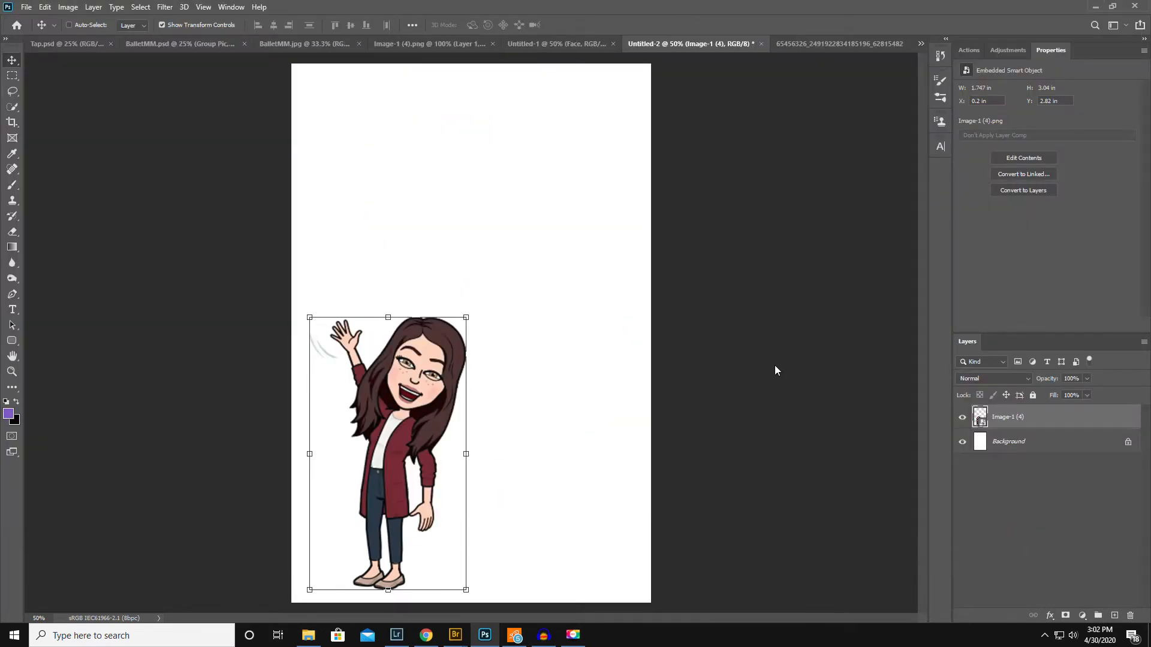
click(849, 43)
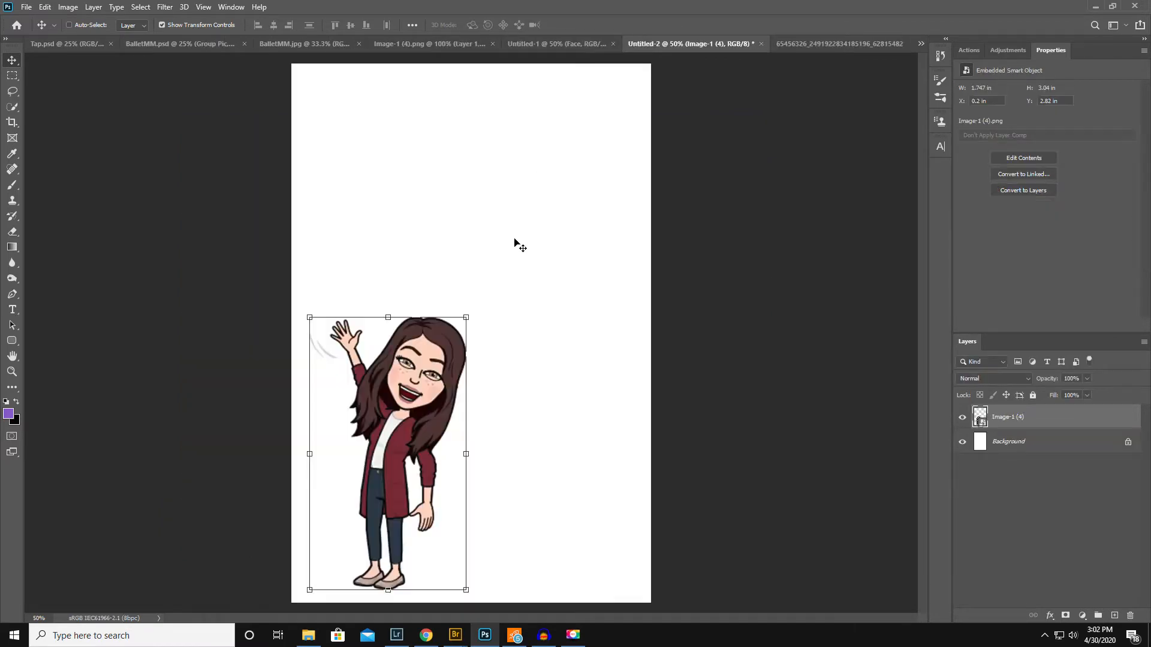
mouse_move(606, 435)
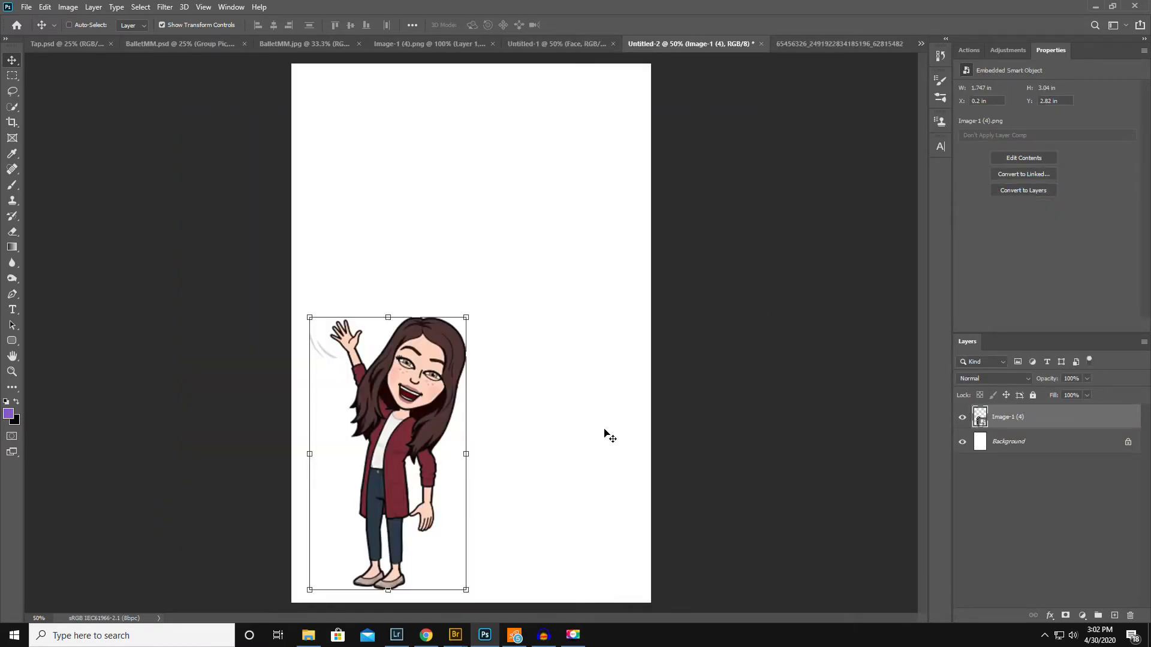
mouse_move(391, 420)
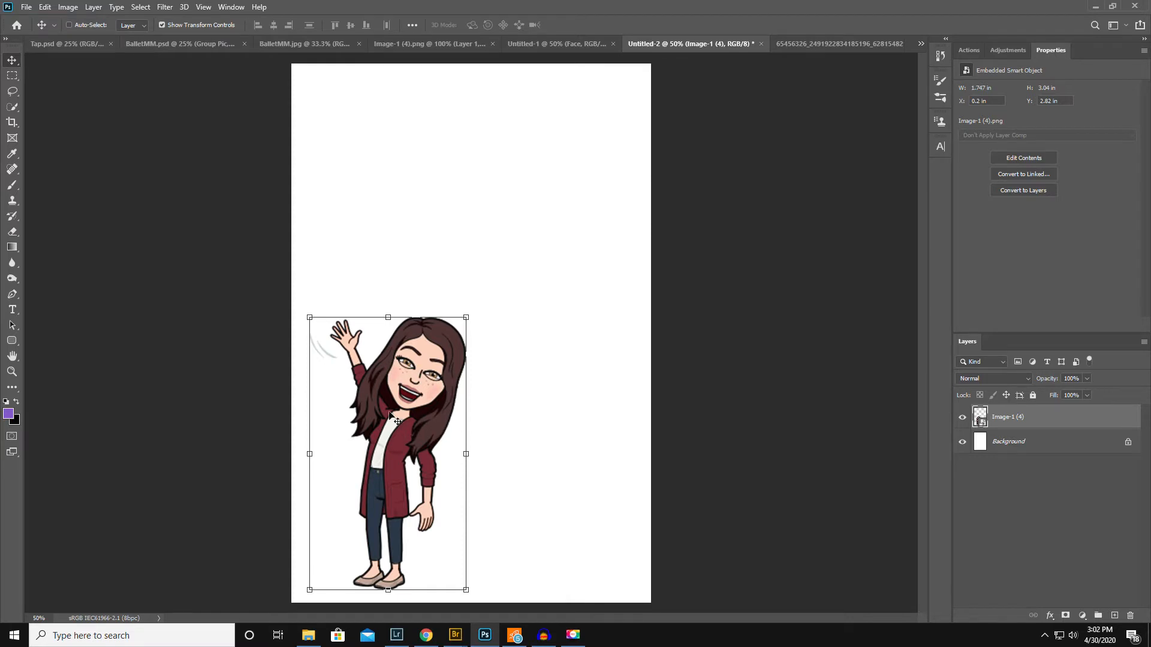
mouse_move(12, 372)
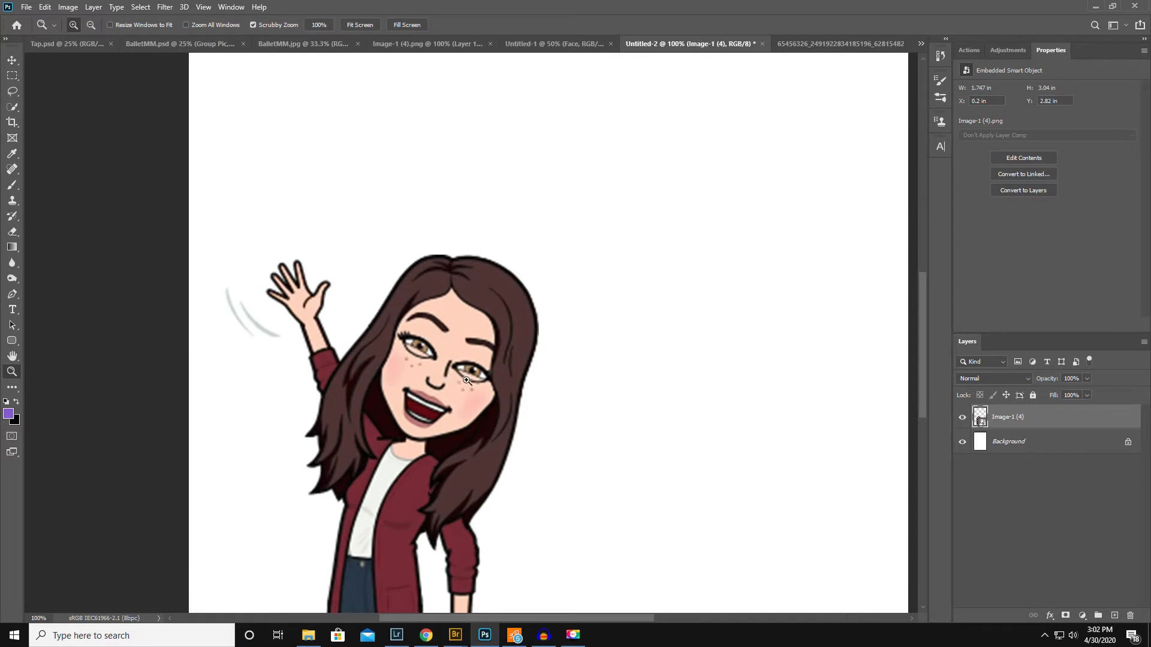
Step: Lasso the avatar's face and copy it onto its own layer with Layer via Copy
click(12, 94)
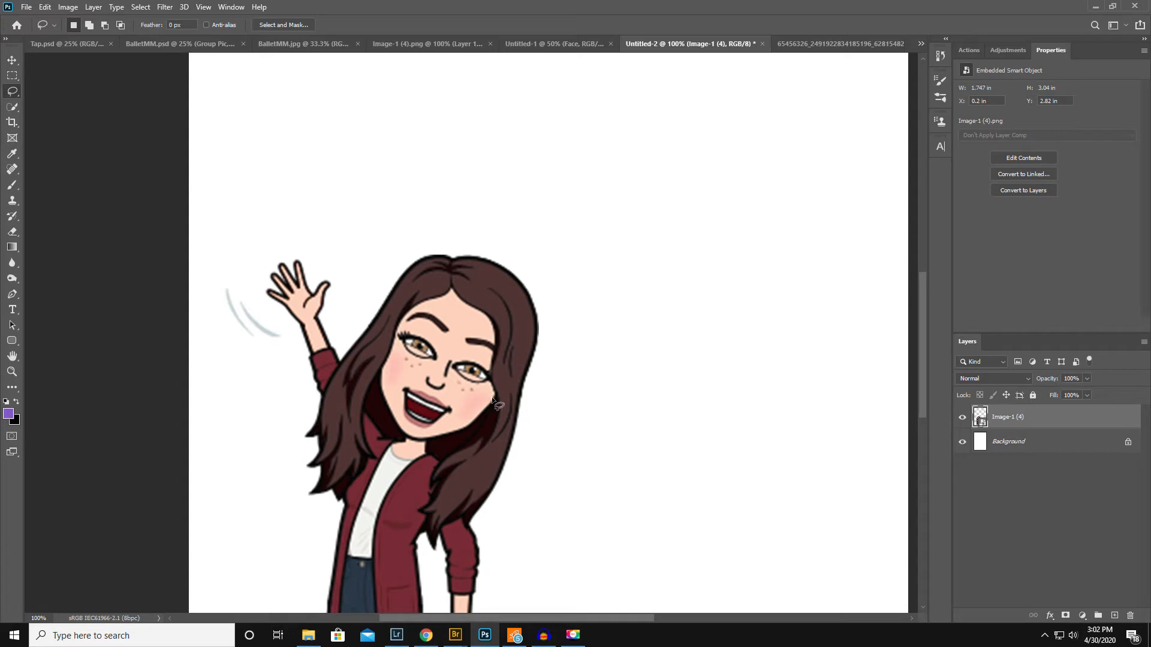
mouse_move(486, 399)
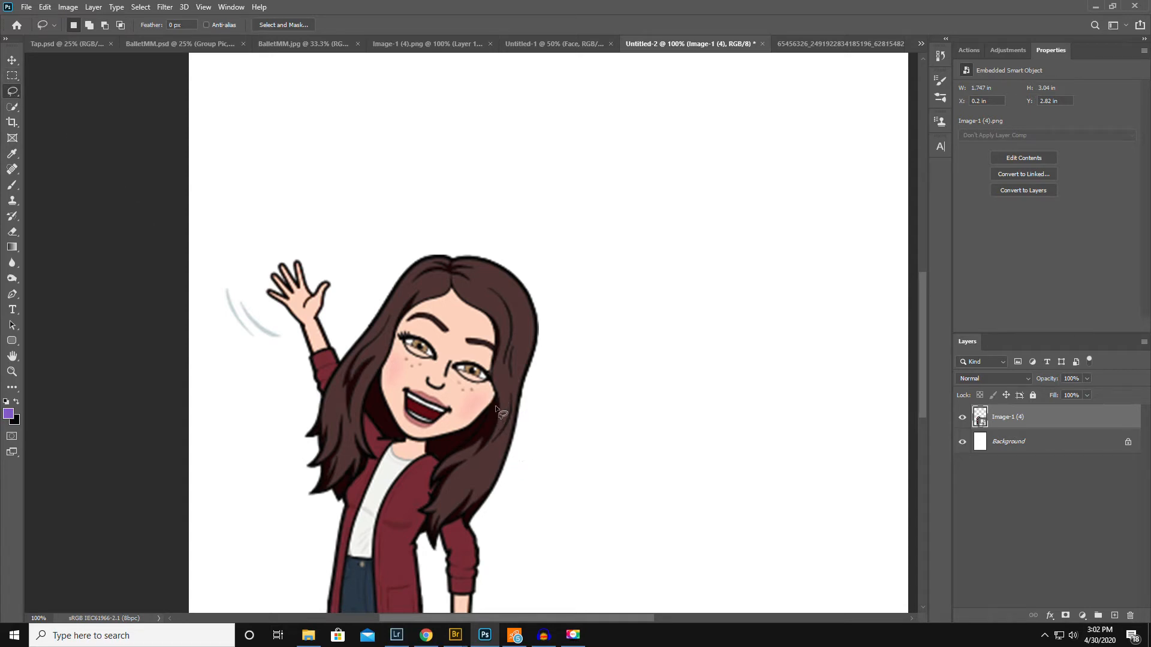
mouse_move(500, 398)
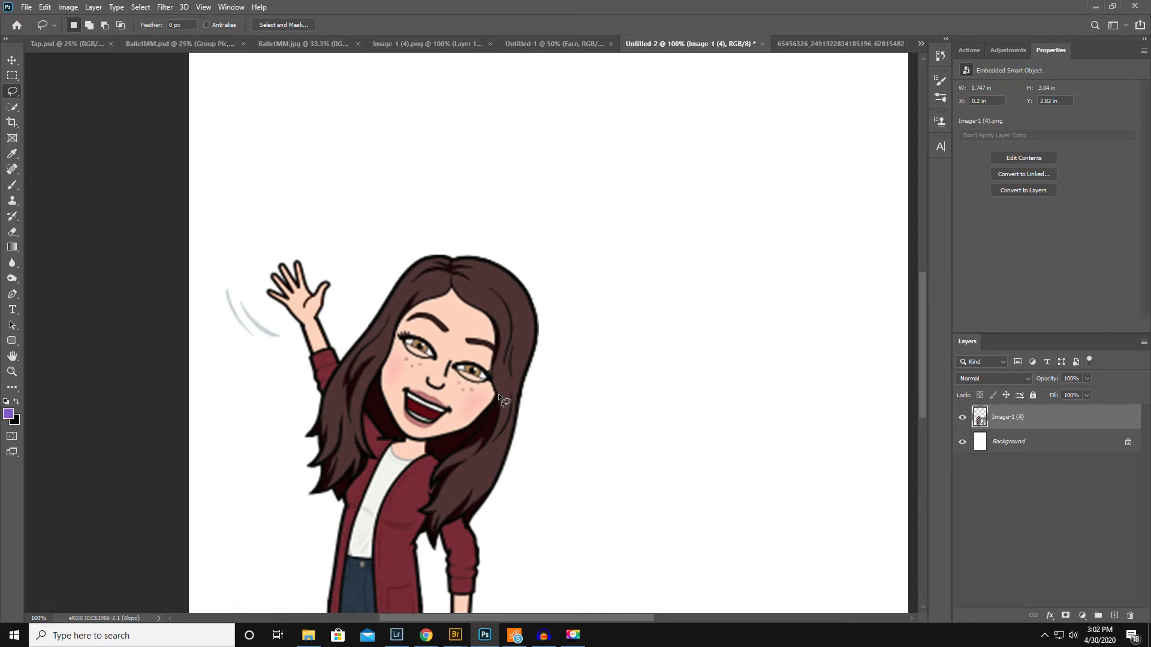
mouse_move(496, 391)
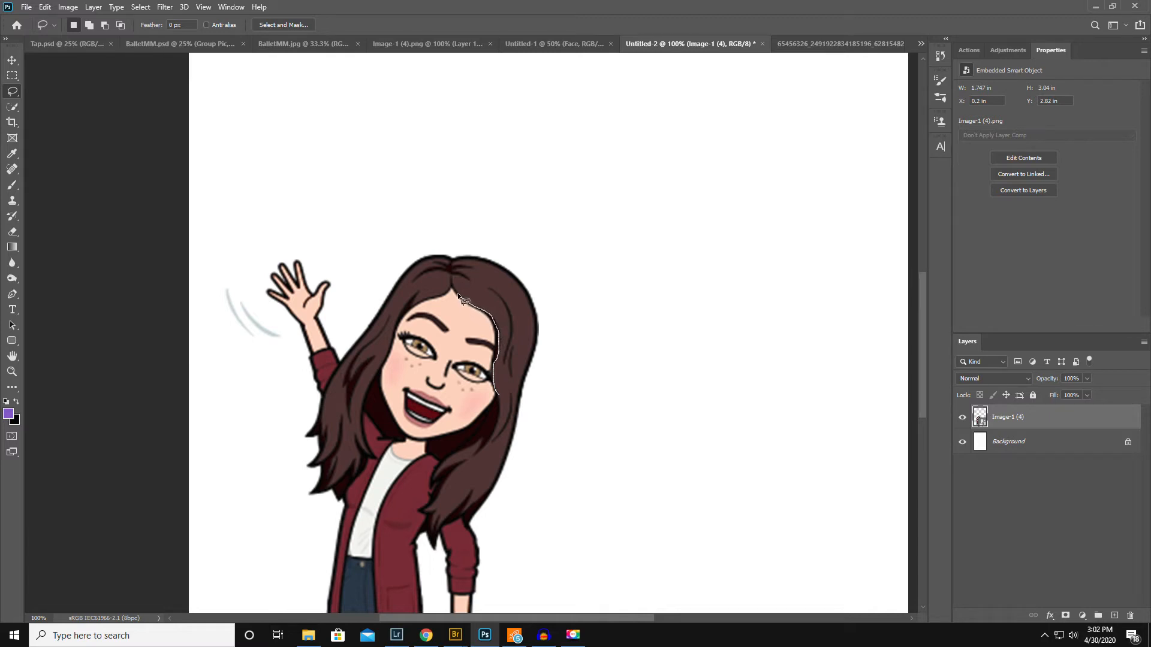
mouse_move(454, 305)
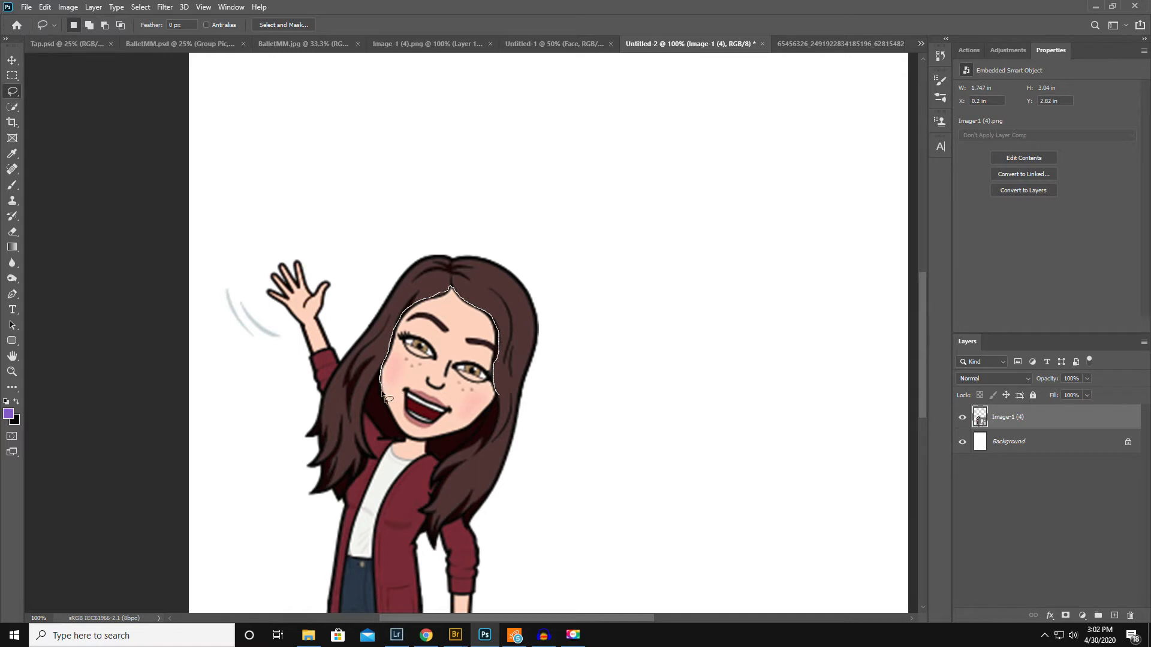
mouse_move(412, 447)
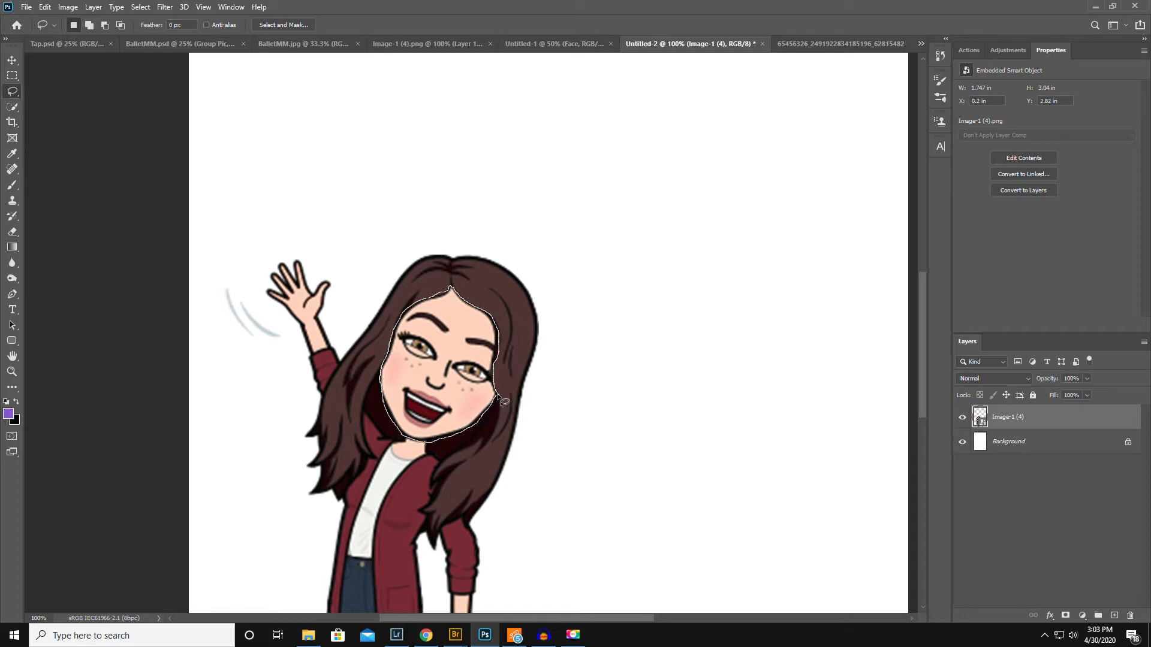
right_click(438, 354)
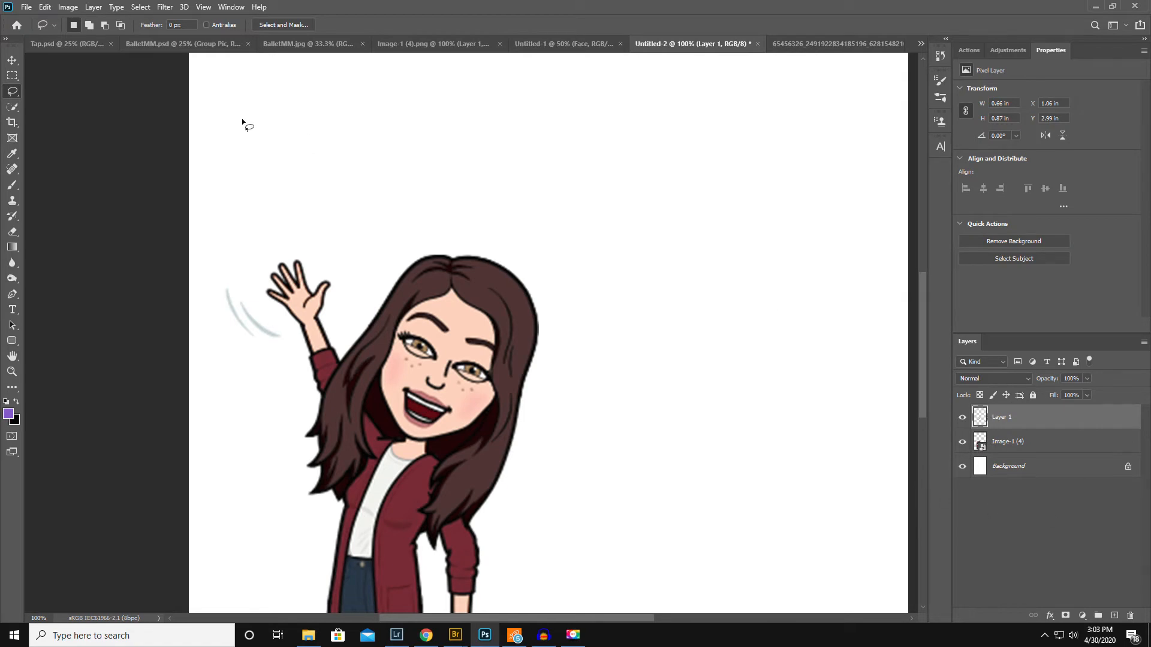
Step: Fill the copied face shape with black using Edit > Fill
click(42, 6)
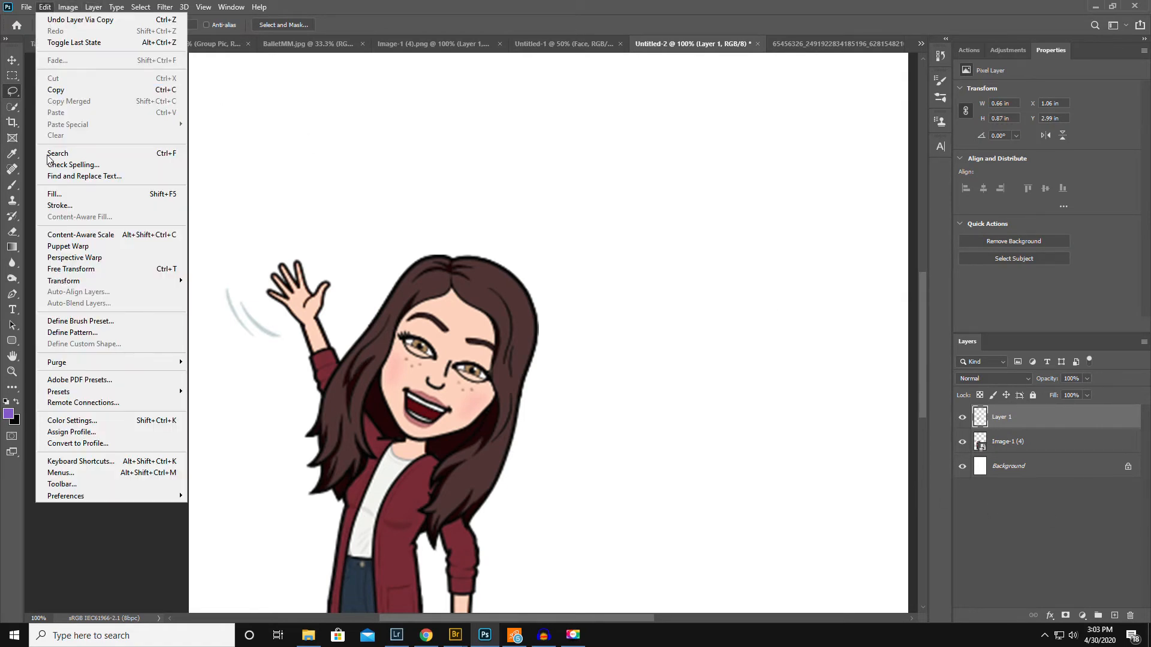
click(52, 194)
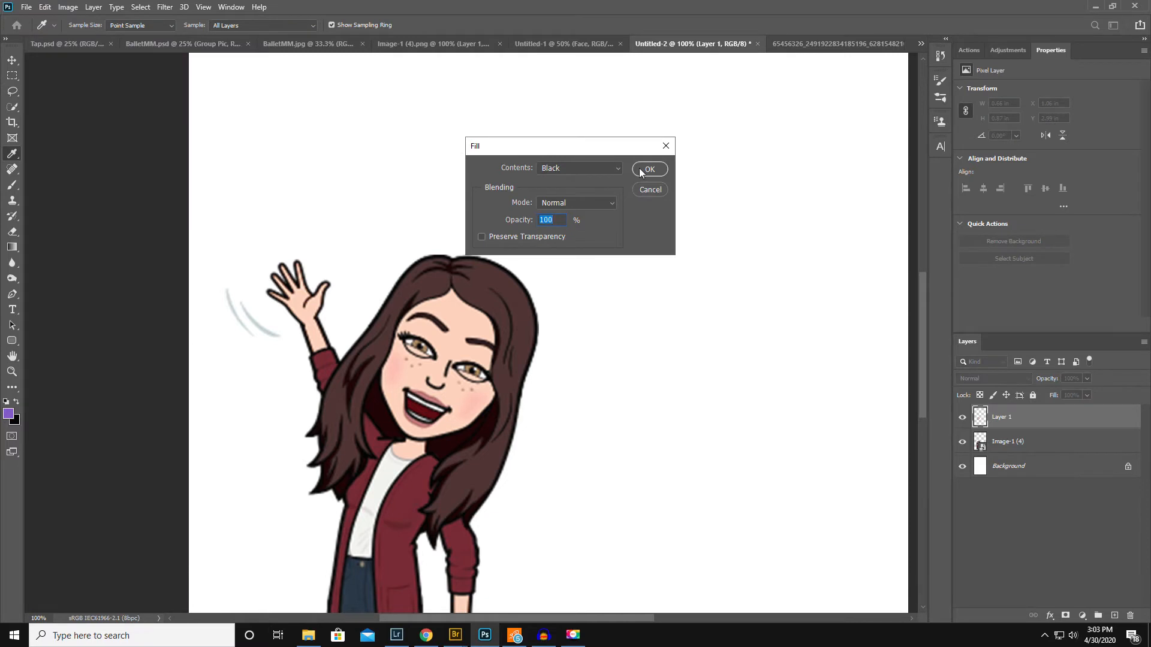
click(650, 168)
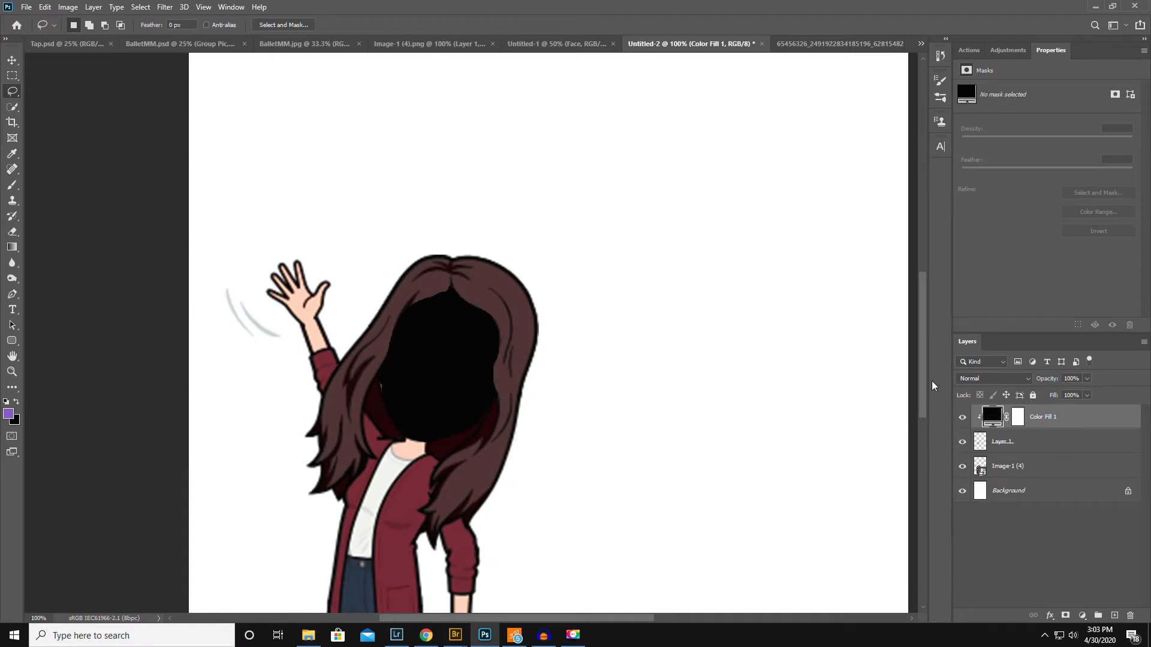
mouse_move(821, 427)
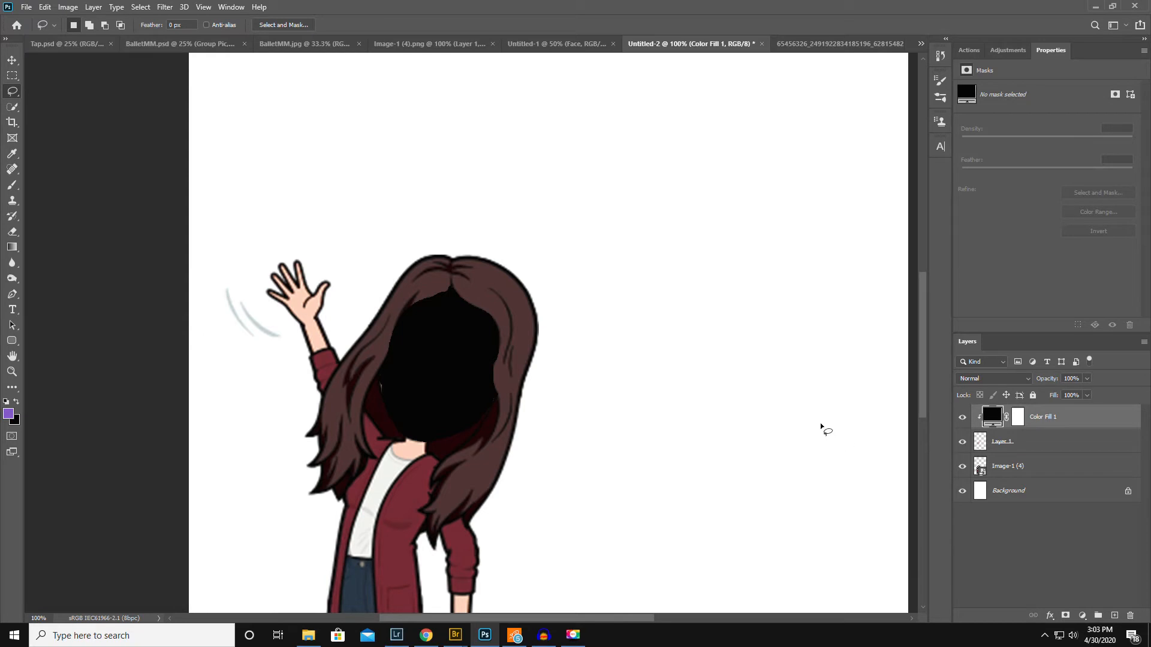
Step: Place the face photo clipped into the head, then rotate, enlarge and nudge it to fill the outline
click(39, 6)
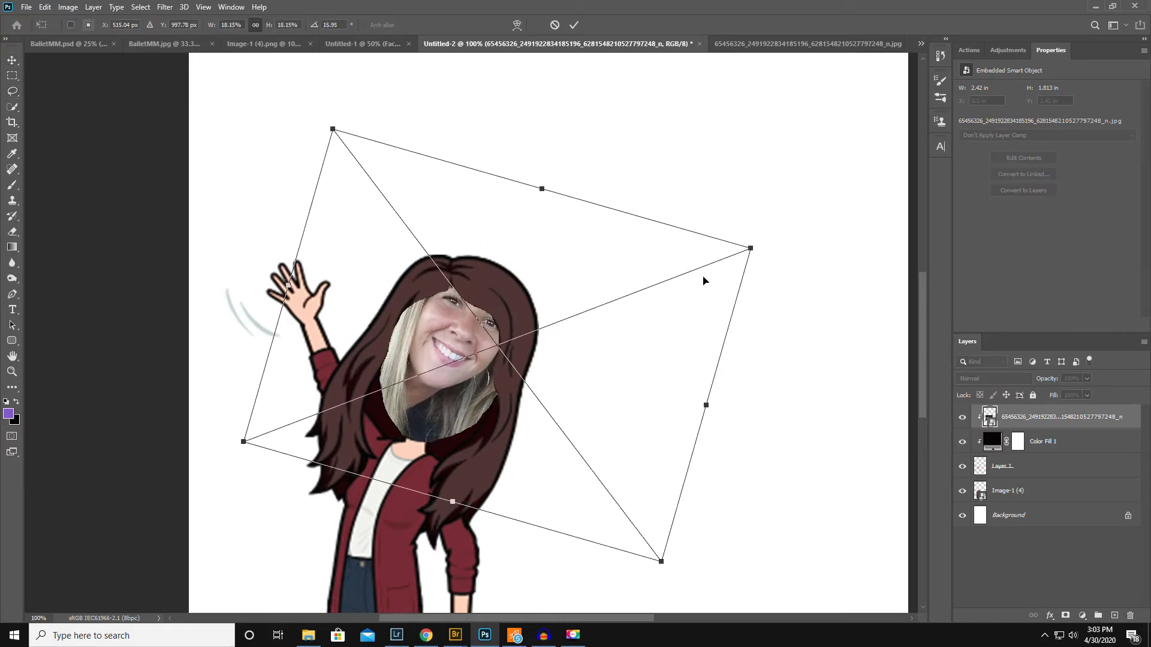
drag(748, 248, 734, 294)
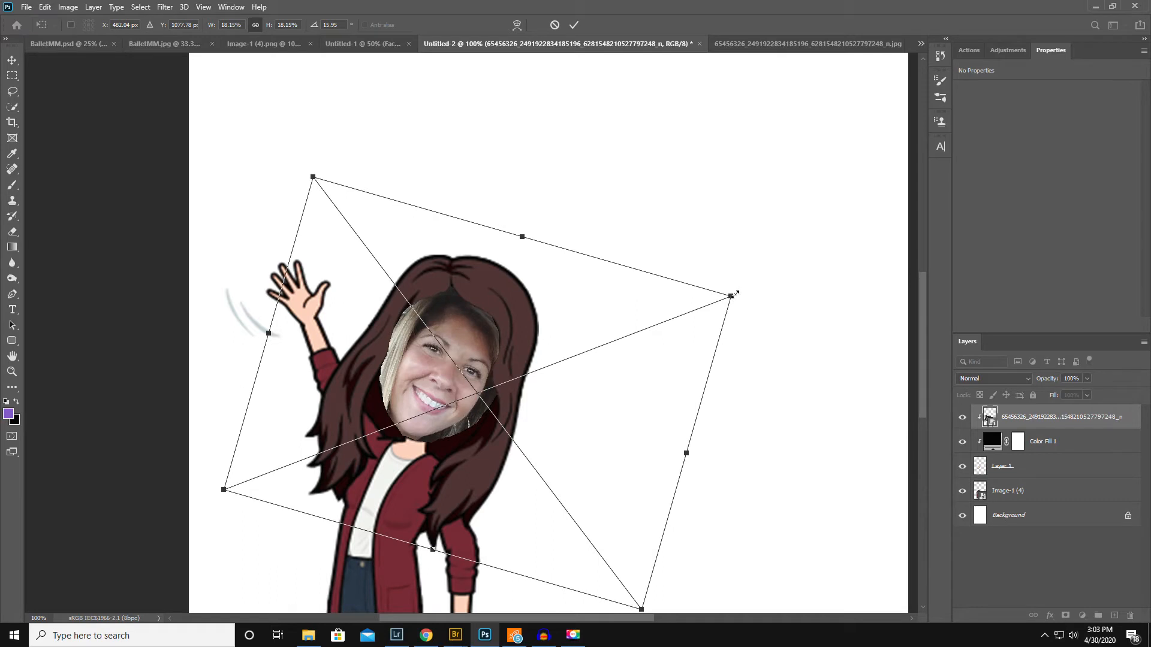
drag(730, 293, 778, 276)
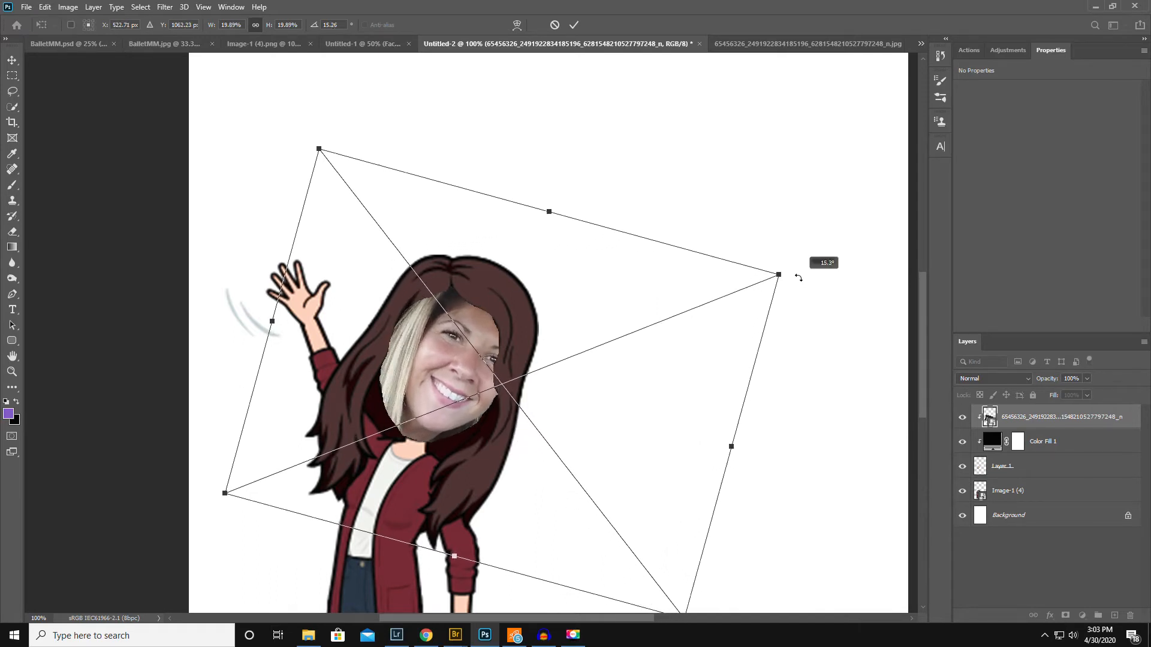
drag(777, 276, 593, 349)
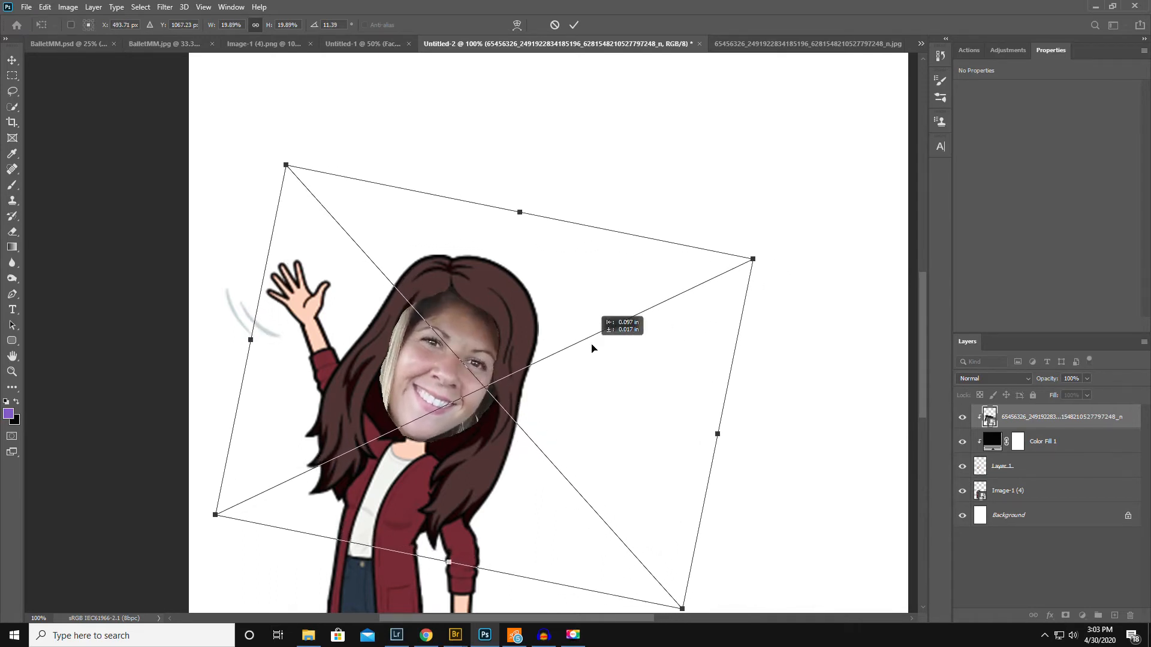
drag(752, 259, 770, 254)
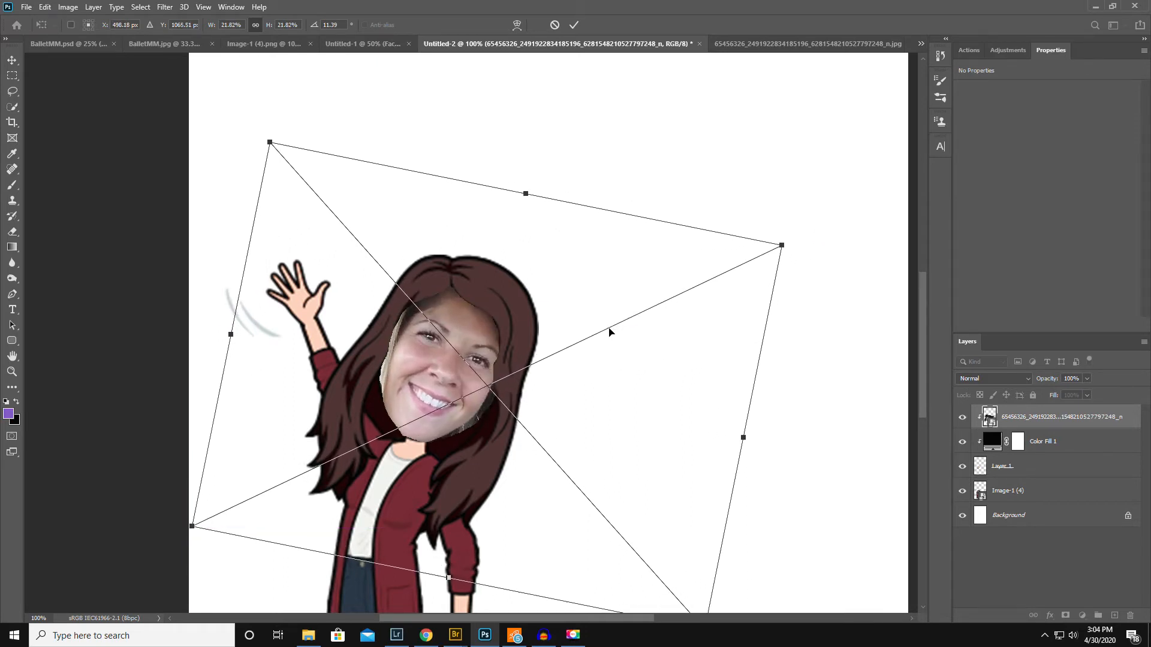
drag(611, 332, 586, 341)
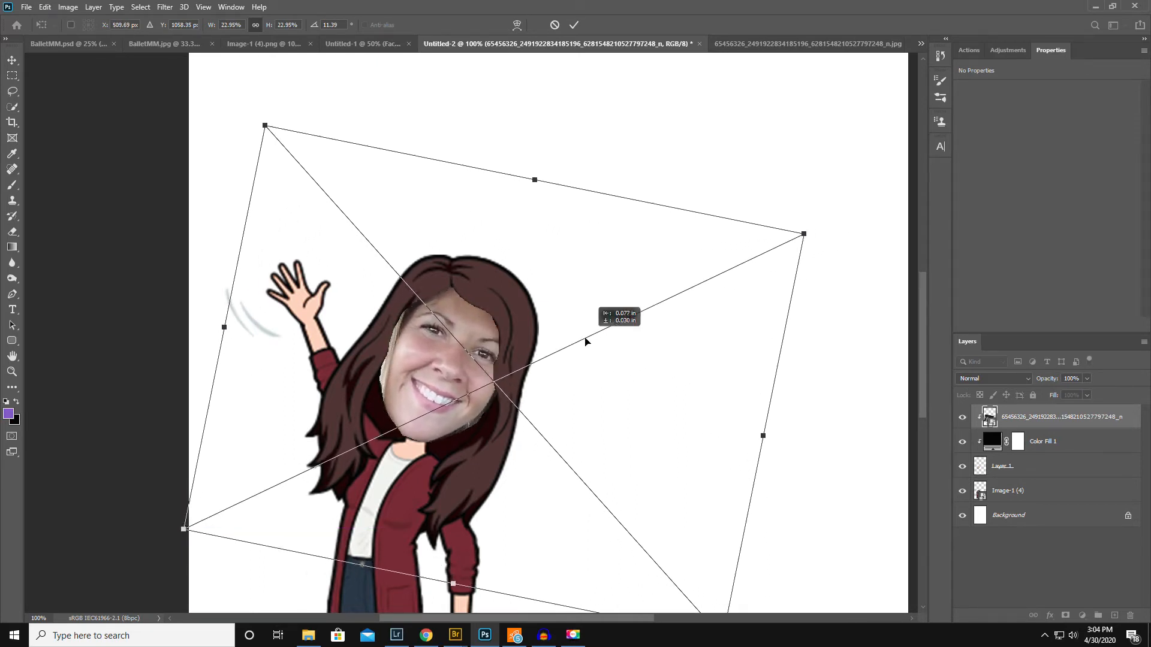
drag(585, 342, 590, 344)
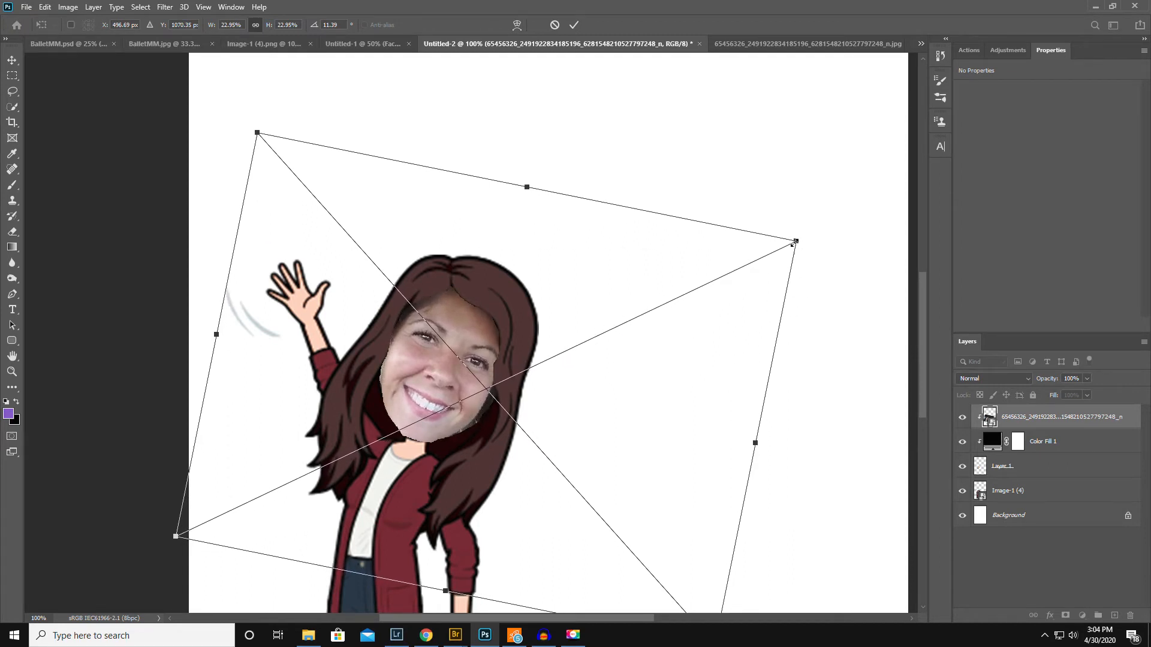
drag(793, 241, 808, 238)
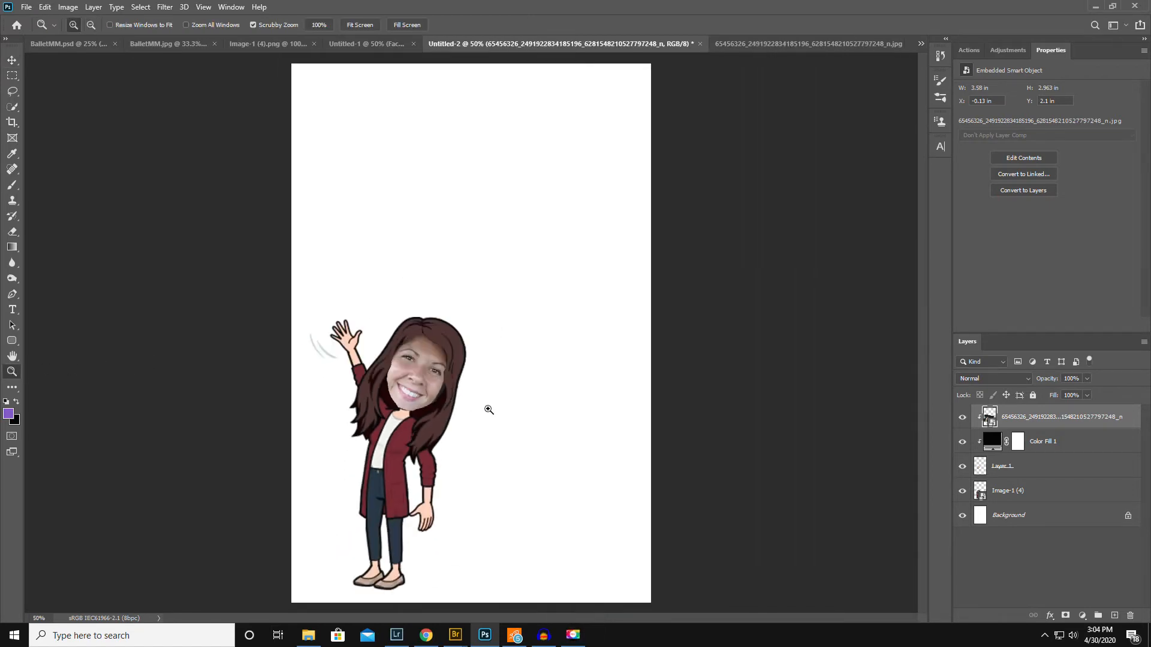
mouse_move(496, 79)
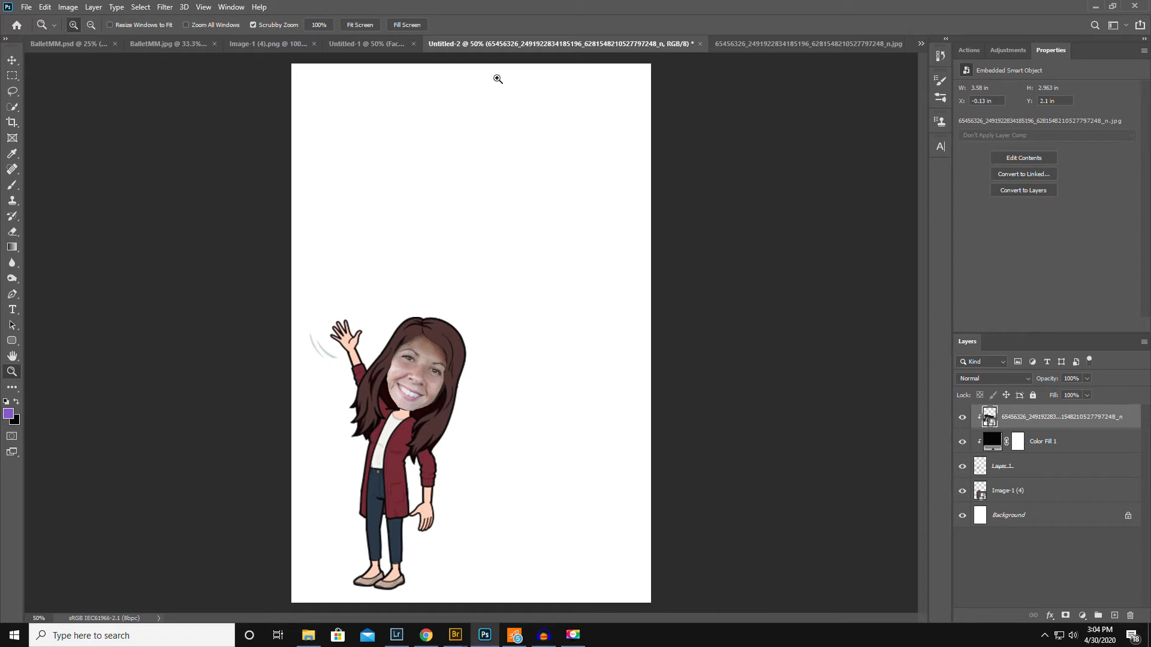
mouse_move(717, 362)
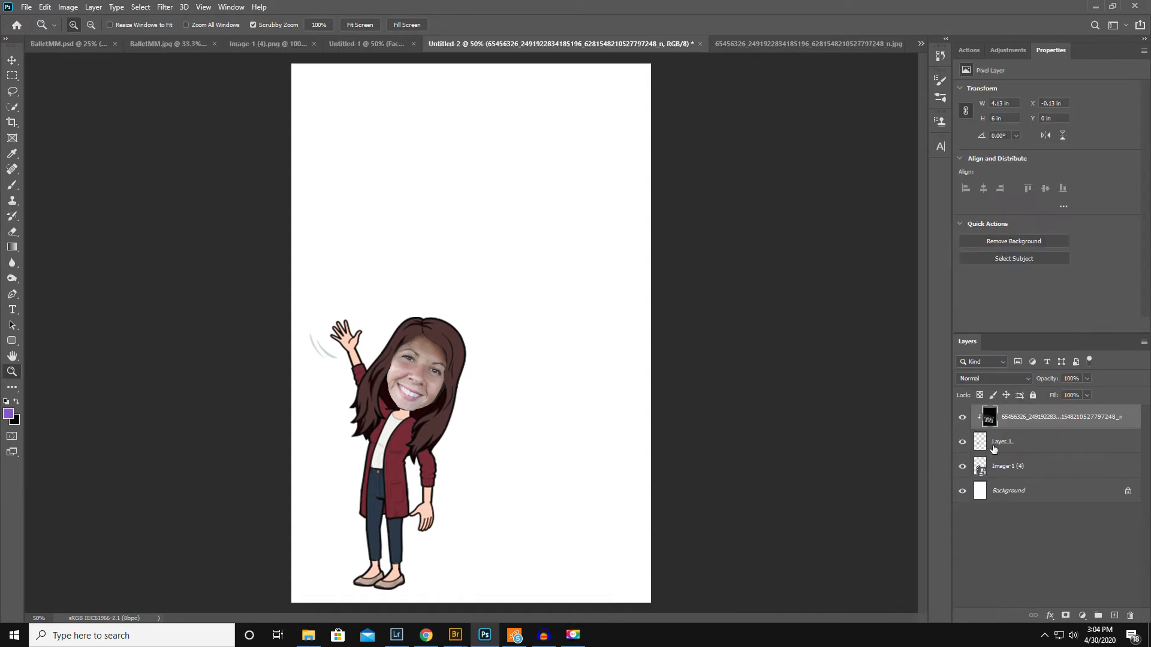
Step: Hide the copied cartoon-face layer to check the merged photo face
click(962, 441)
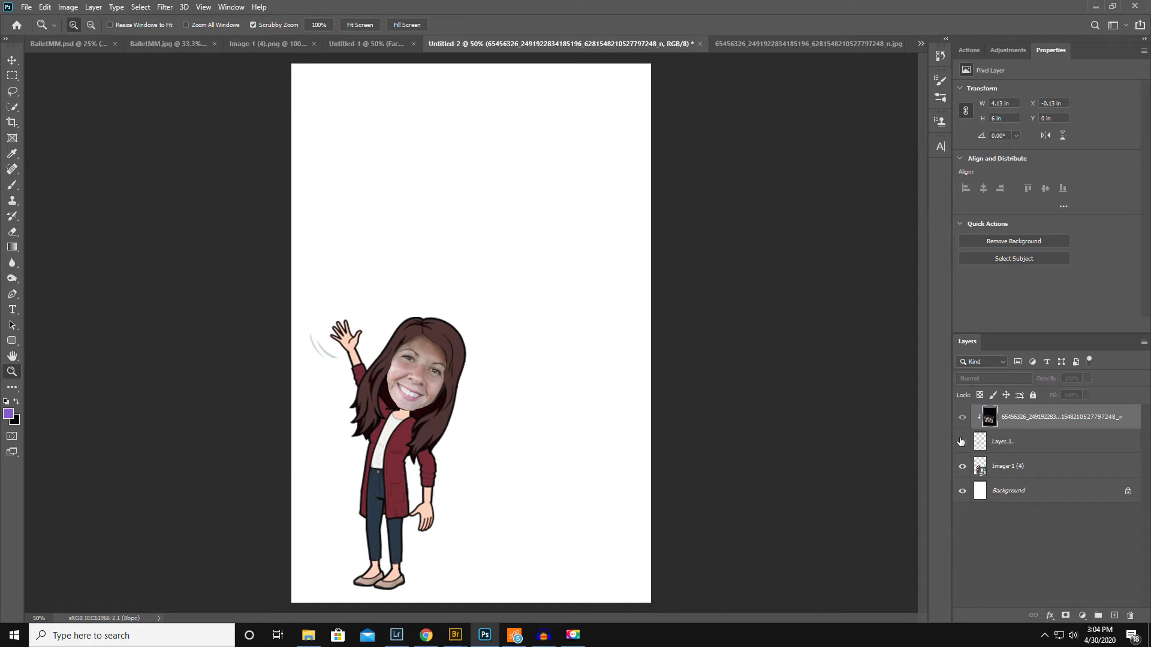
mouse_move(961, 458)
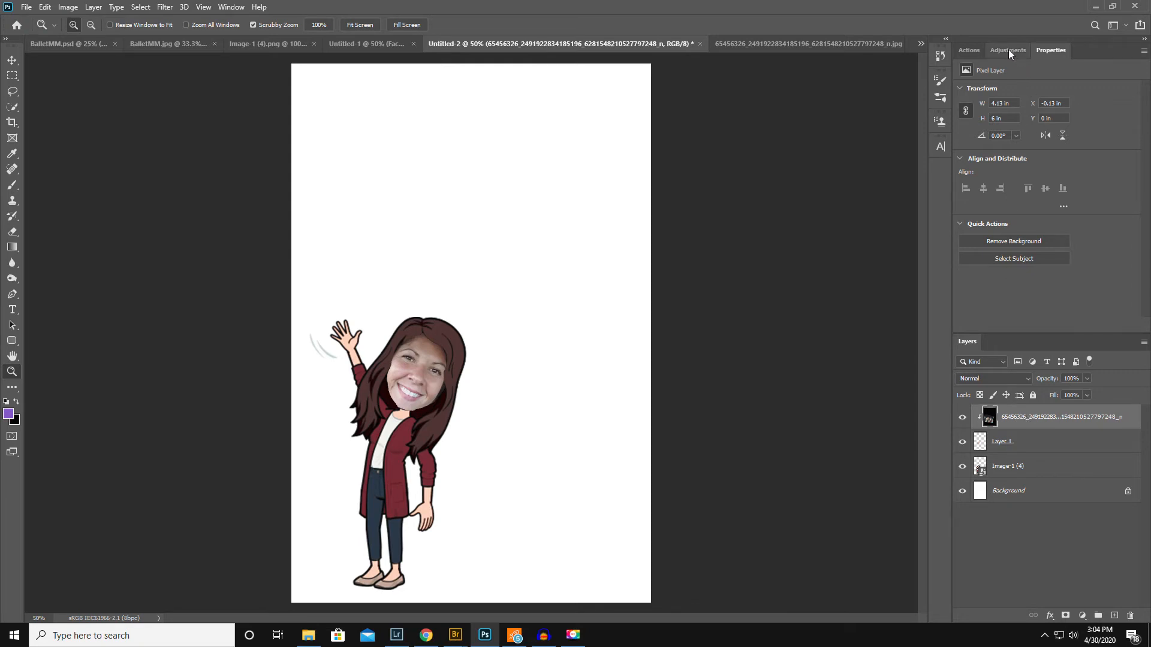
Step: Add a Curves adjustment layer and release the face photo's clipping mask
click(1007, 50)
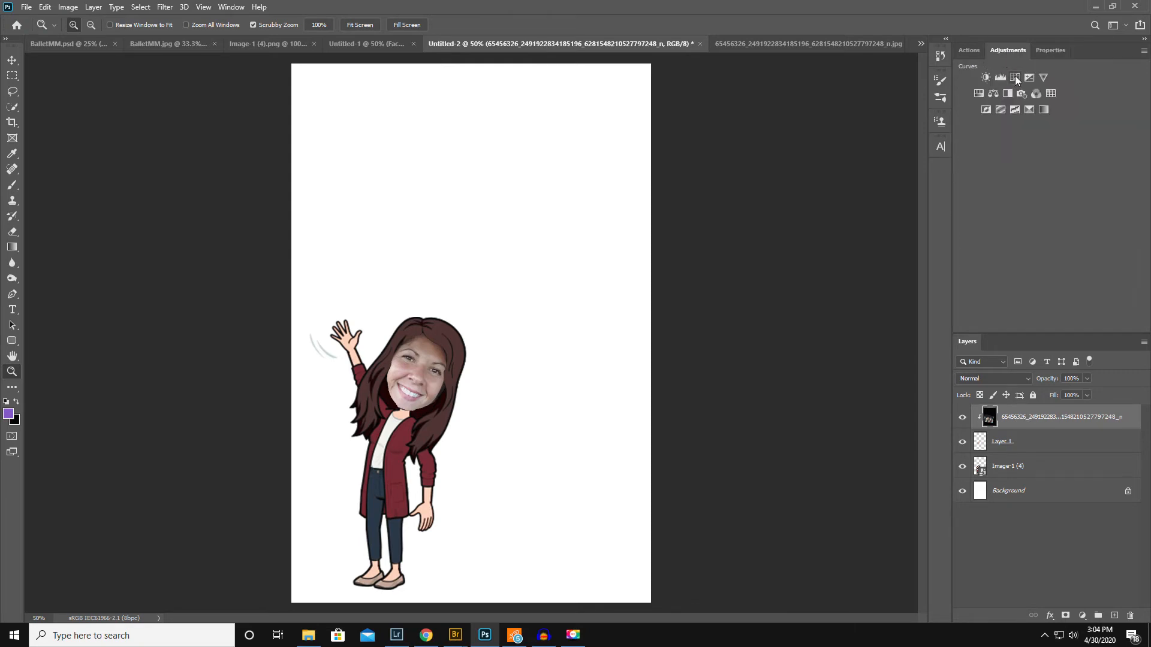
click(1015, 78)
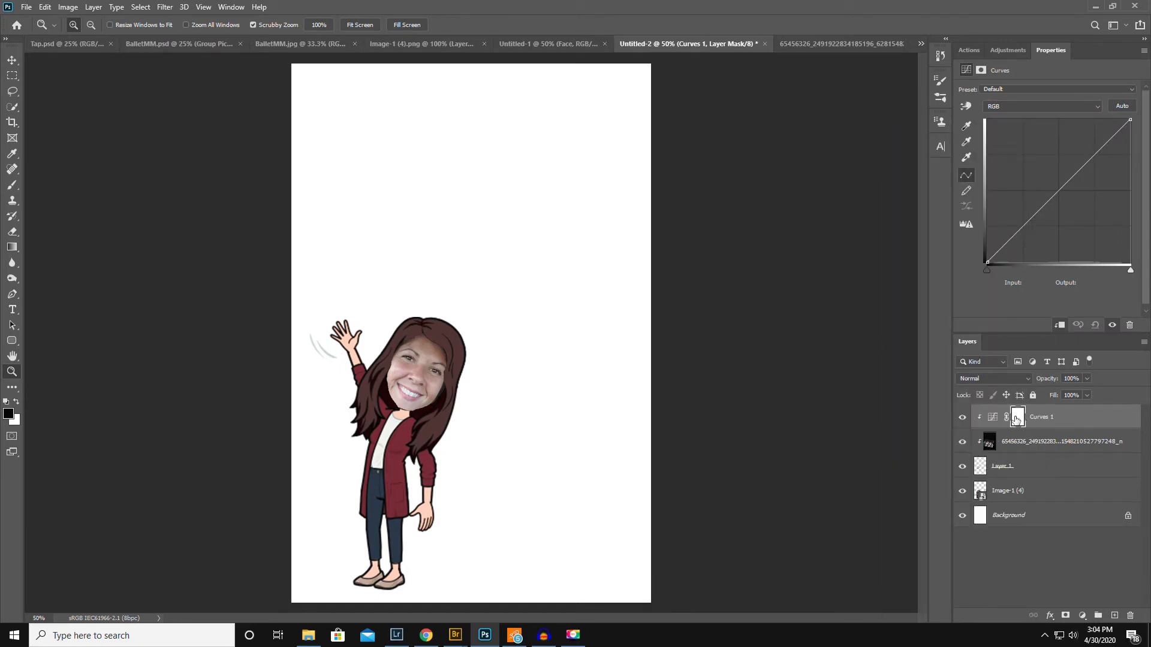
click(1017, 418)
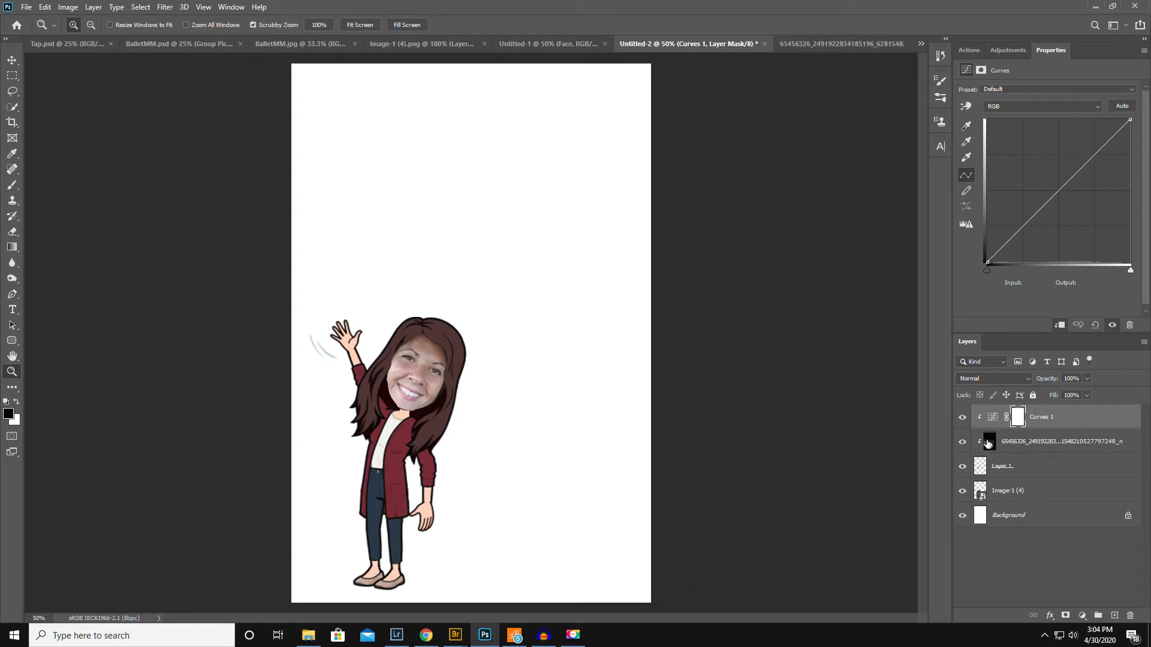
click(1061, 442)
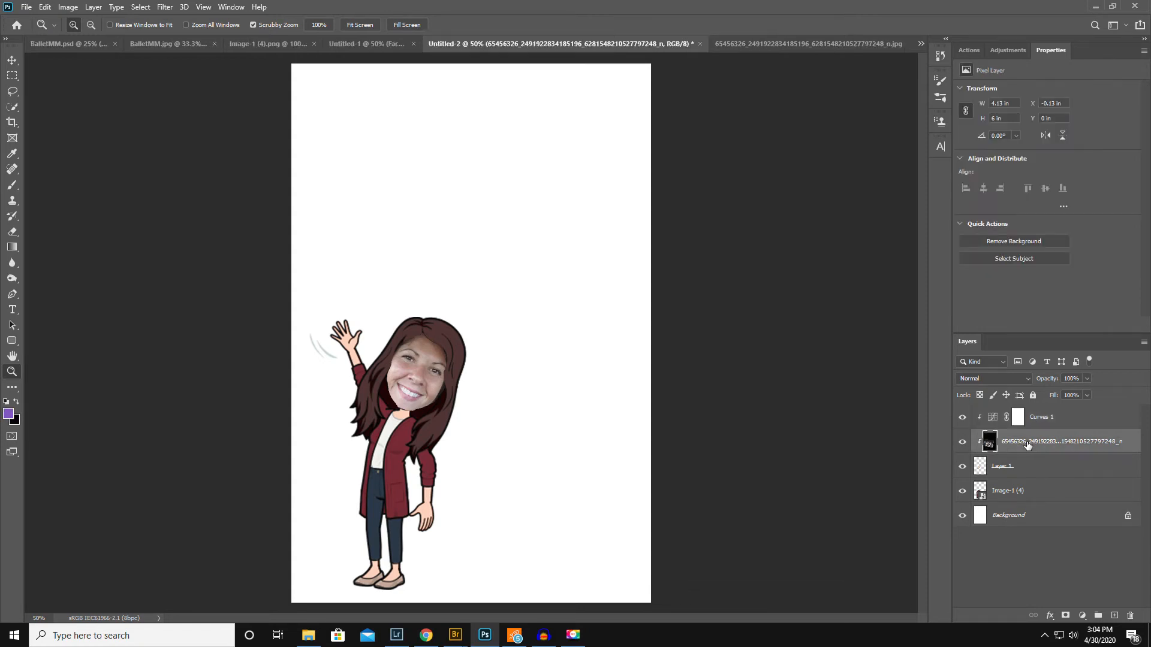
right_click(1028, 442)
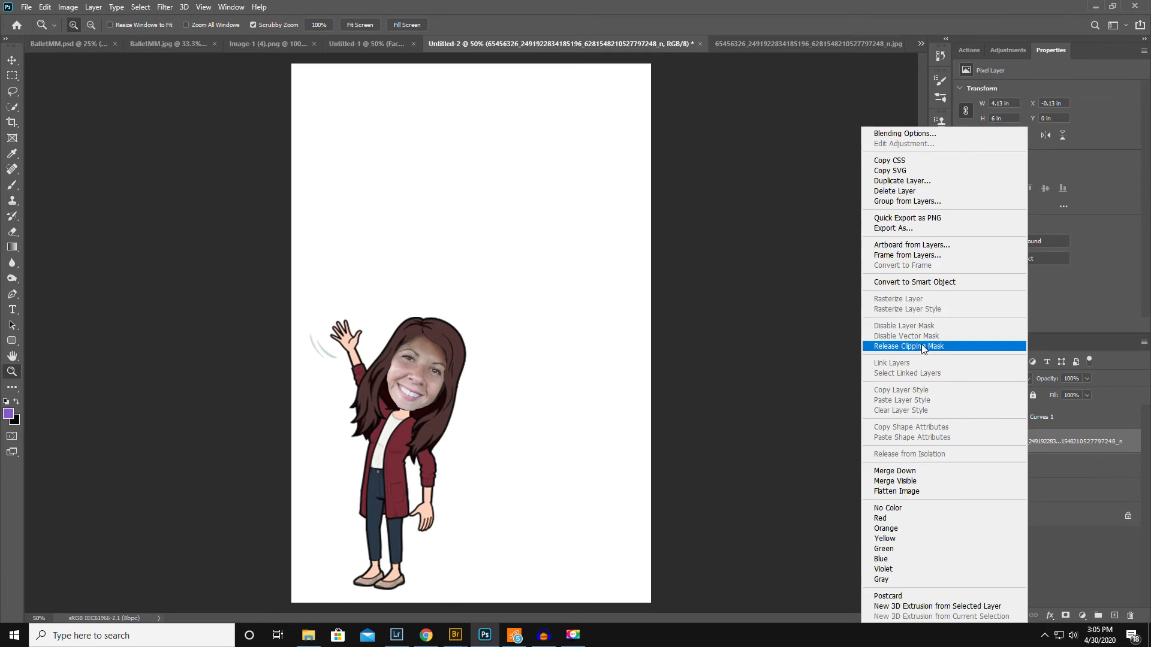
click(908, 347)
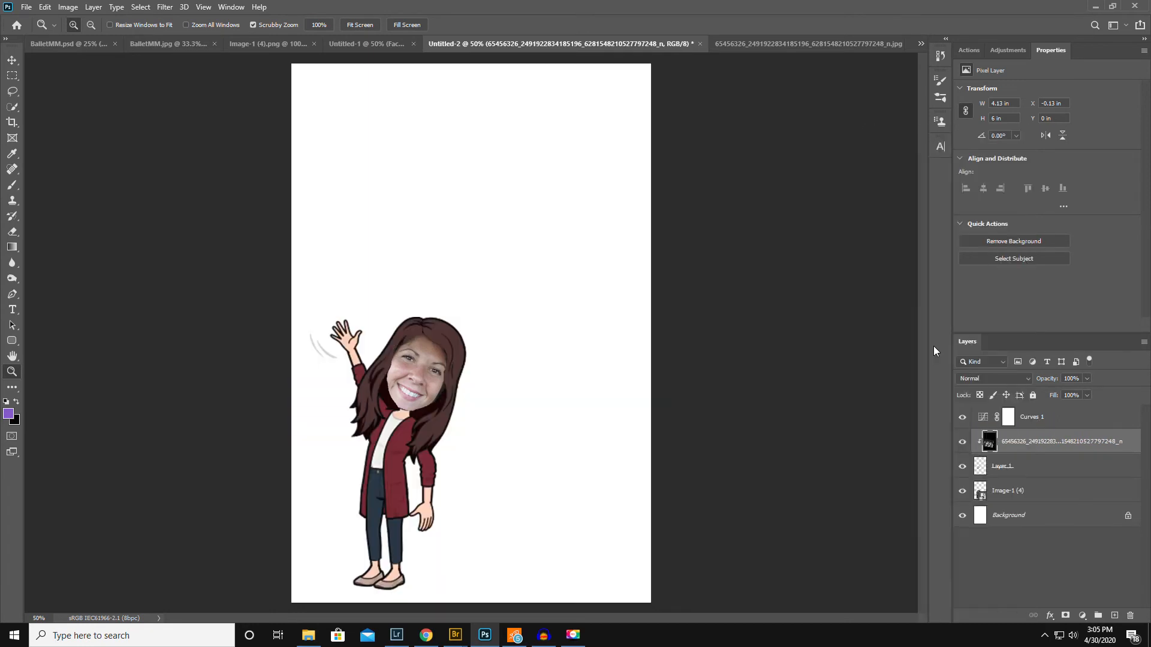
Step: Clip the Curves 1 layer to the face photo so it affects only the face
click(1031, 417)
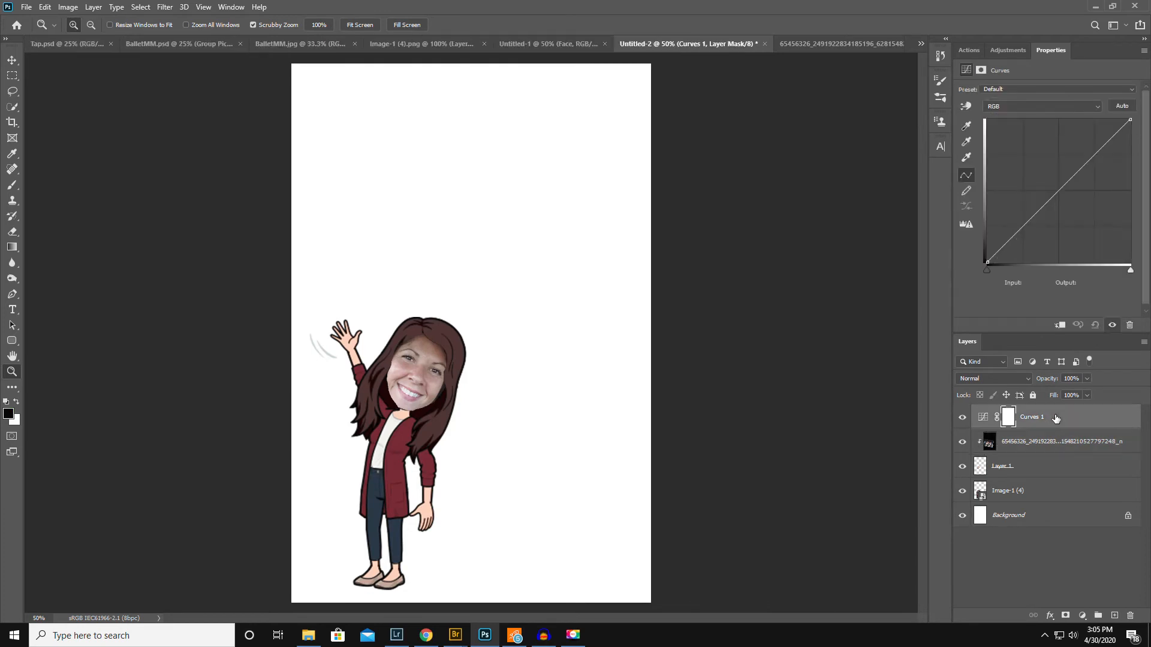
right_click(1049, 417)
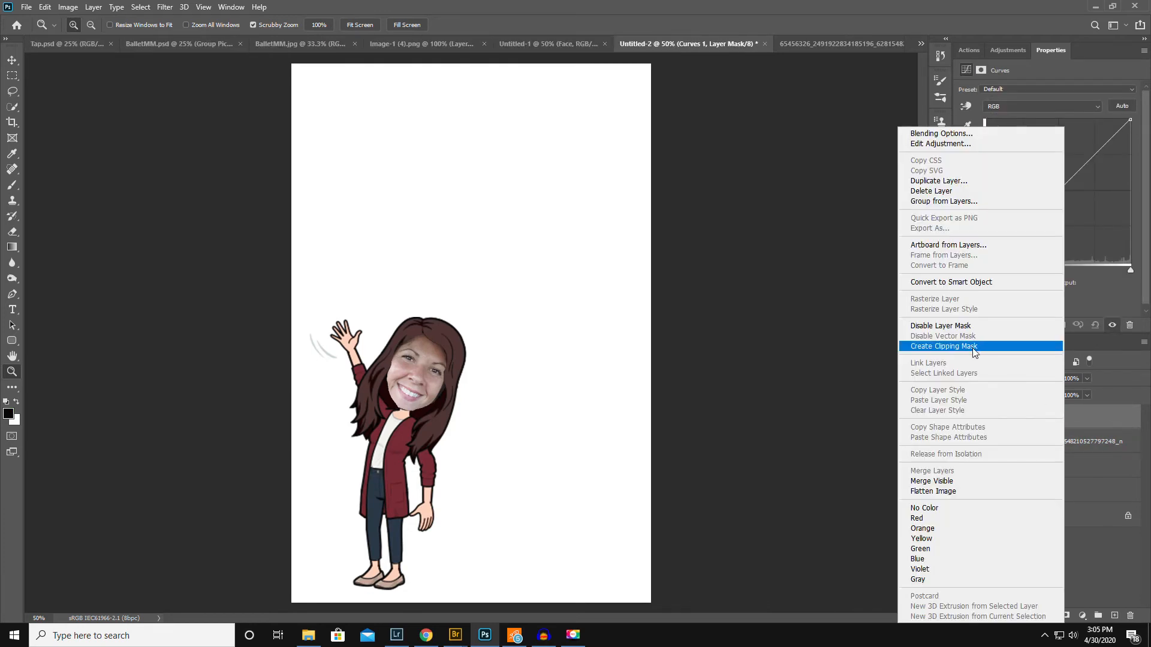
click(944, 345)
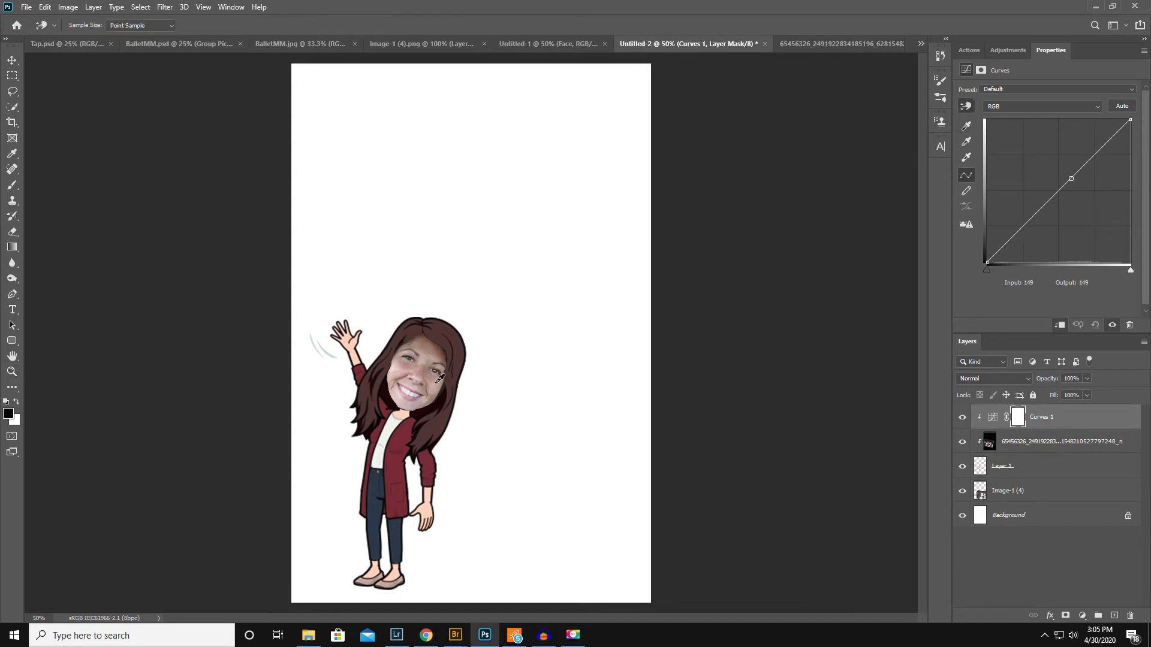
Step: Lift highlights, shadows and midtones on the curve and lower Curves 1 to 67% opacity
drag(1070, 178, 1084, 154)
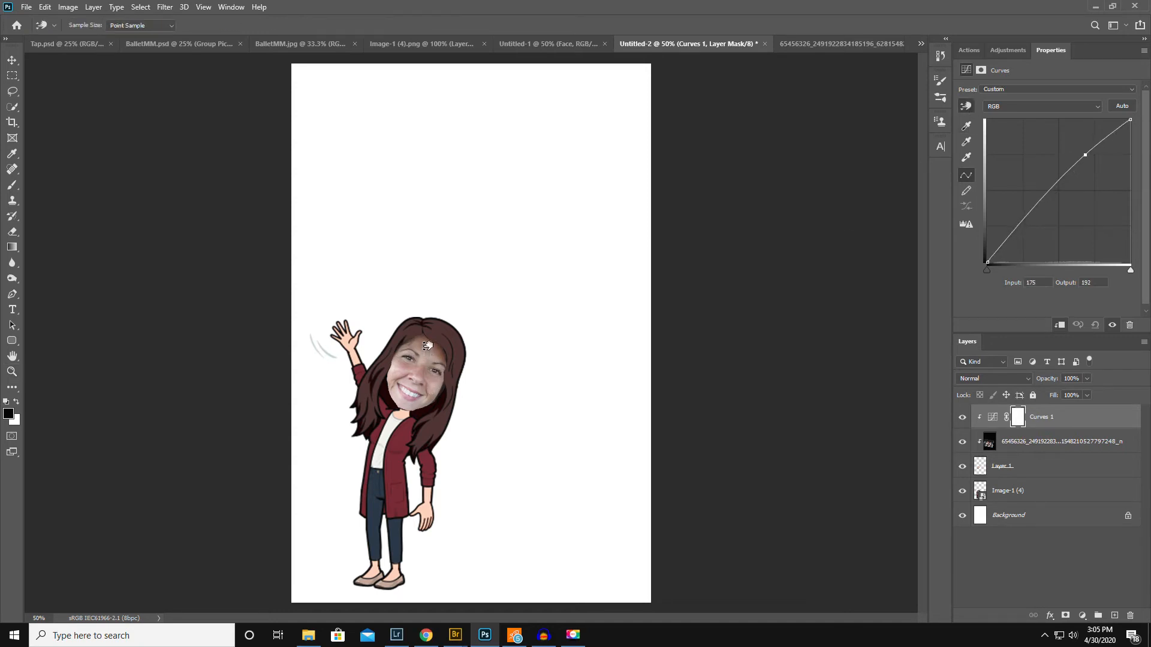
drag(1083, 154, 1031, 208)
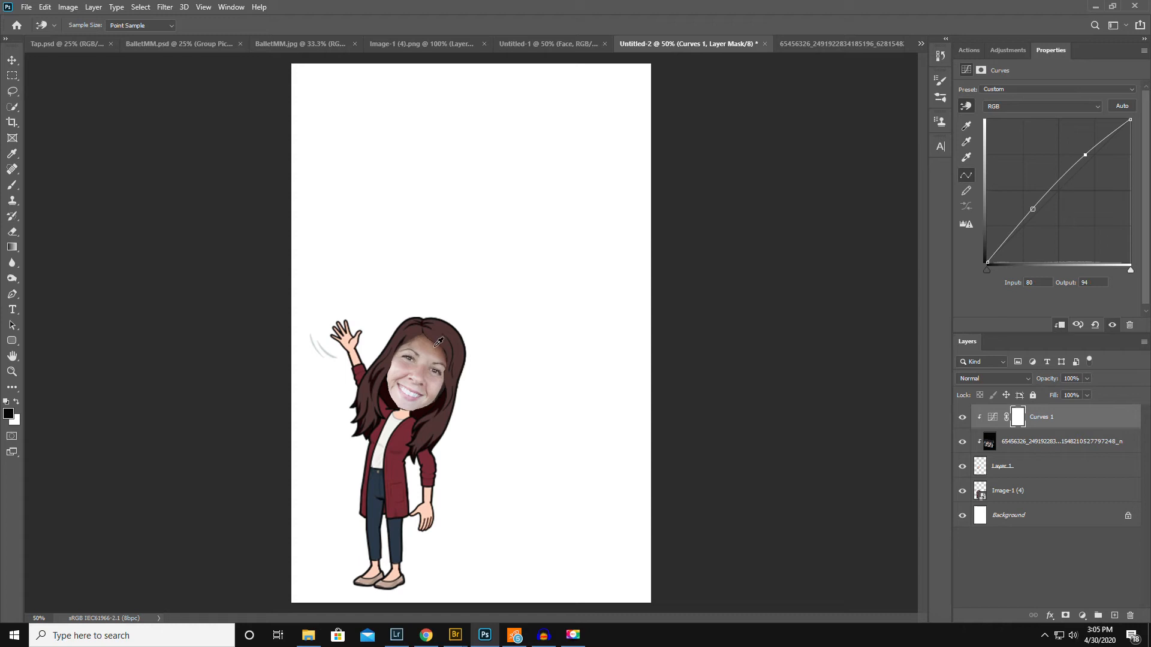
drag(1031, 208, 1045, 195)
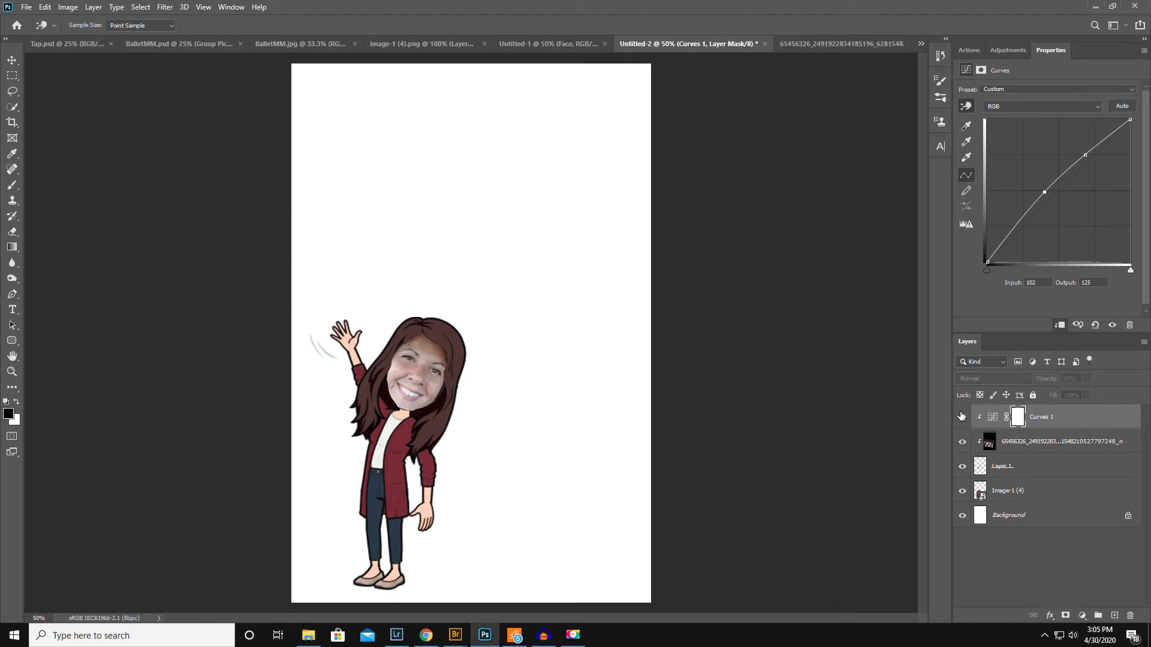
click(1070, 378)
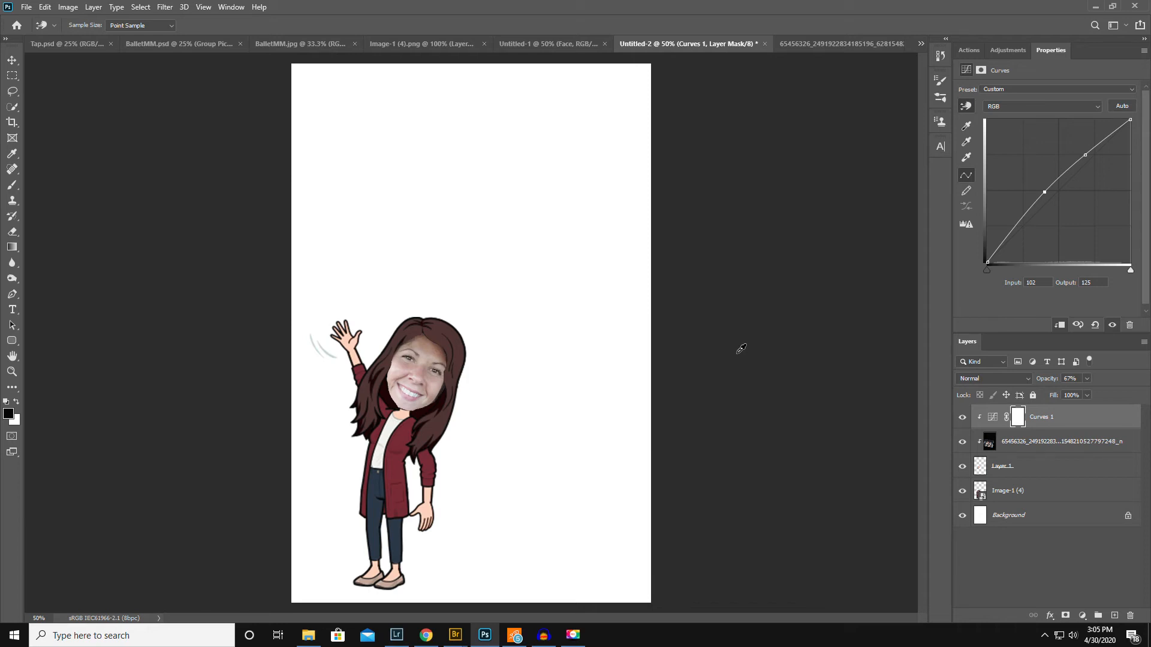
click(551, 44)
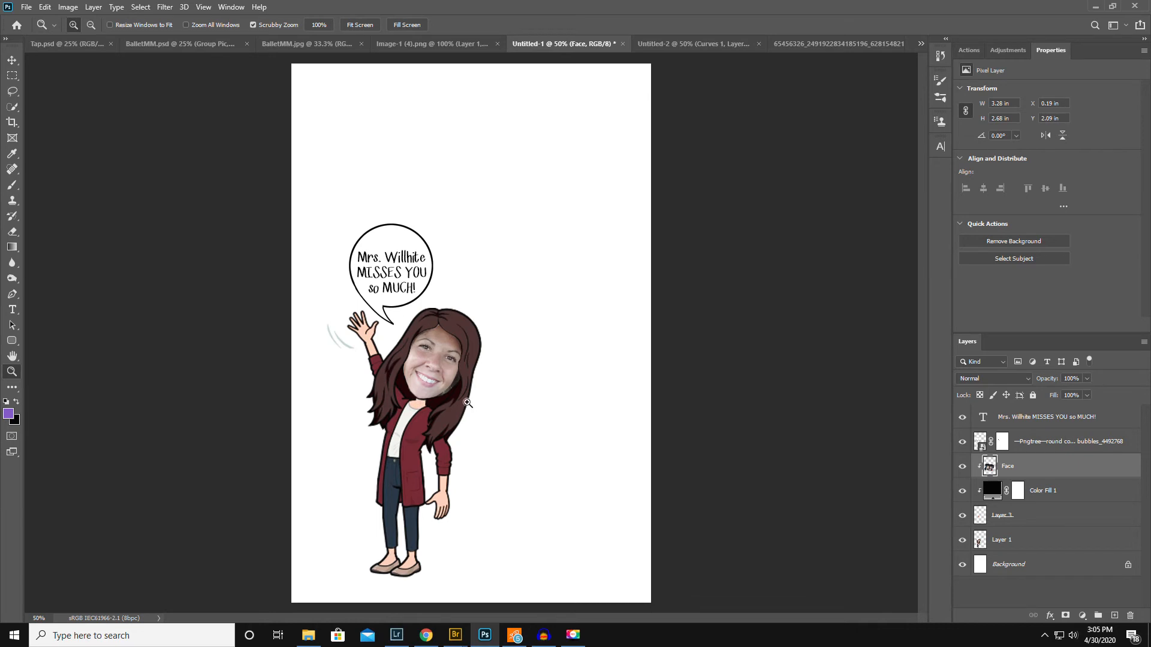
mouse_move(363, 342)
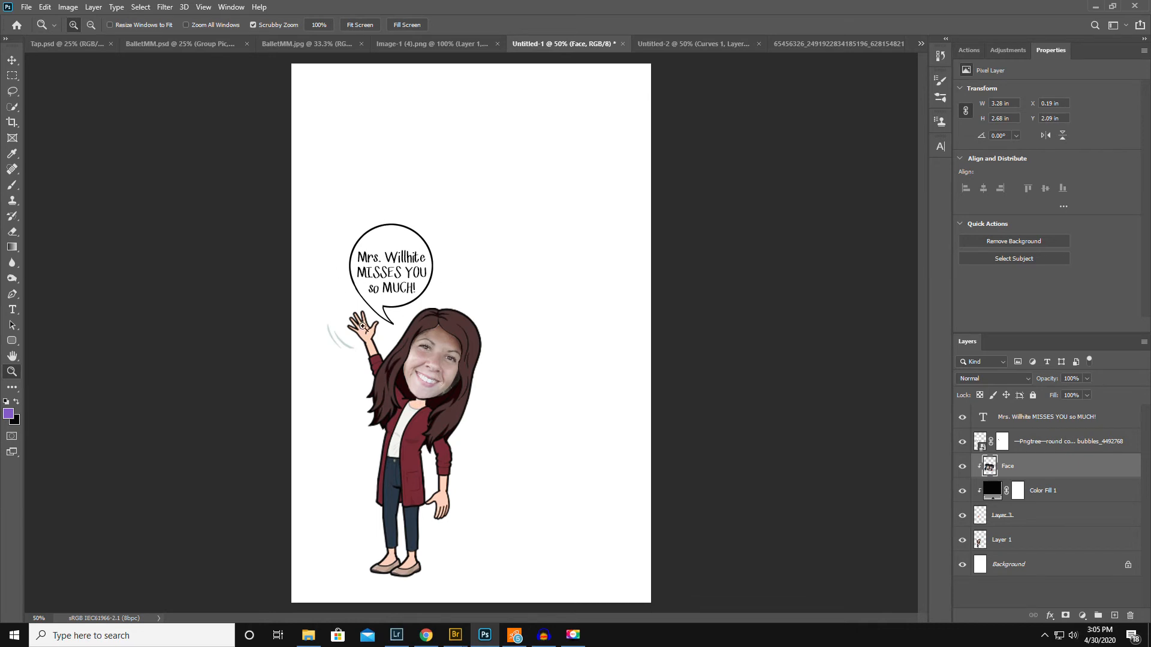
mouse_move(391, 305)
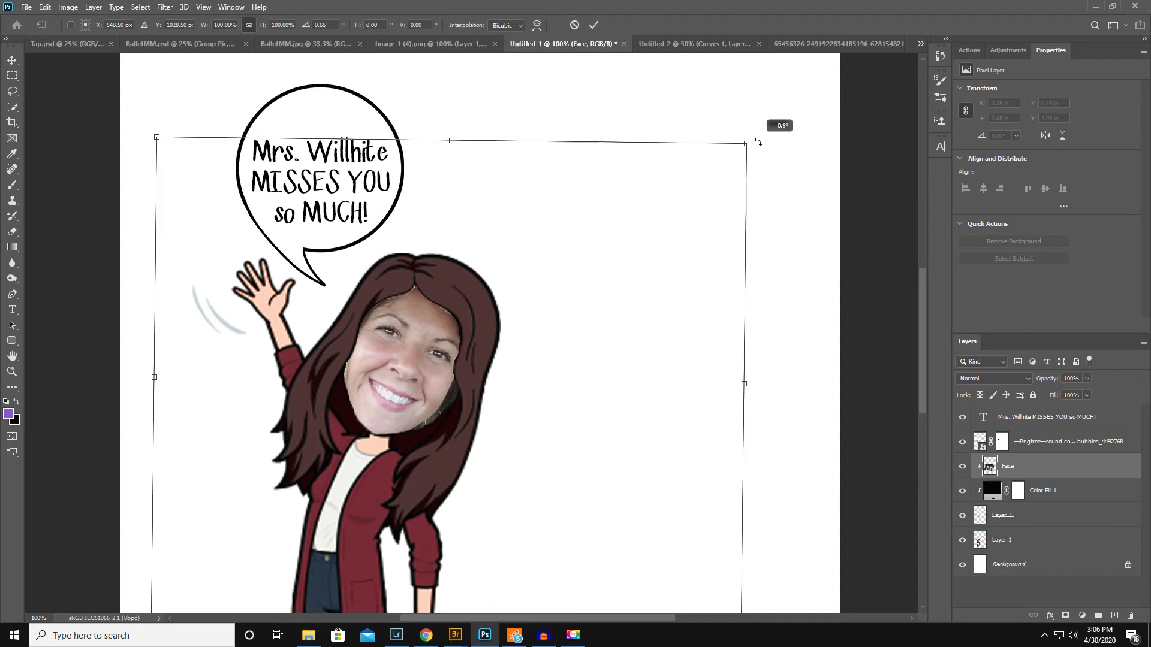
Step: Tilt the Face layer slightly to match the head, zoom out and select the avatar's layers
drag(745, 143, 753, 157)
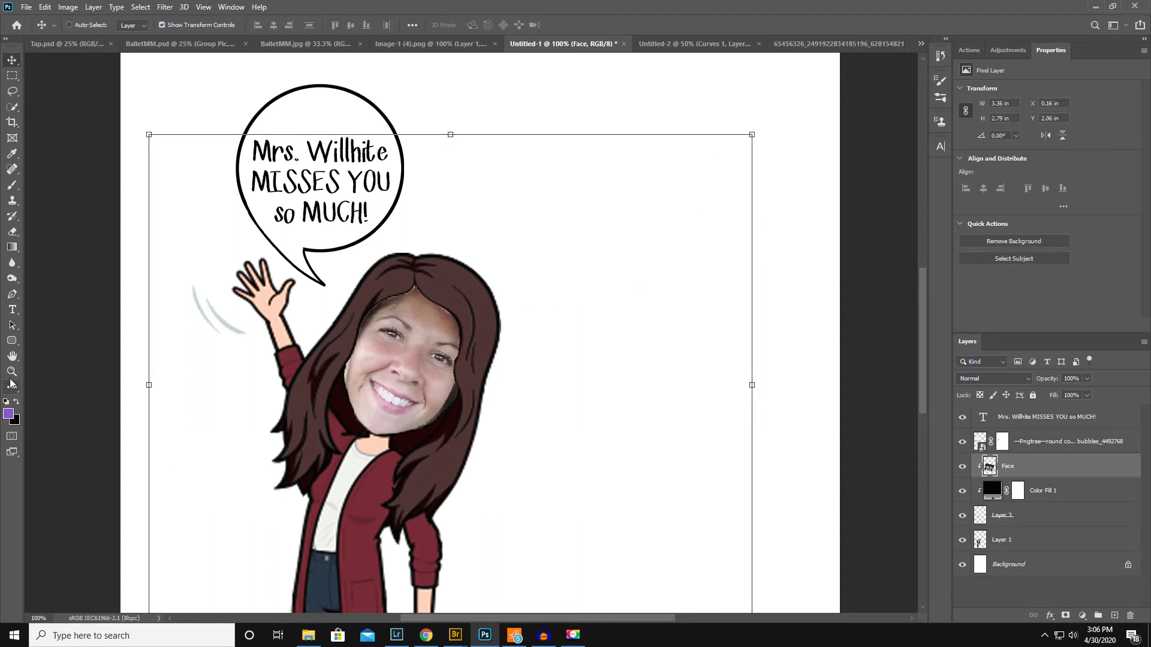
click(326, 408)
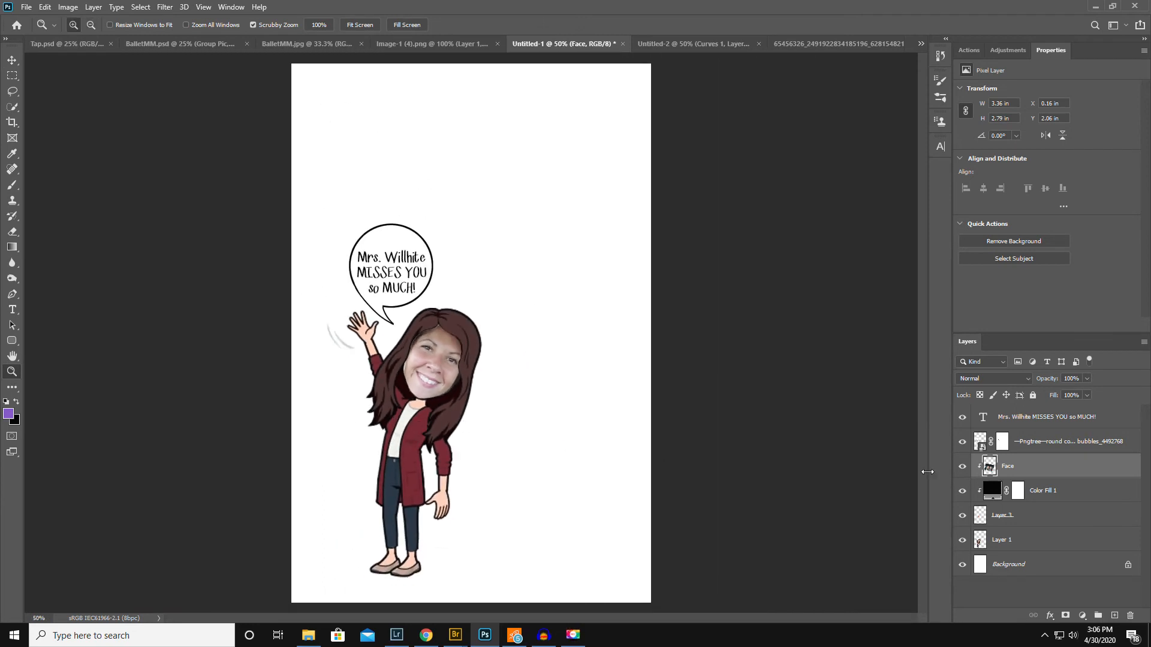
click(1064, 417)
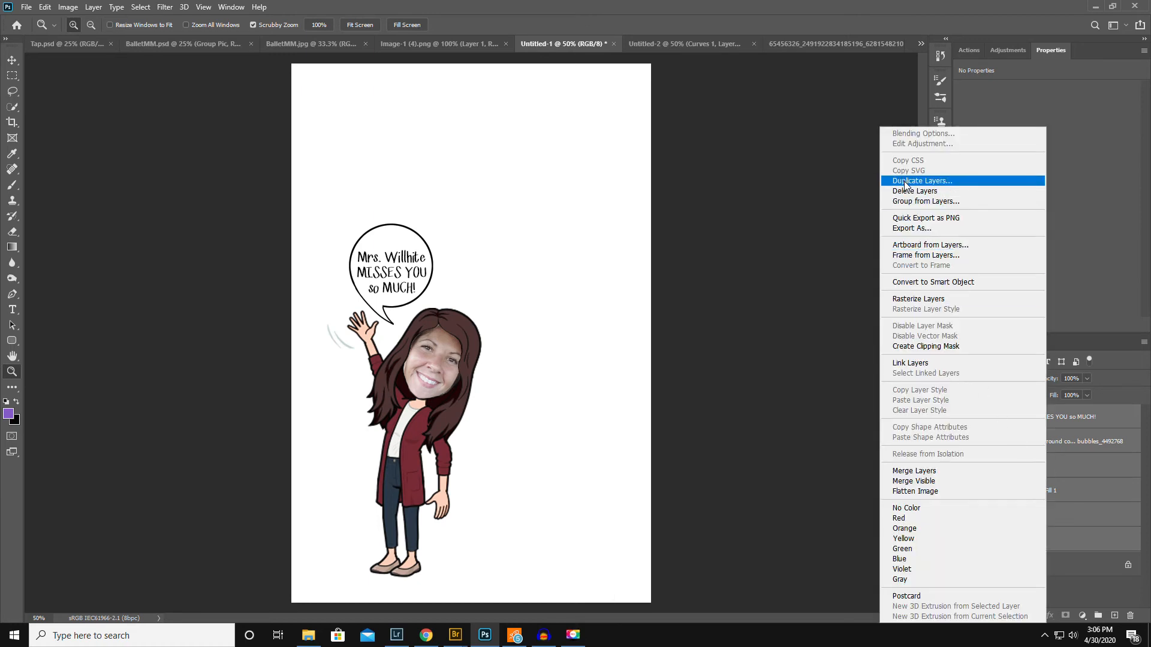
Step: Duplicate all avatar layers into this document and position the copy up and to the right
click(922, 180)
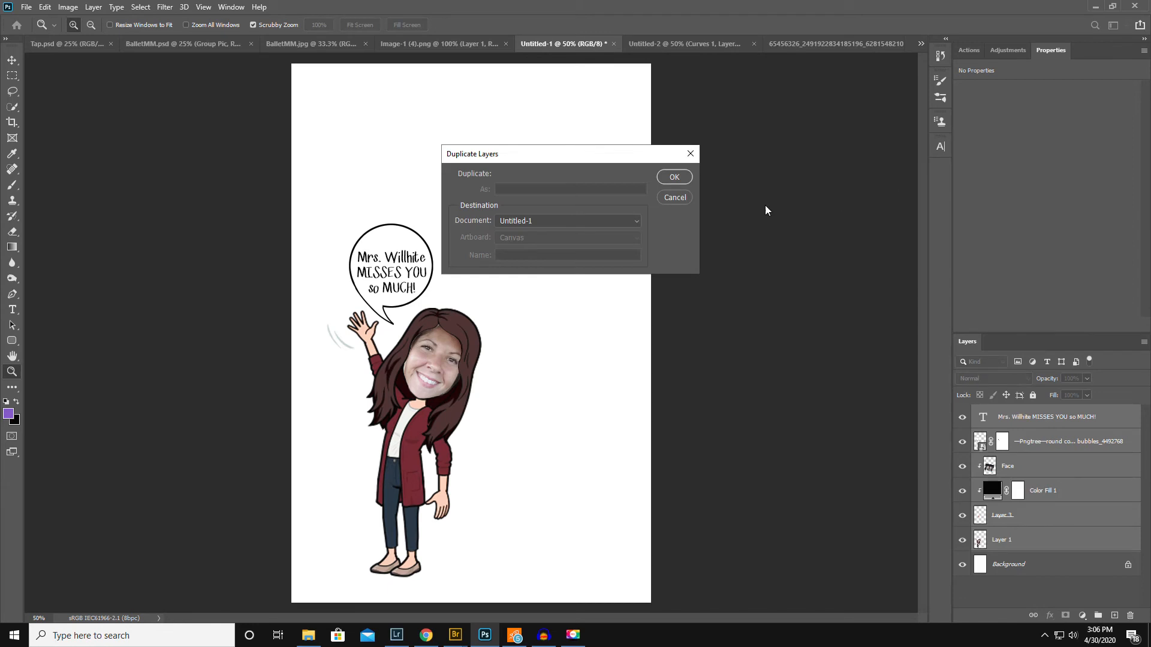
click(674, 196)
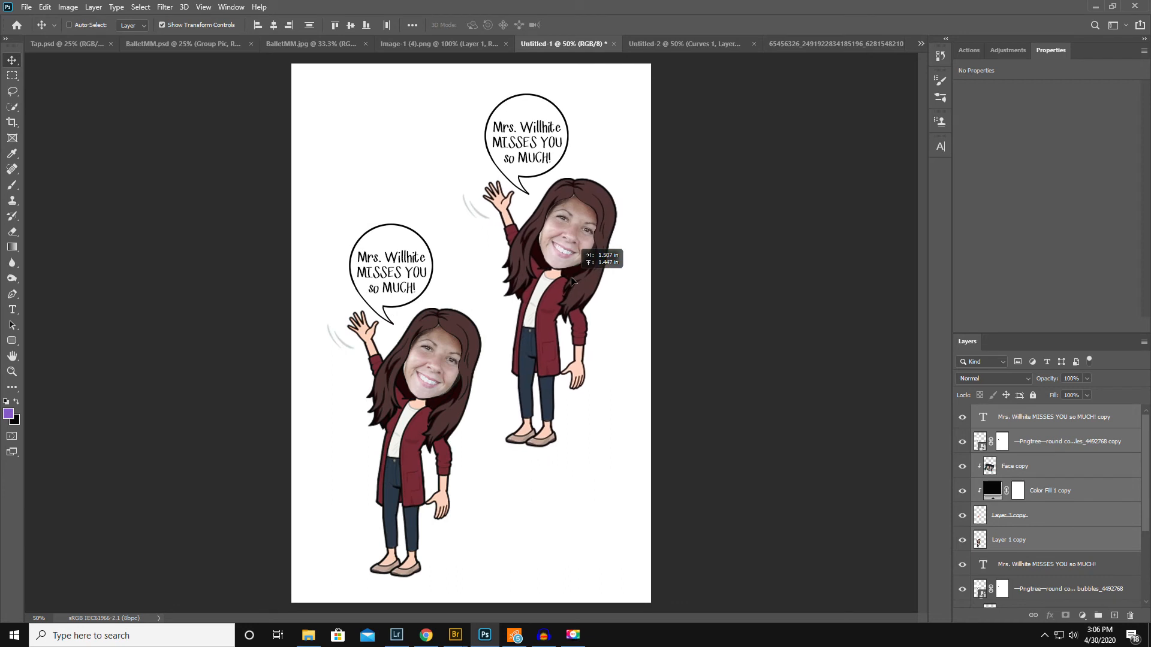
drag(573, 281, 576, 270)
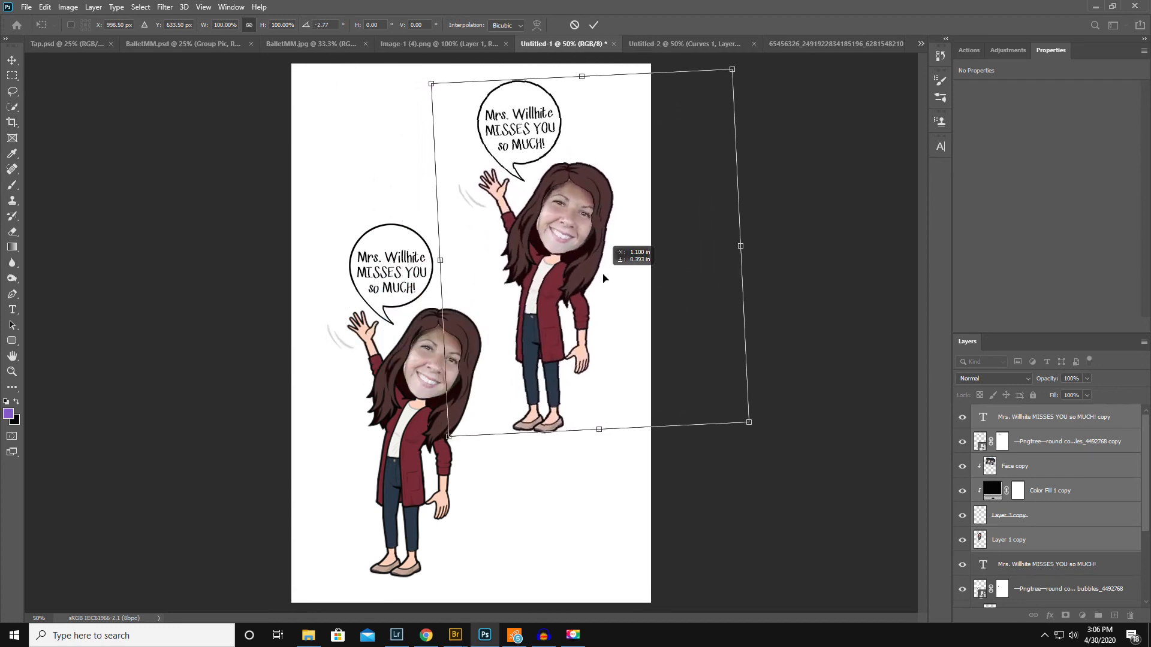
key(Enter)
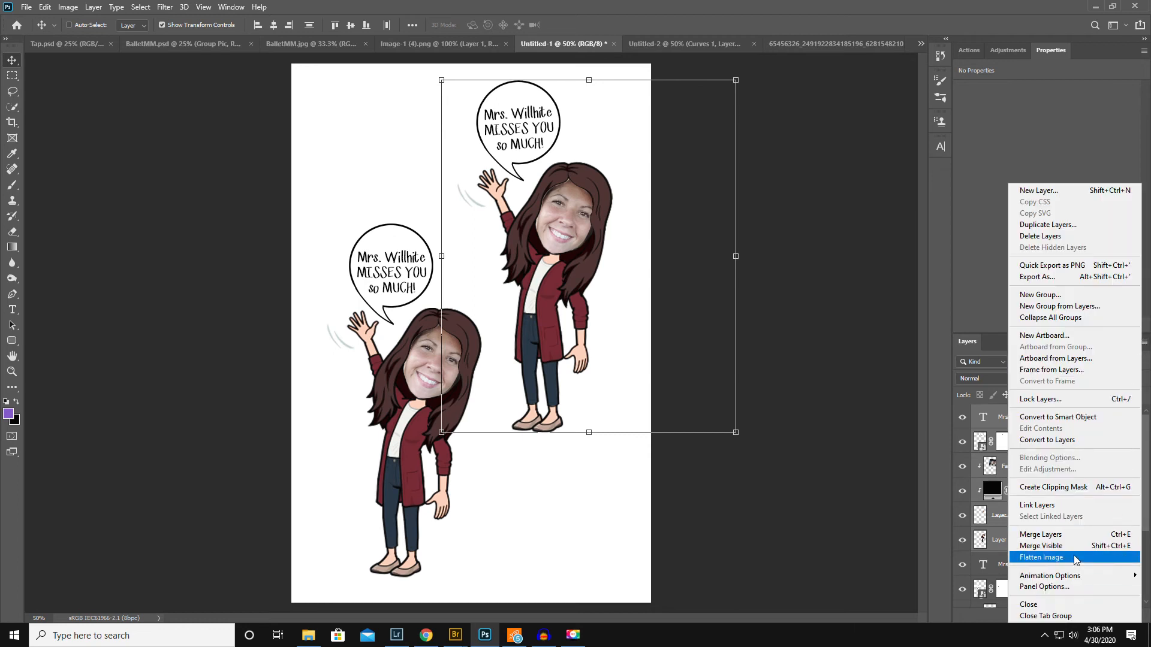
Step: Flatten the two-avatar sheet into one background layer and close the two spare documents
click(1041, 556)
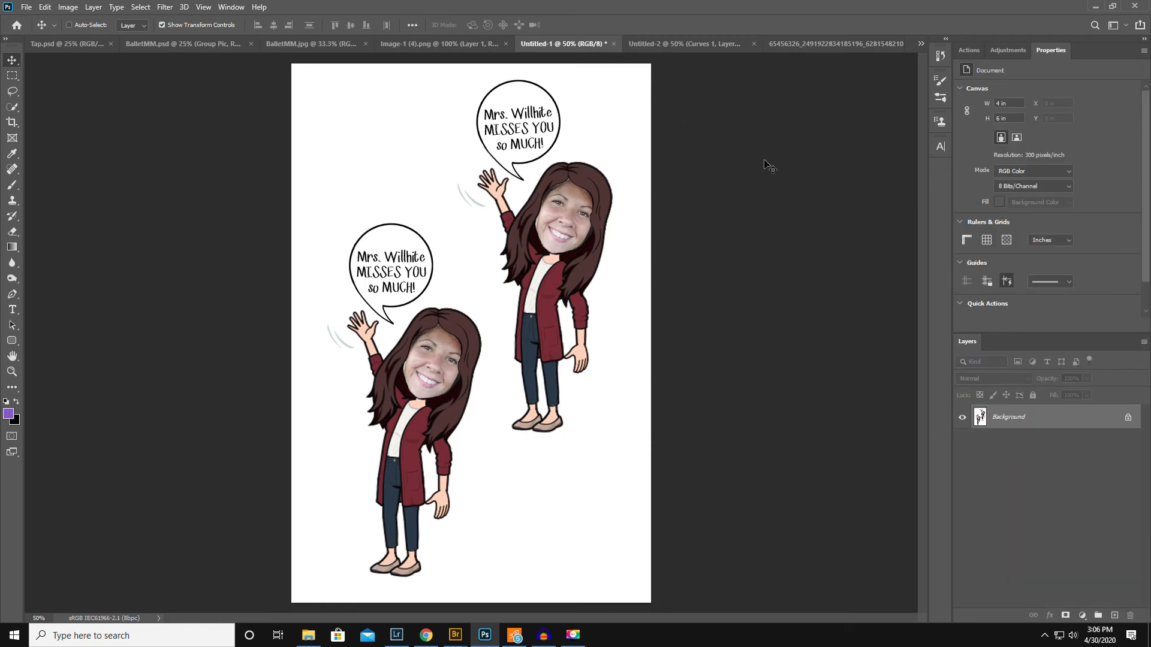
click(688, 43)
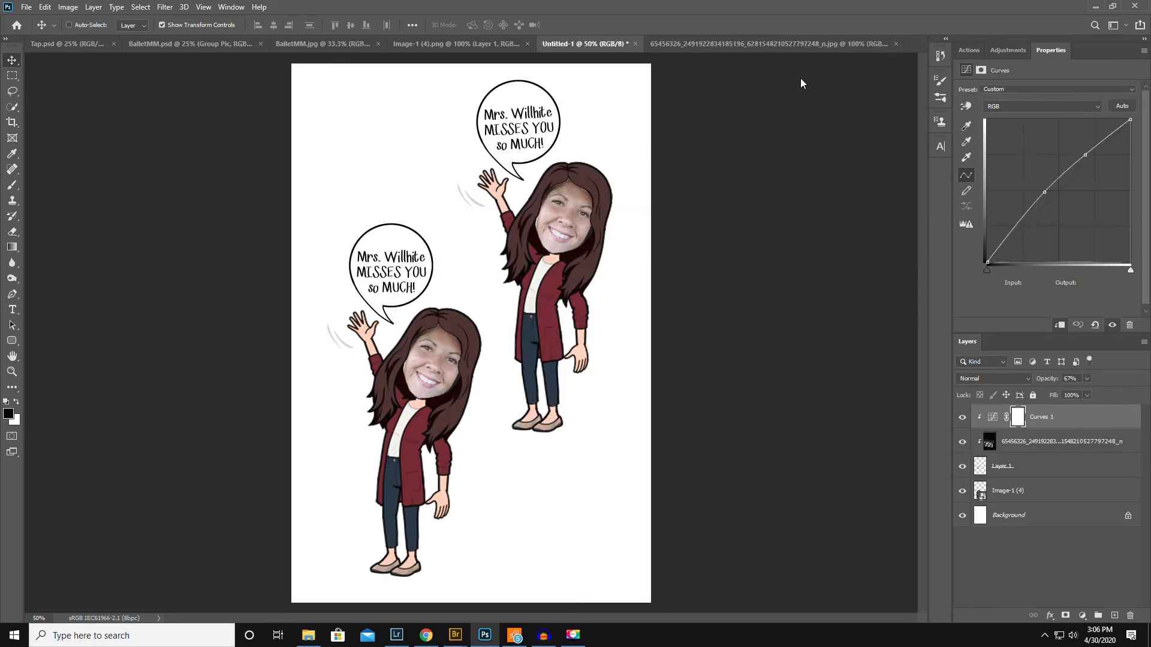
click(779, 43)
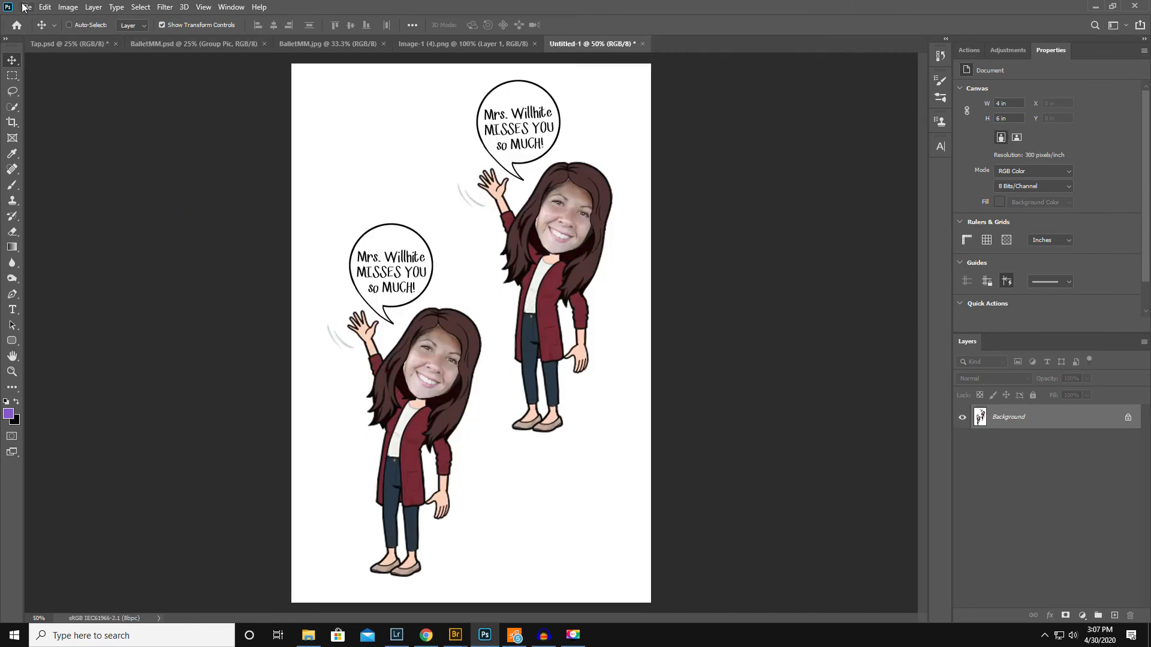
Step: Create a new blank document from the 8 x 10 in, 300 ppi preset
click(30, 7)
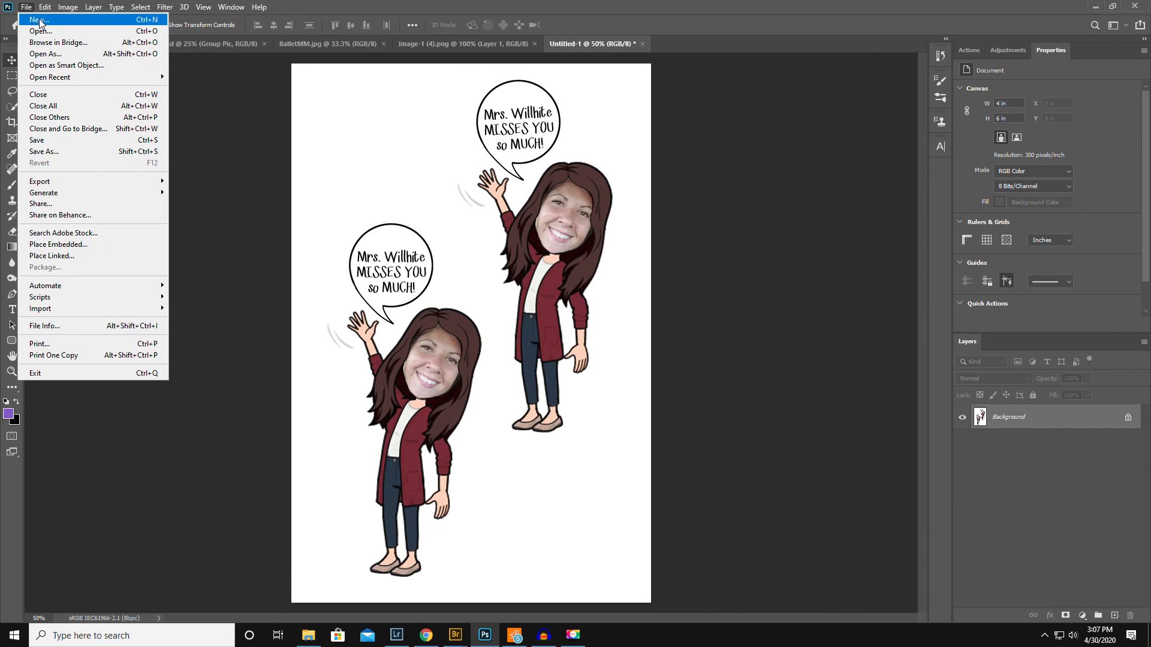
click(36, 22)
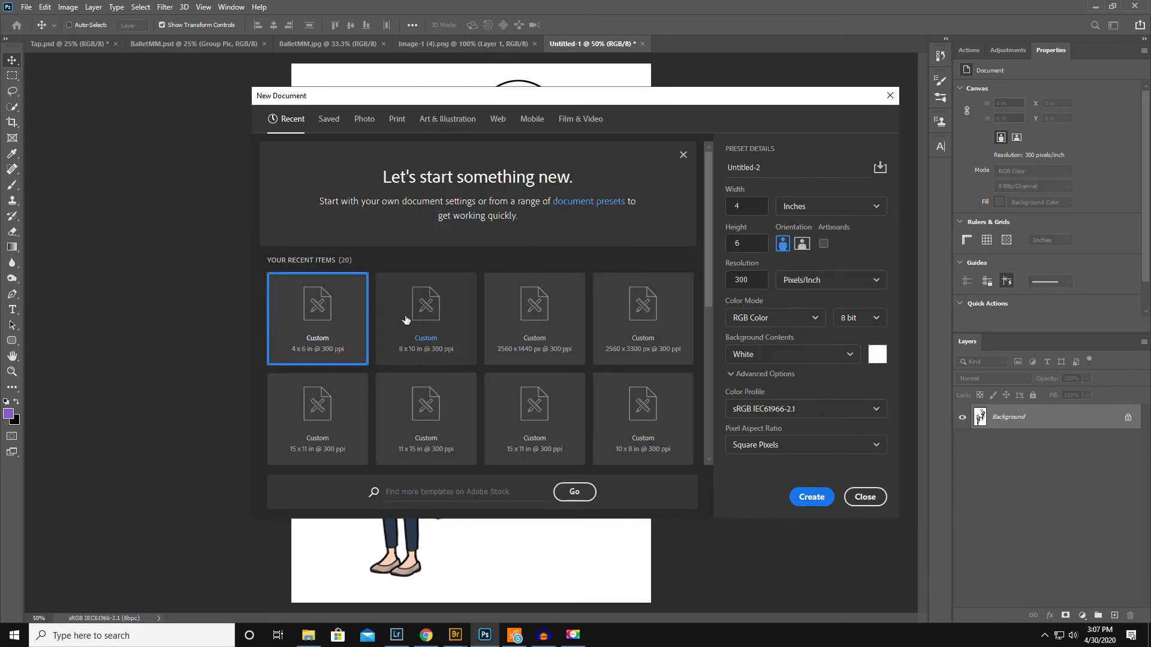
click(426, 319)
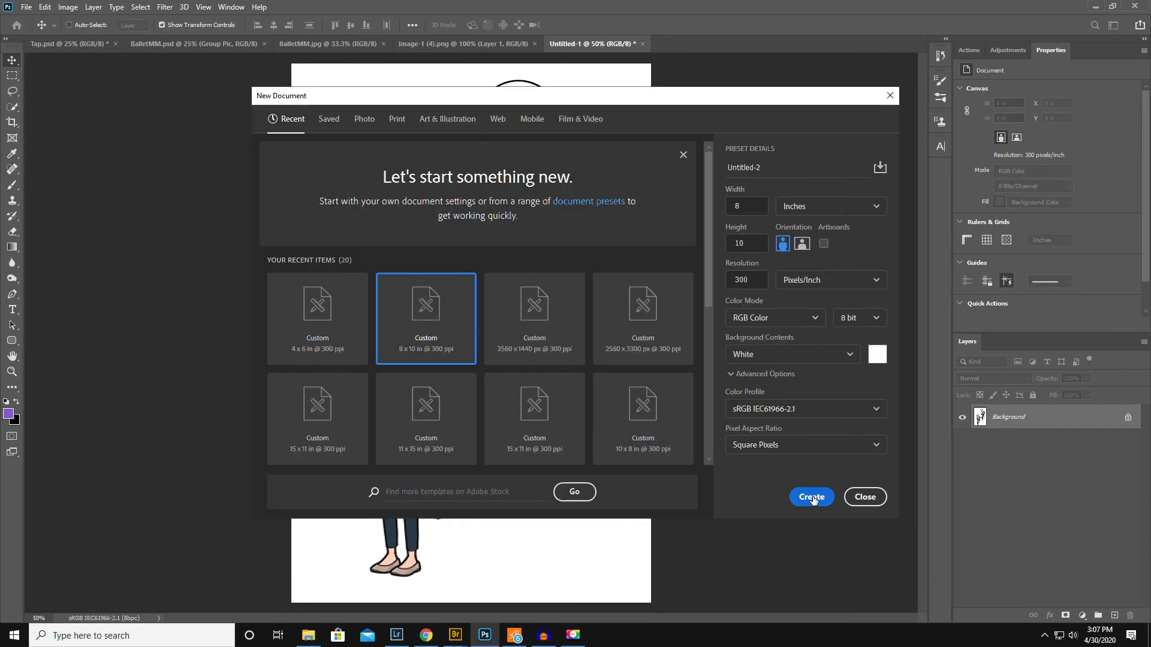
click(812, 496)
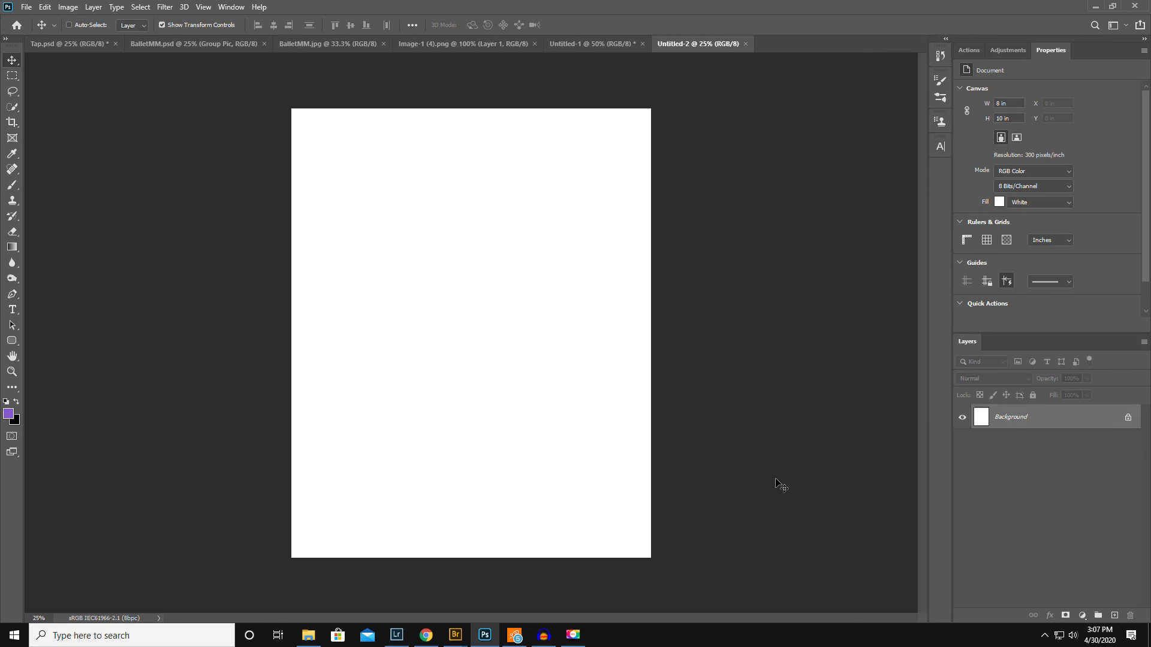
mouse_move(67, 6)
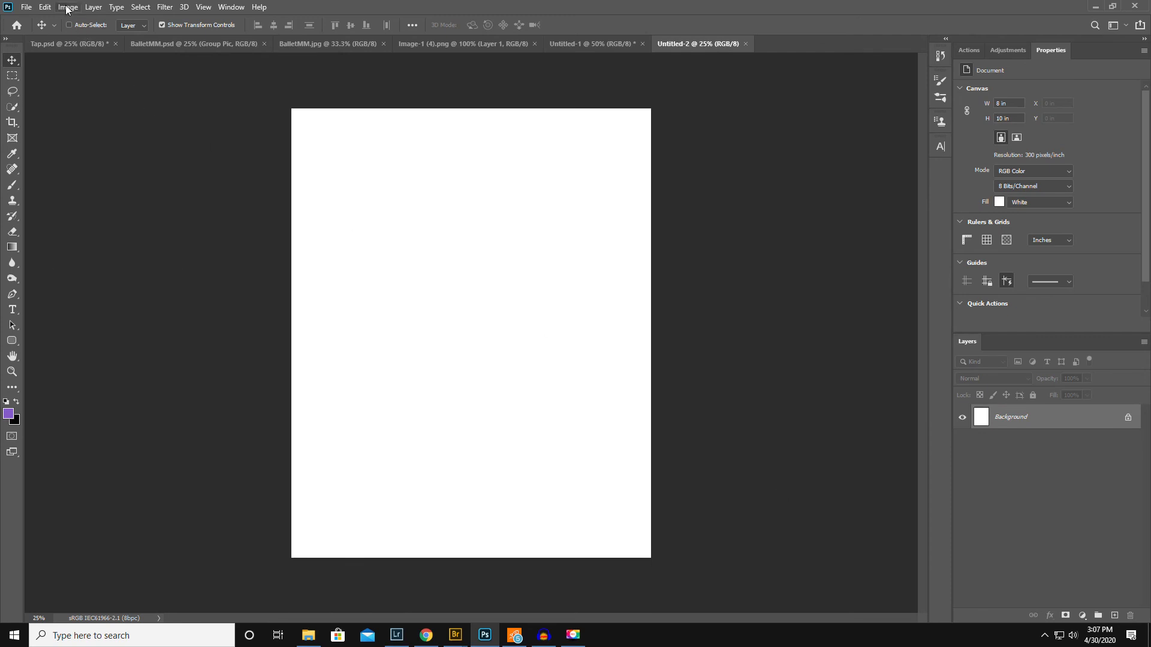
Step: Rotate the new canvas 90° to landscape and switch back to the two-avatar design
click(67, 6)
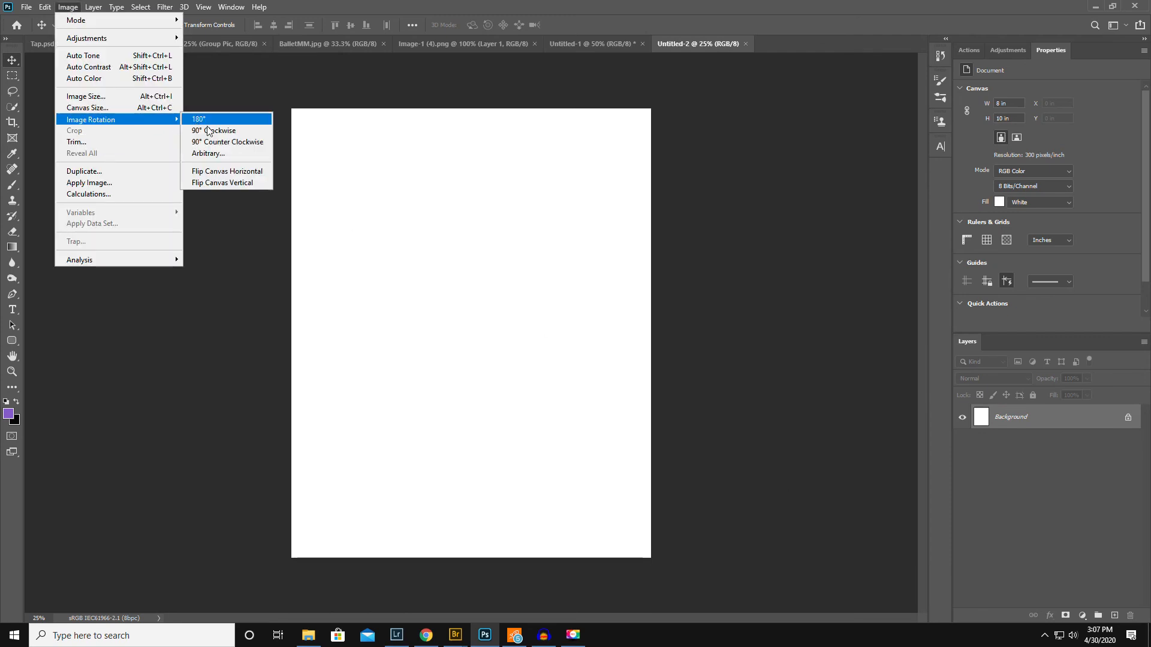
click(213, 130)
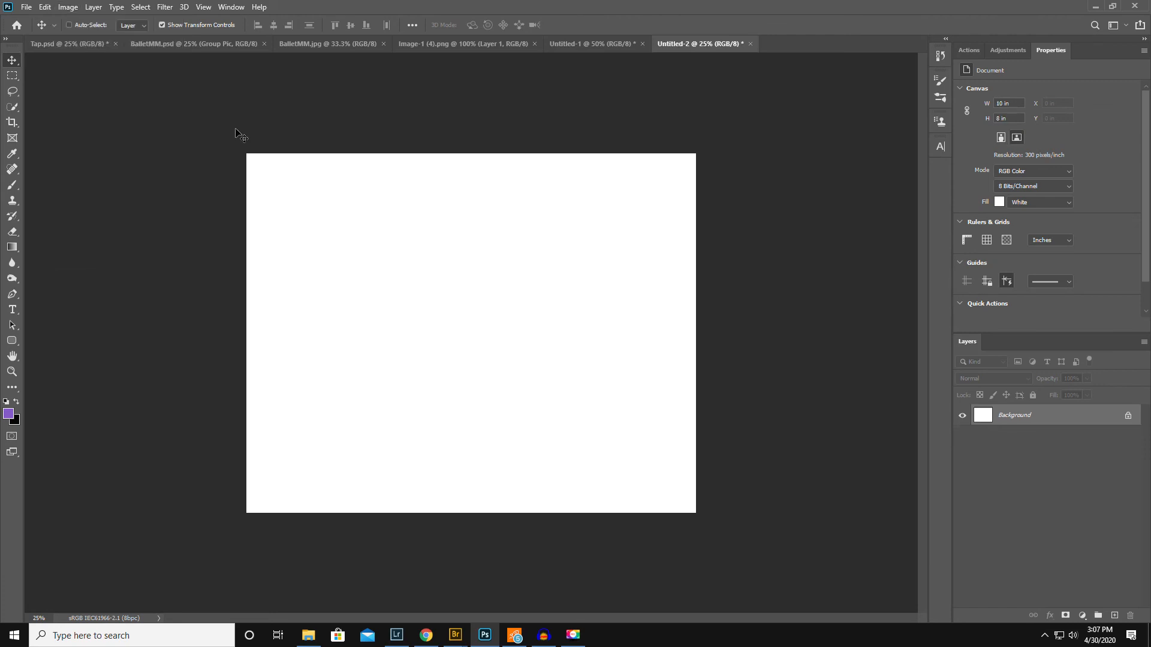
click(591, 43)
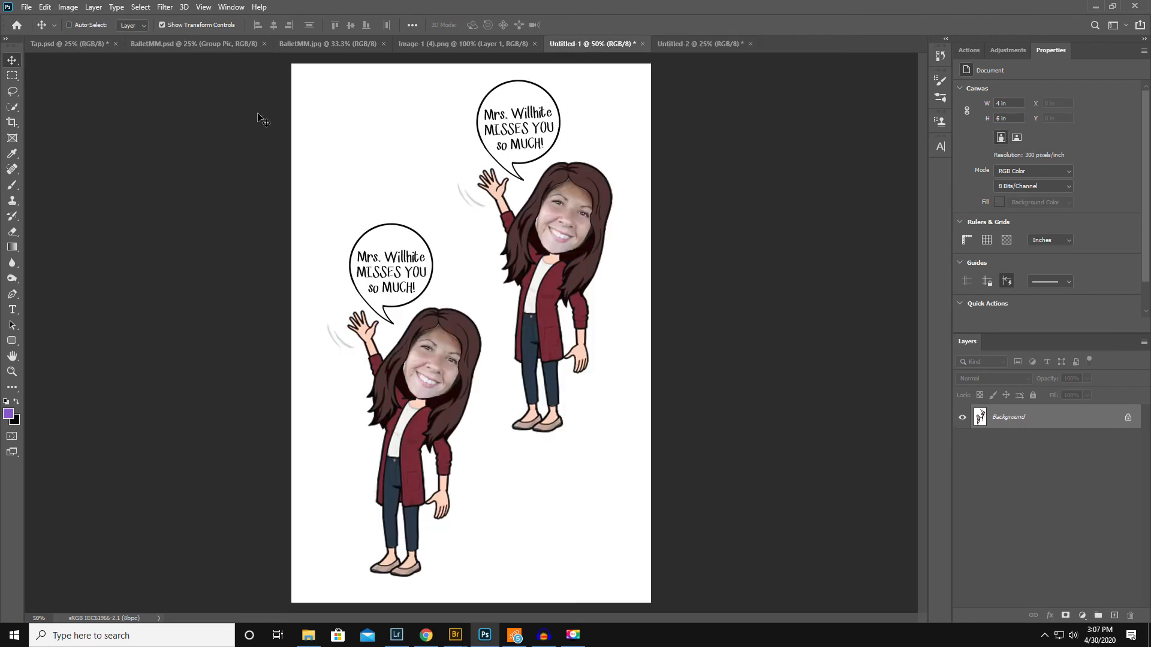
mouse_move(264, 194)
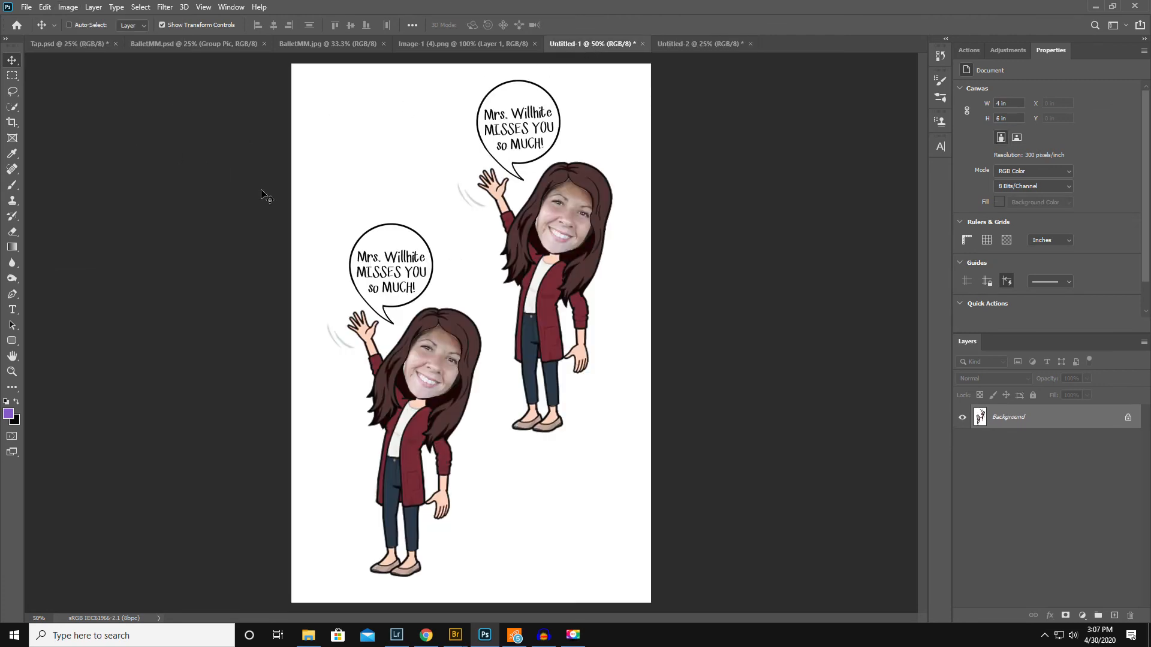
Step: Copy the flattened design via Ctrl+J onto the landscape sheet and scale it to fill the left half
key(Ctrl+J)
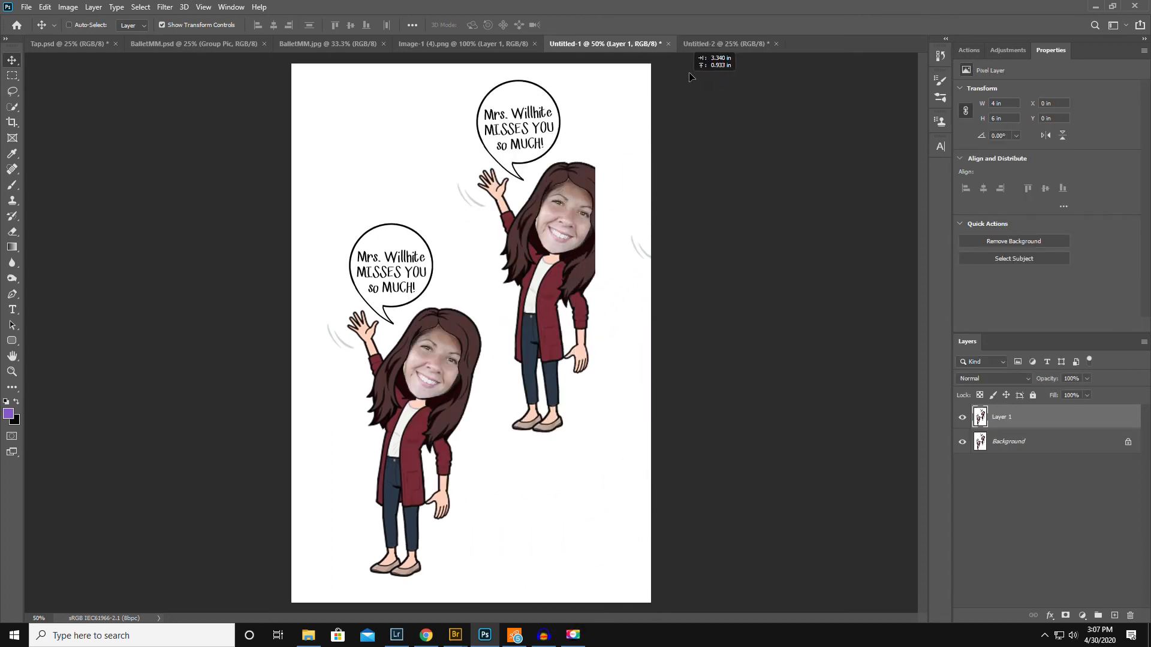
click(732, 43)
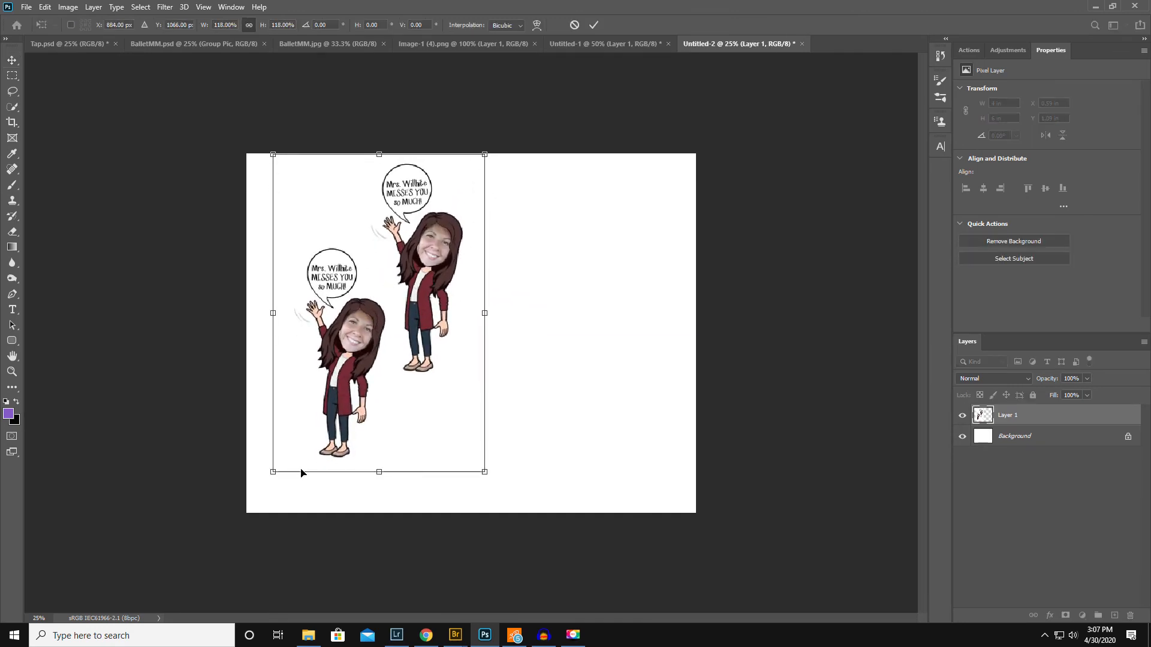
drag(272, 472, 234, 508)
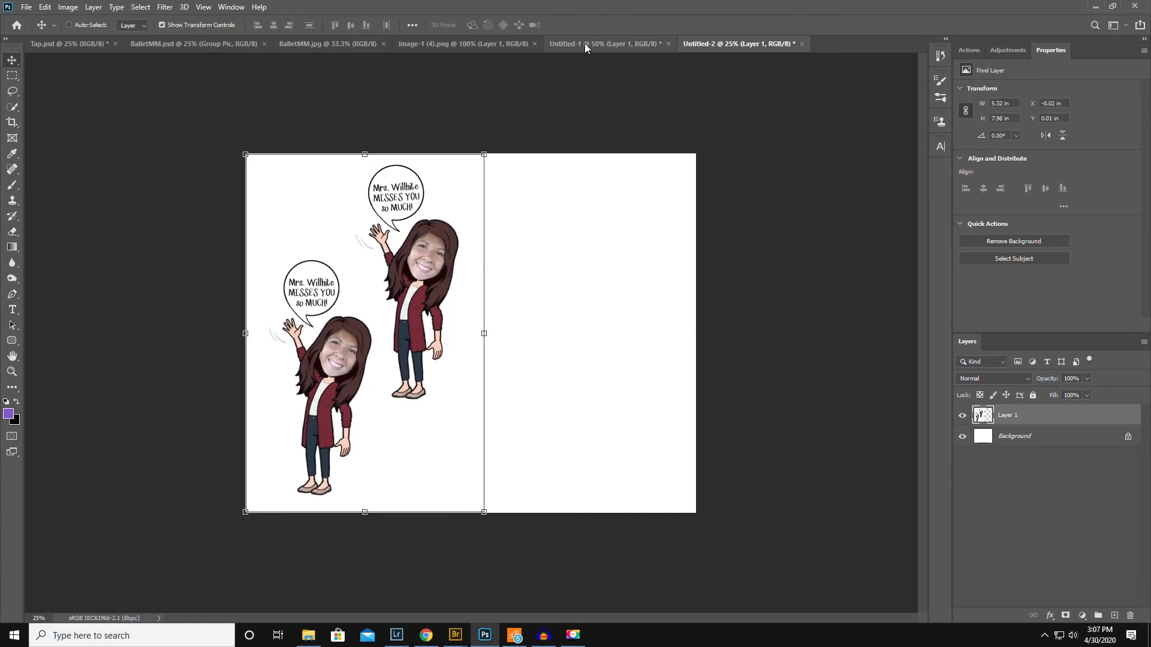
click(595, 43)
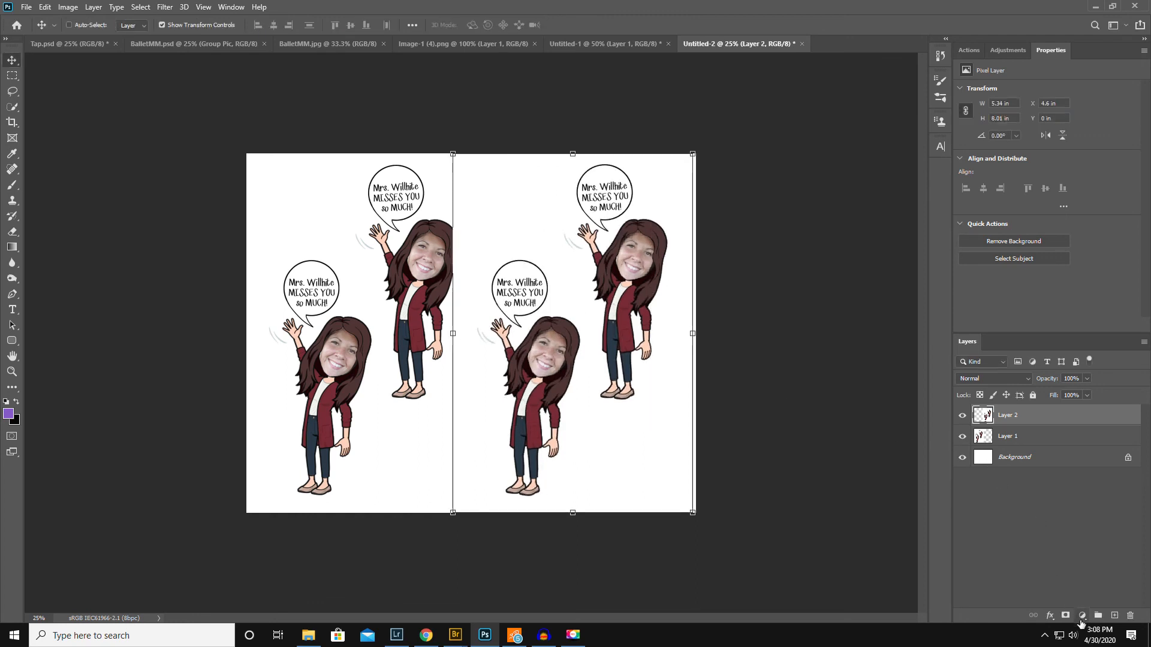
Step: Mask the right copy's overlapping white edge, then flatten the four-avatar sheet into one layer
click(1066, 617)
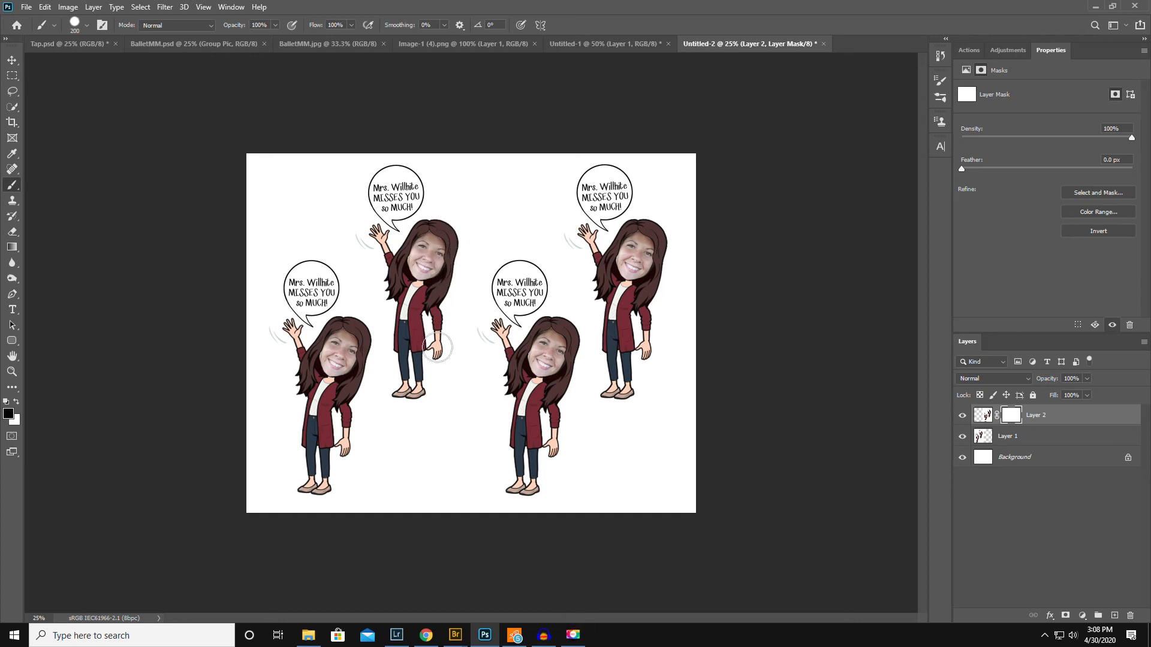
mouse_move(441, 303)
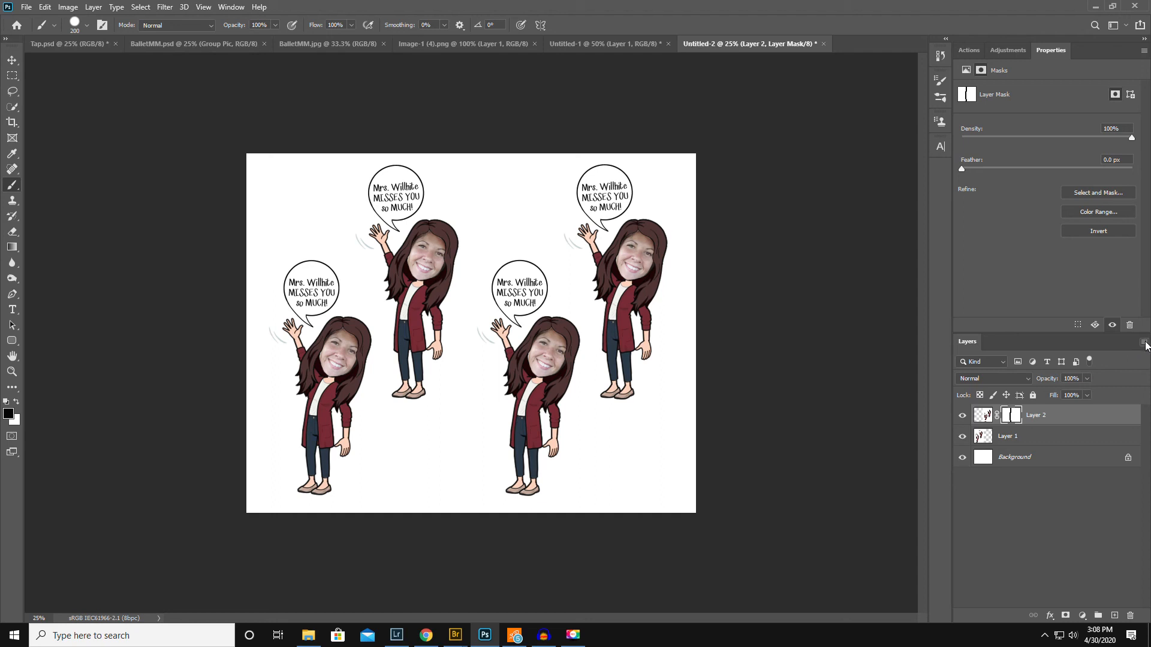
click(1144, 342)
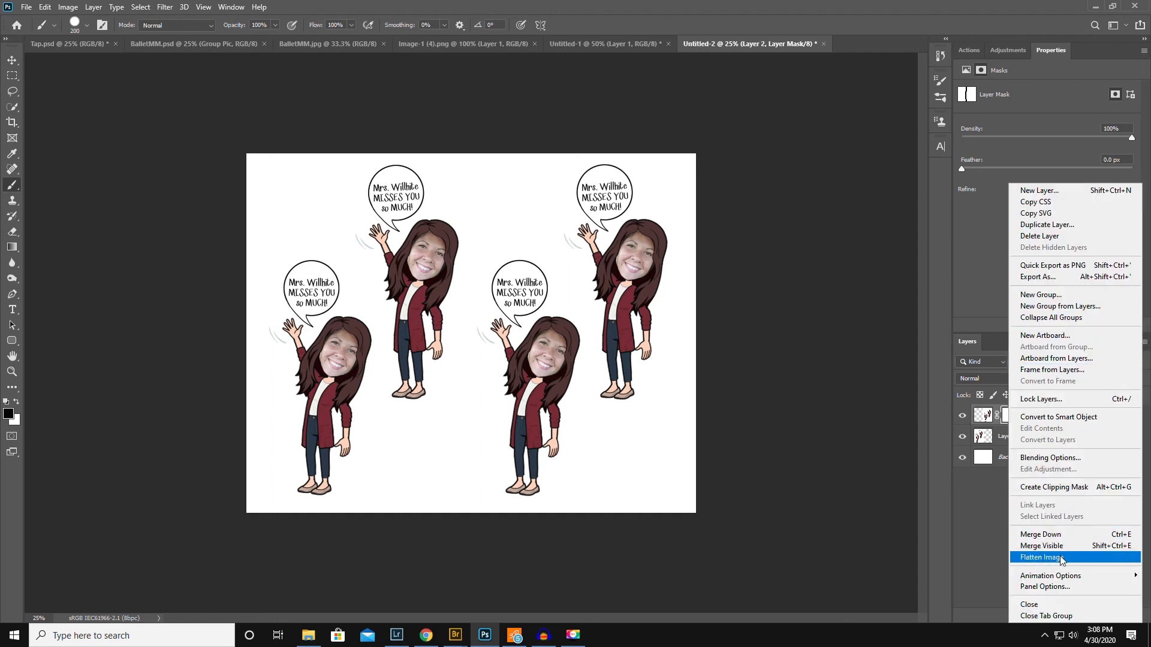
click(1041, 558)
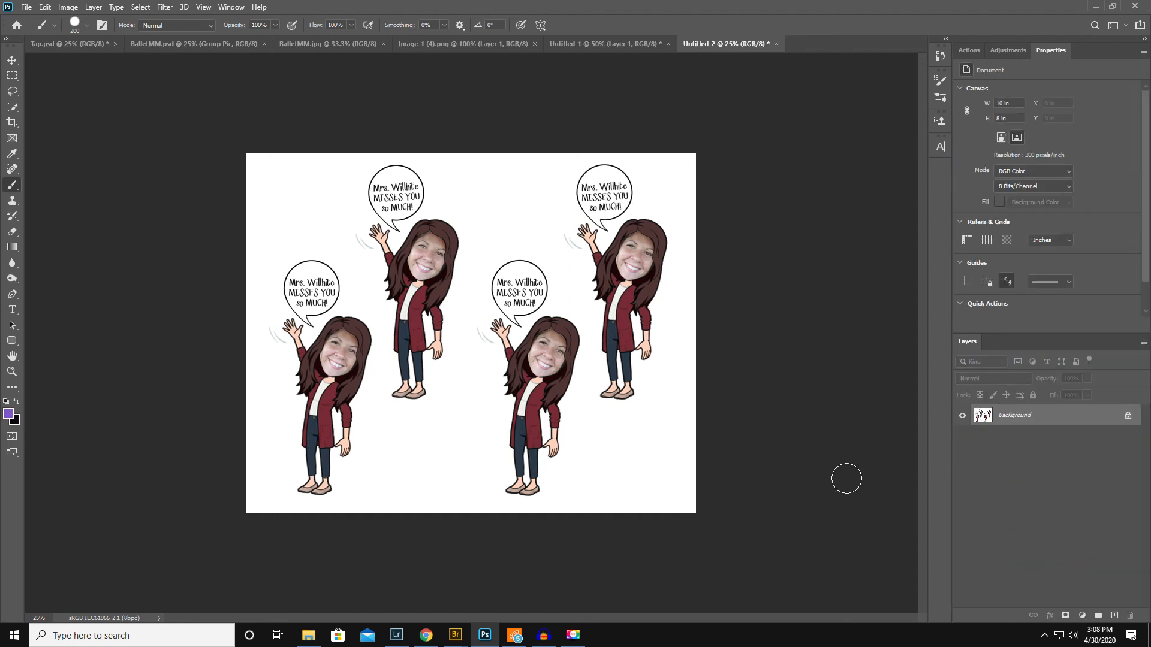
mouse_move(795, 373)
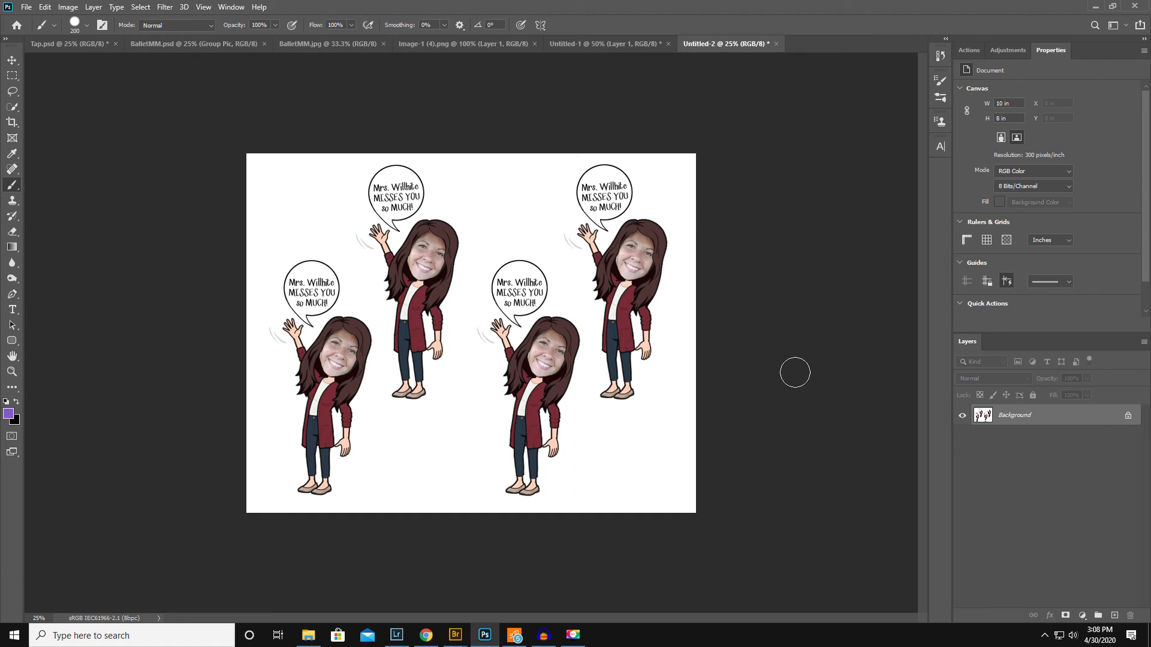